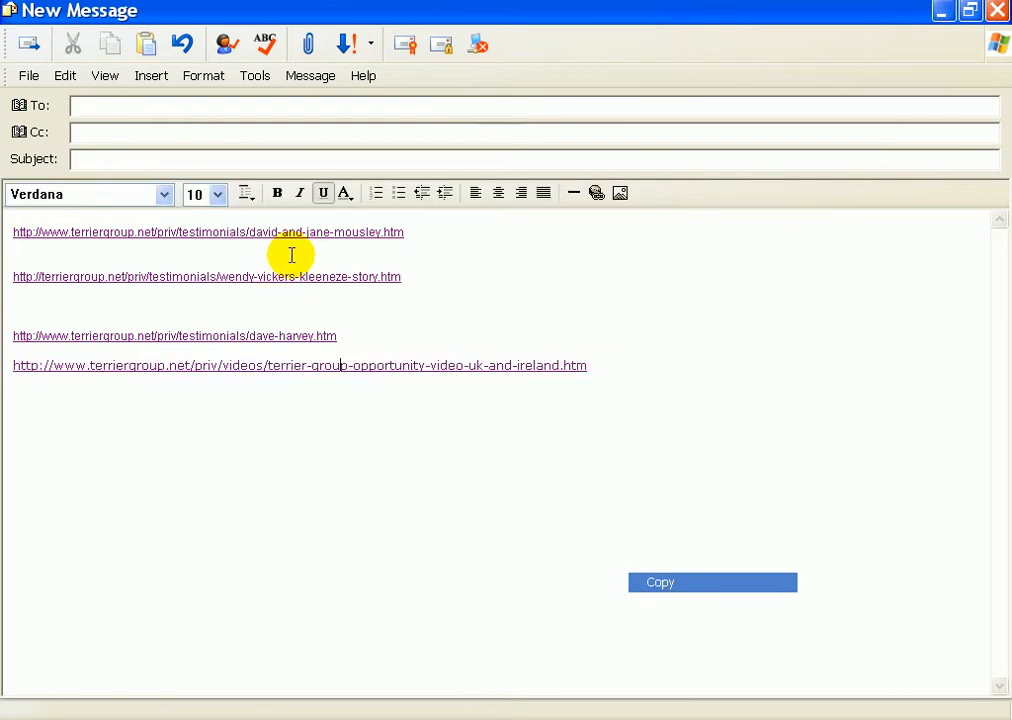
mouse_move(48, 348)
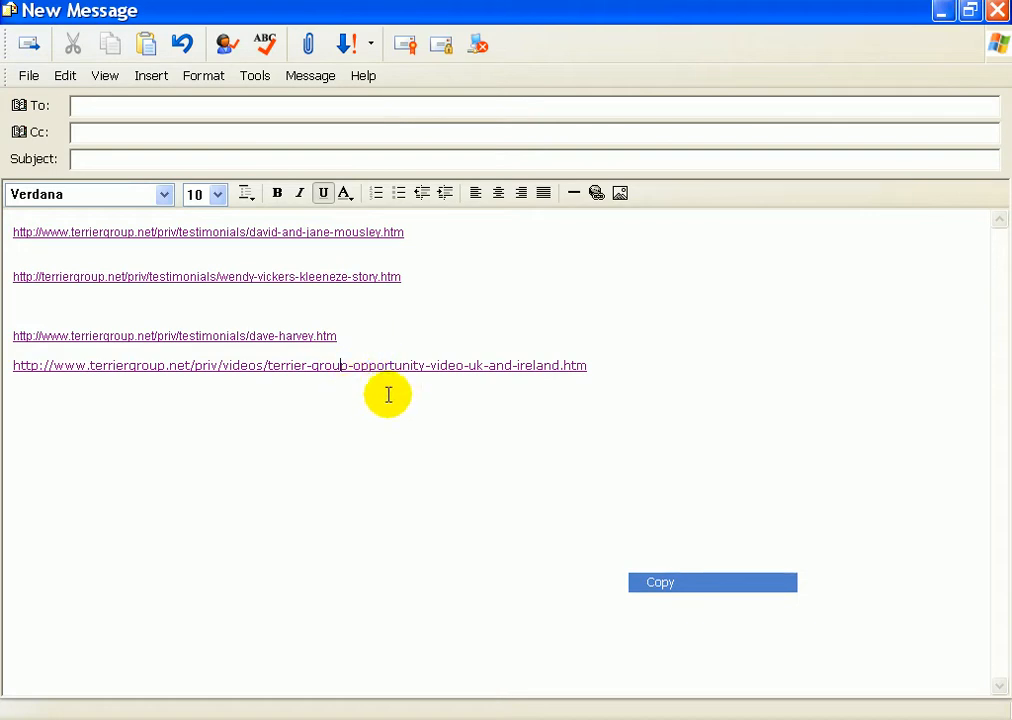
mouse_move(113, 277)
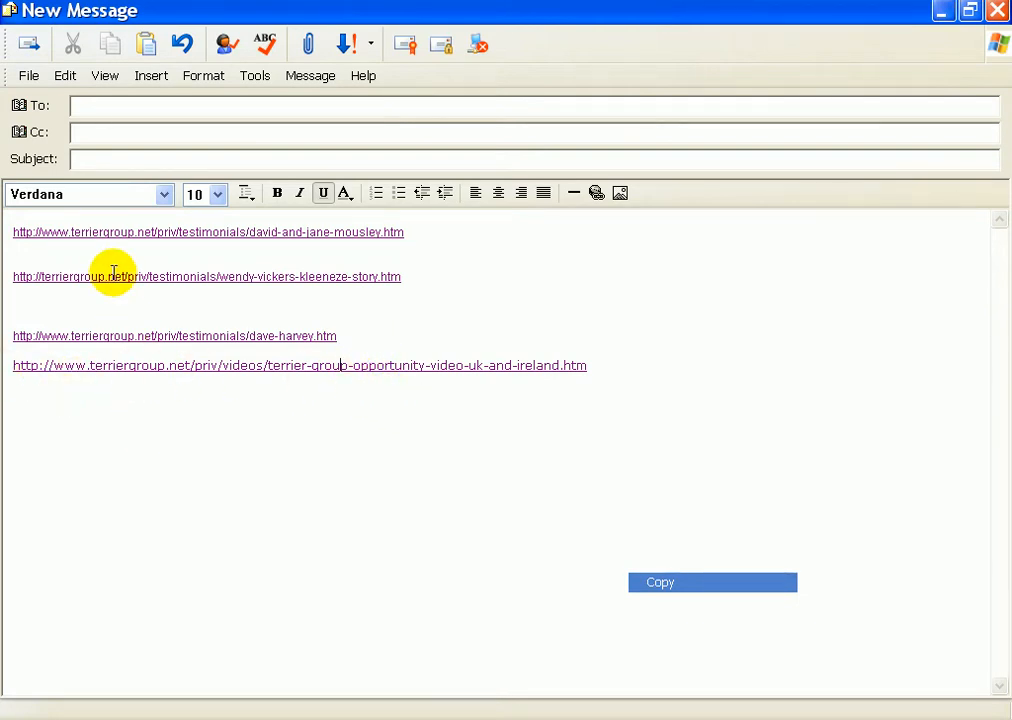
mouse_move(227, 307)
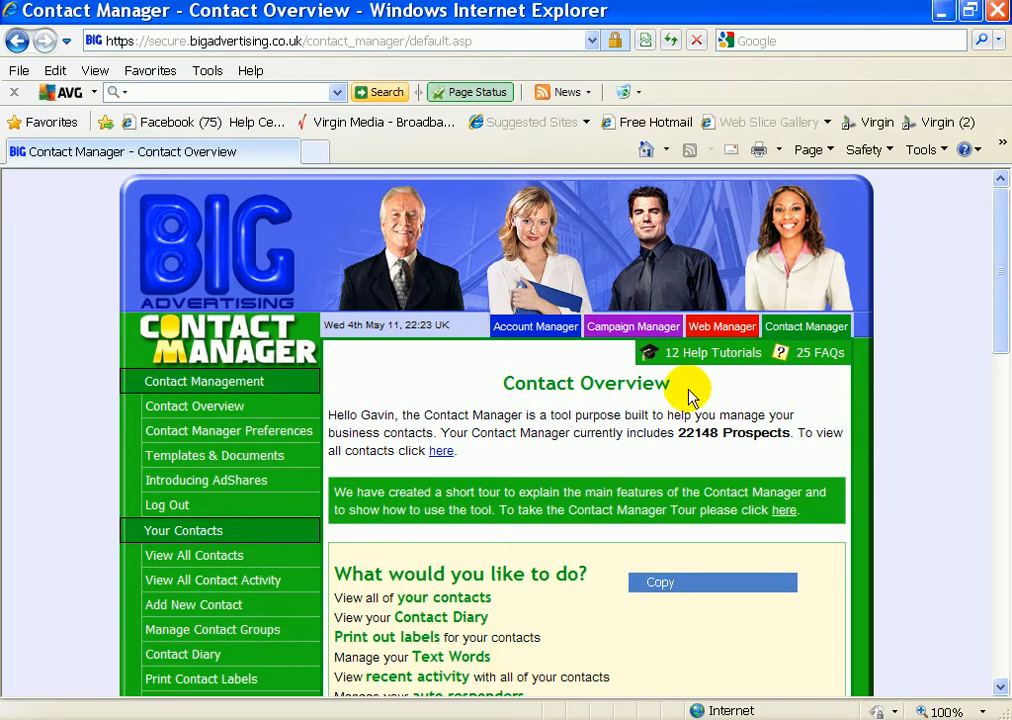
mouse_move(722, 326)
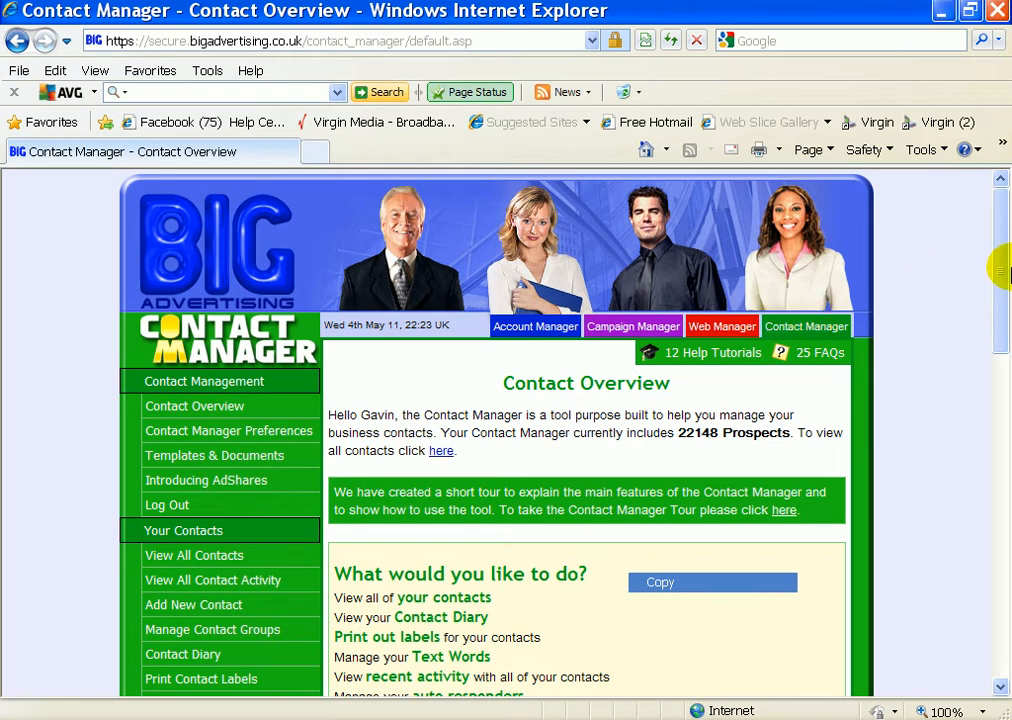
Scroll the Contact Overview page and open Broadcast New Message
scroll(down, 3)
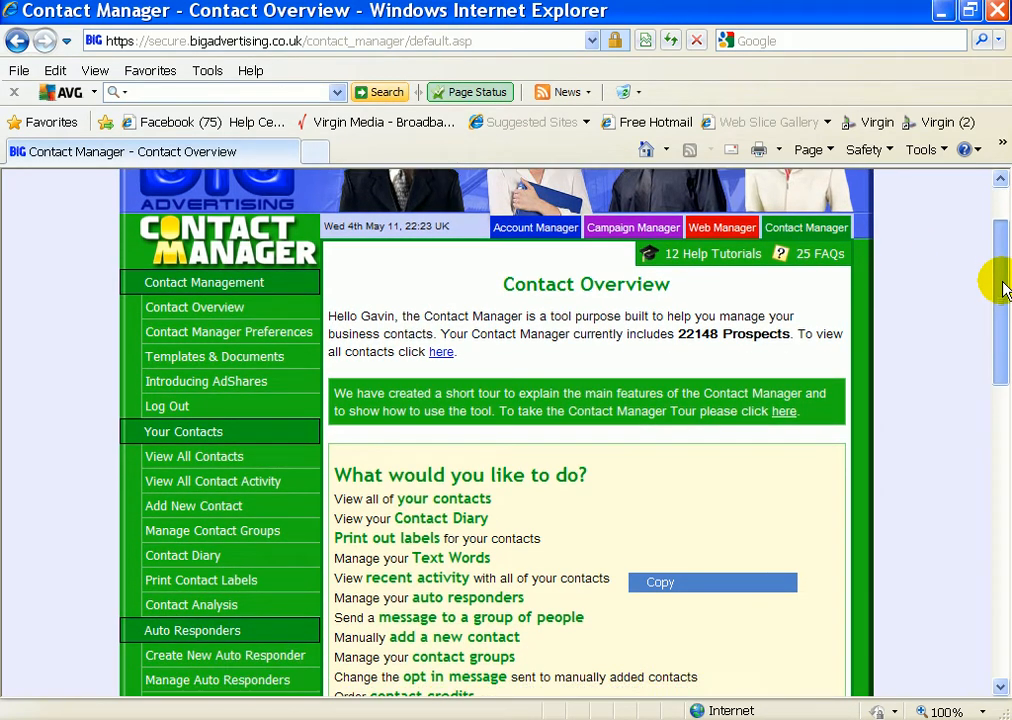
scroll(down, 3)
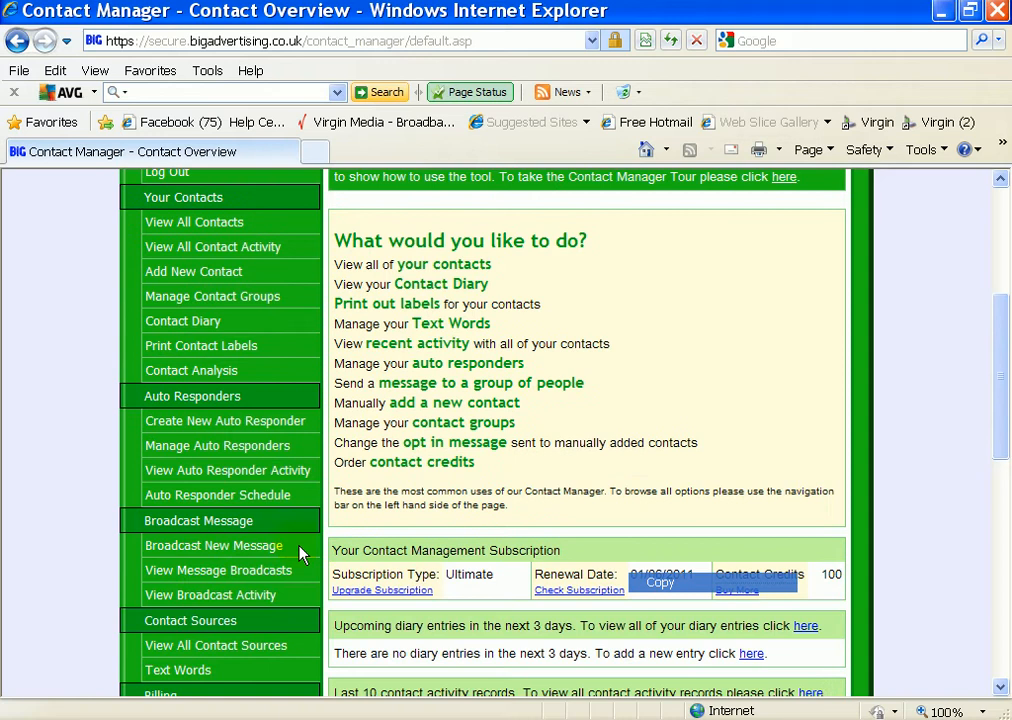
click(213, 545)
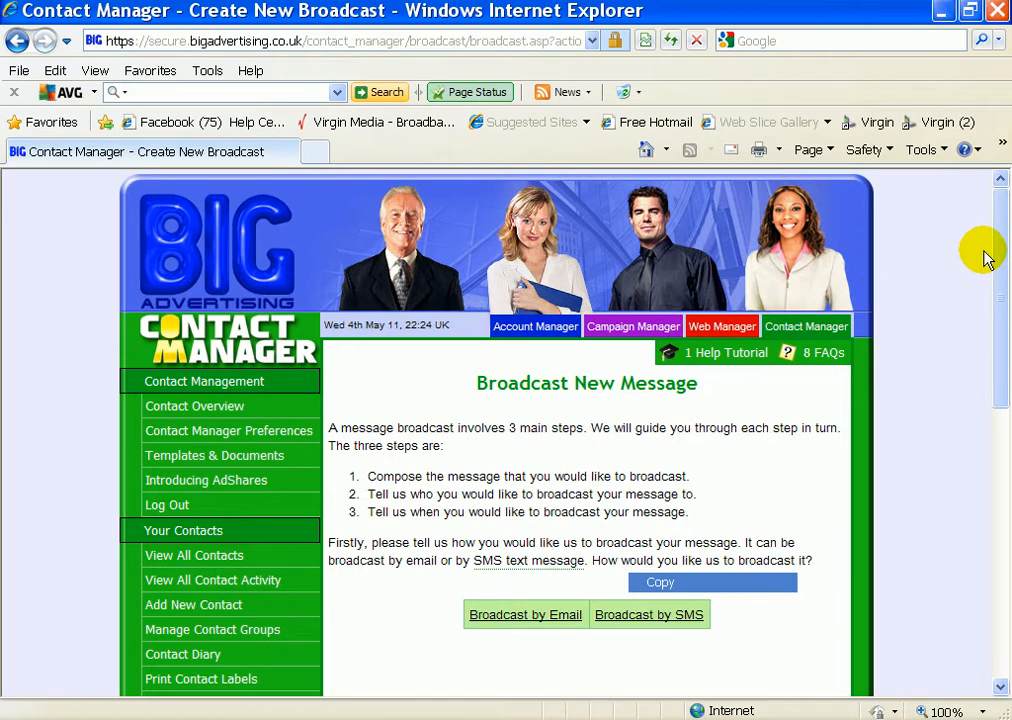
mouse_move(888, 383)
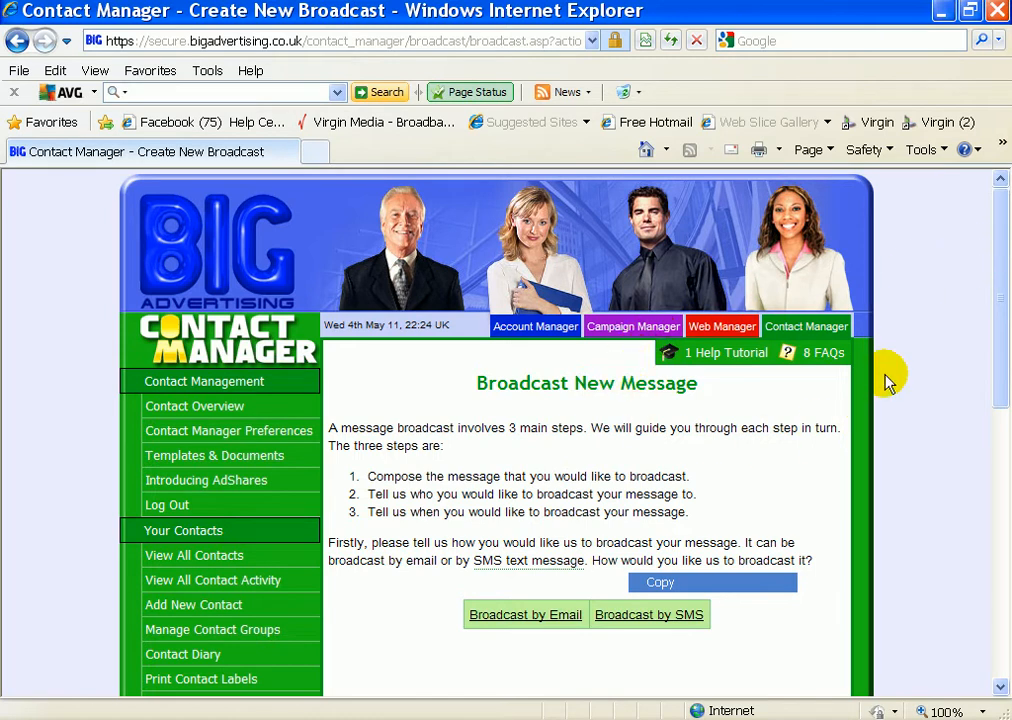
mouse_move(532, 619)
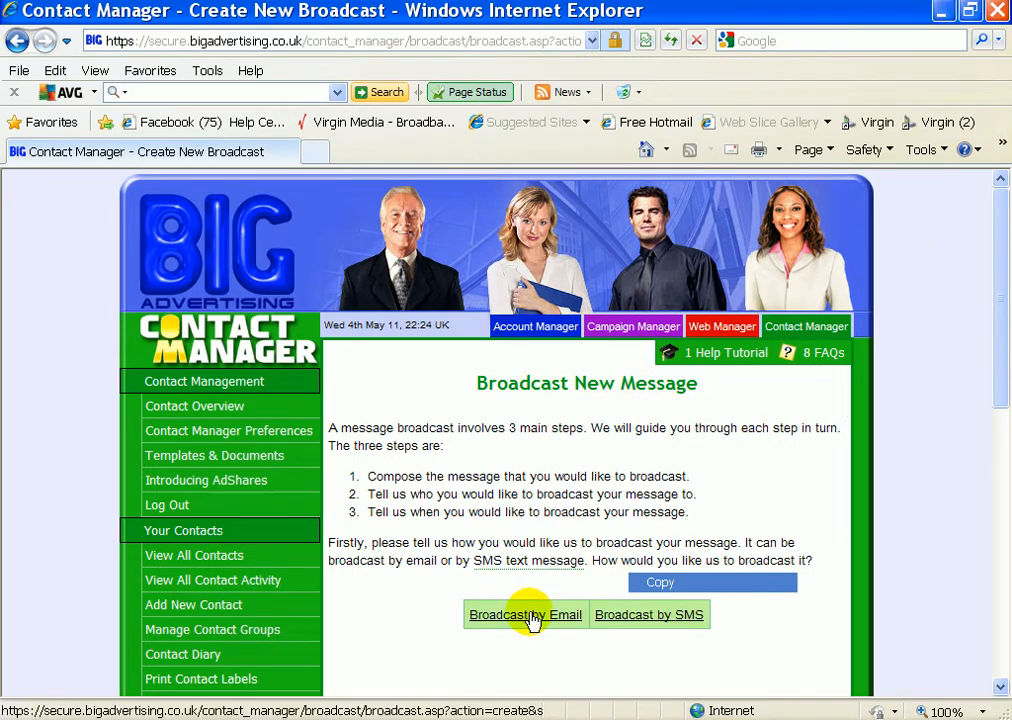
Choose Broadcast by Email from a blank message, showing the Email Broadcast 113 compose form
click(527, 614)
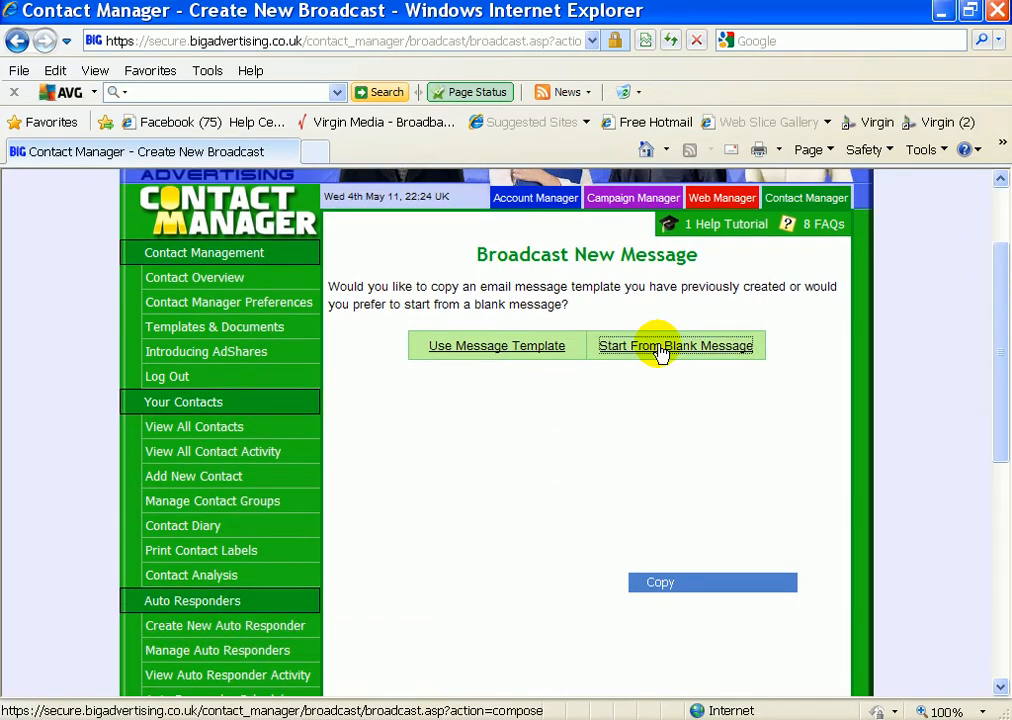
click(676, 345)
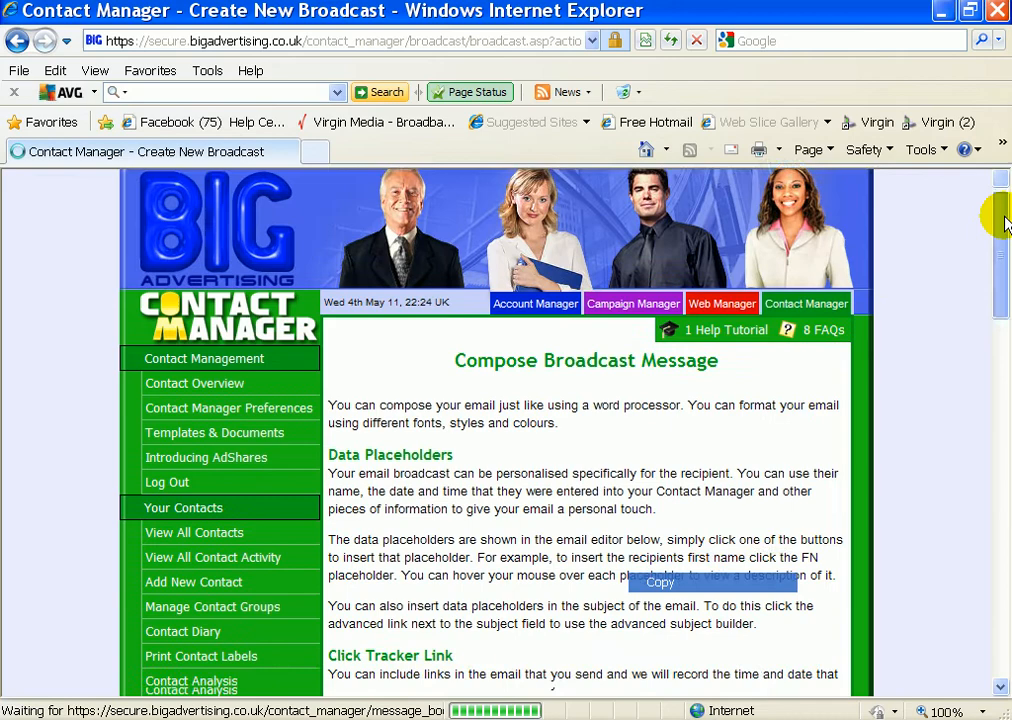
scroll(down, 3)
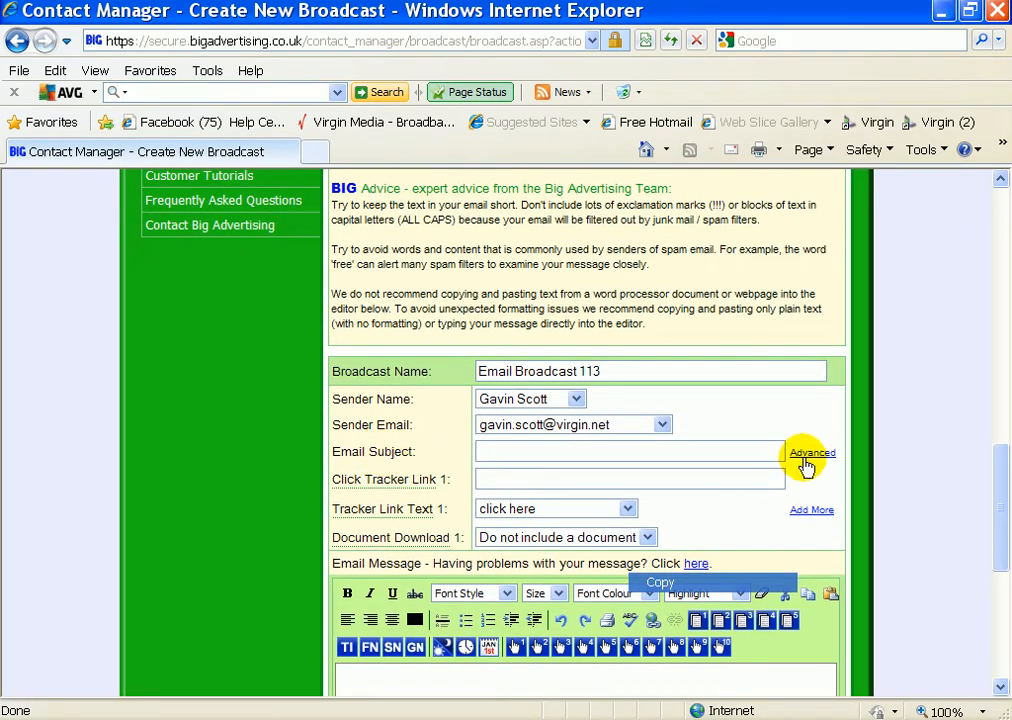
Write the subject 'hi <<FN>>, policeman, singlemum…' using the advanced first-name placeholder
click(812, 453)
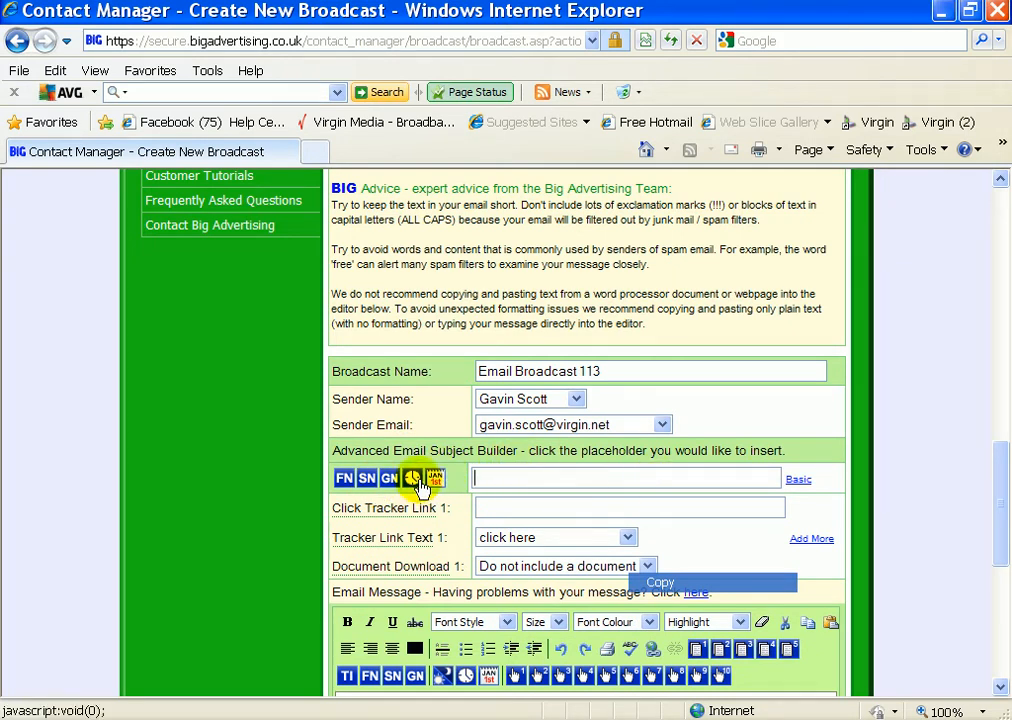
text(hi)
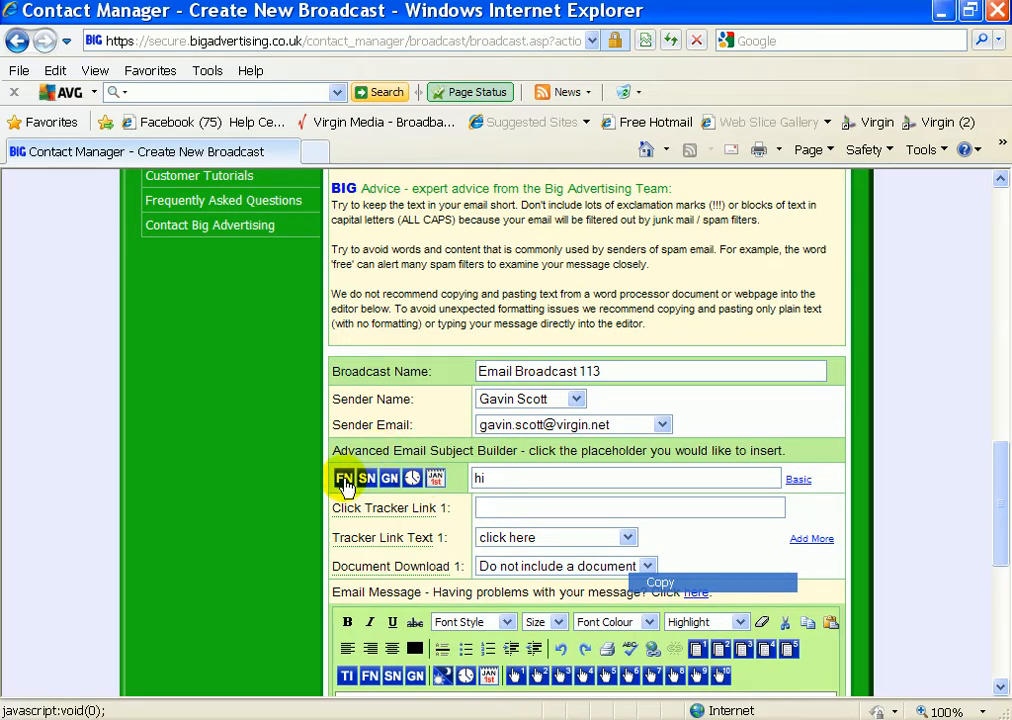
click(344, 477)
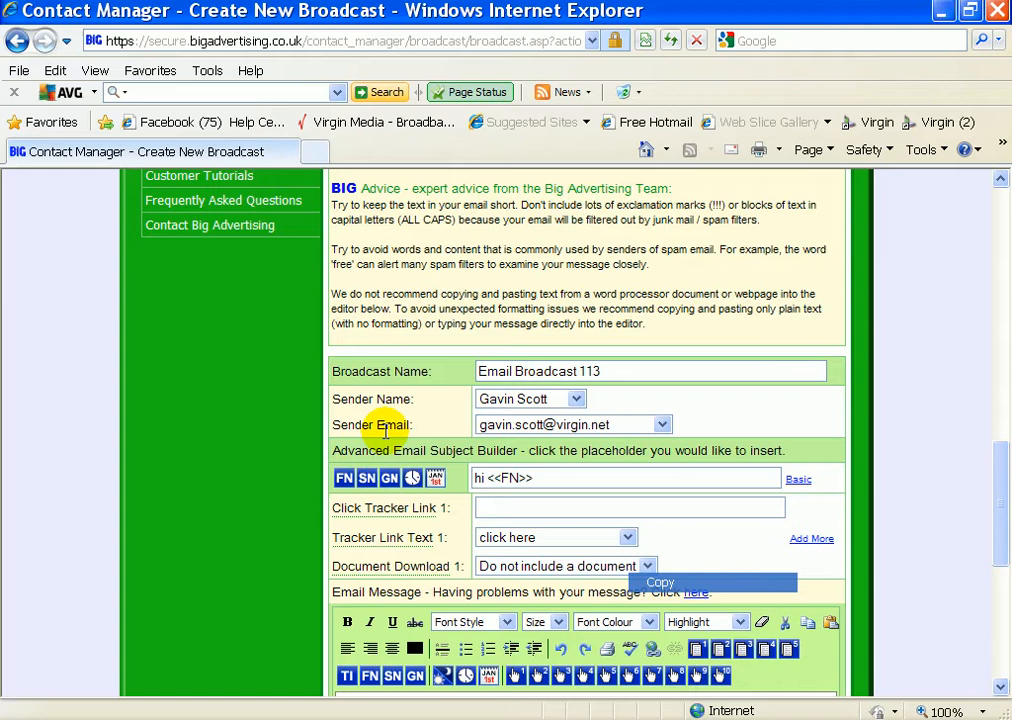
text(,)
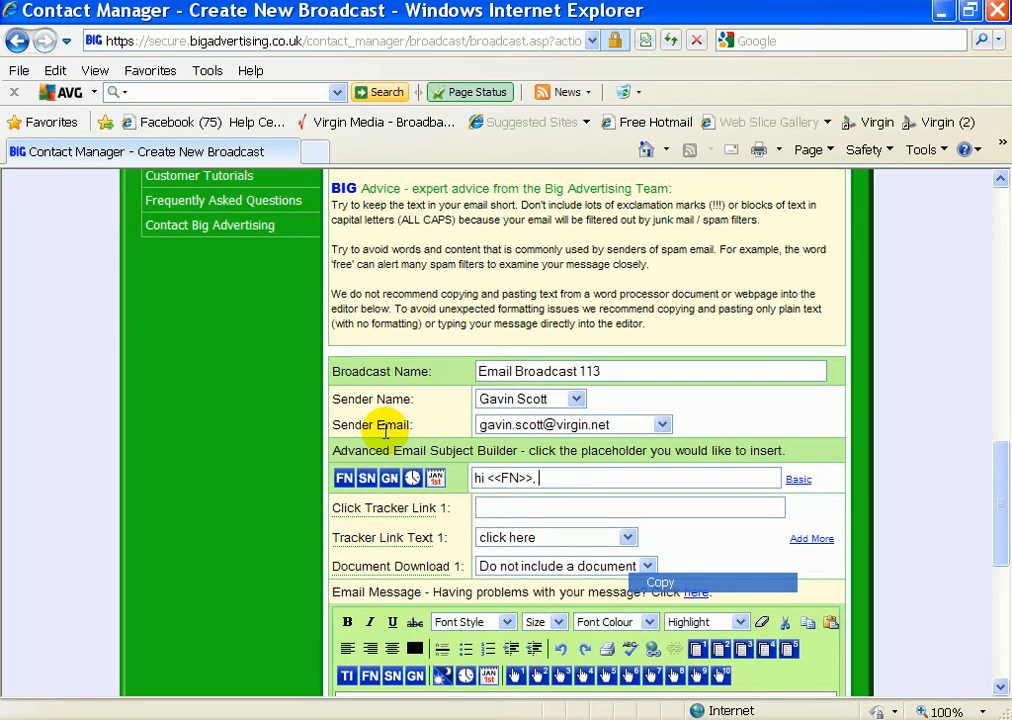
text(police)
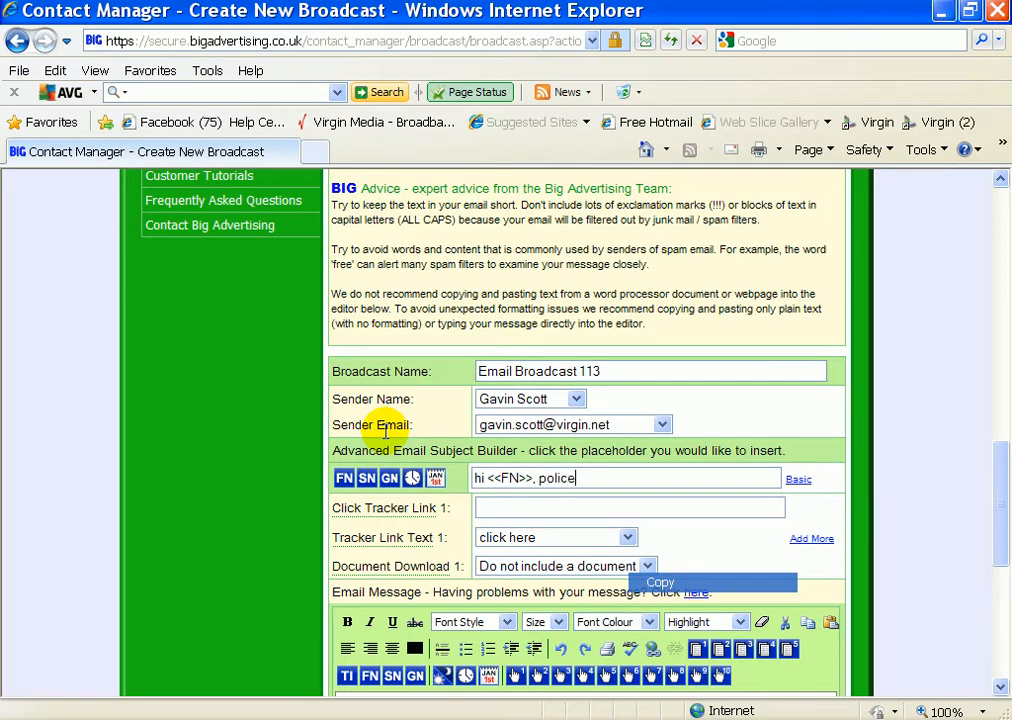
text(man)
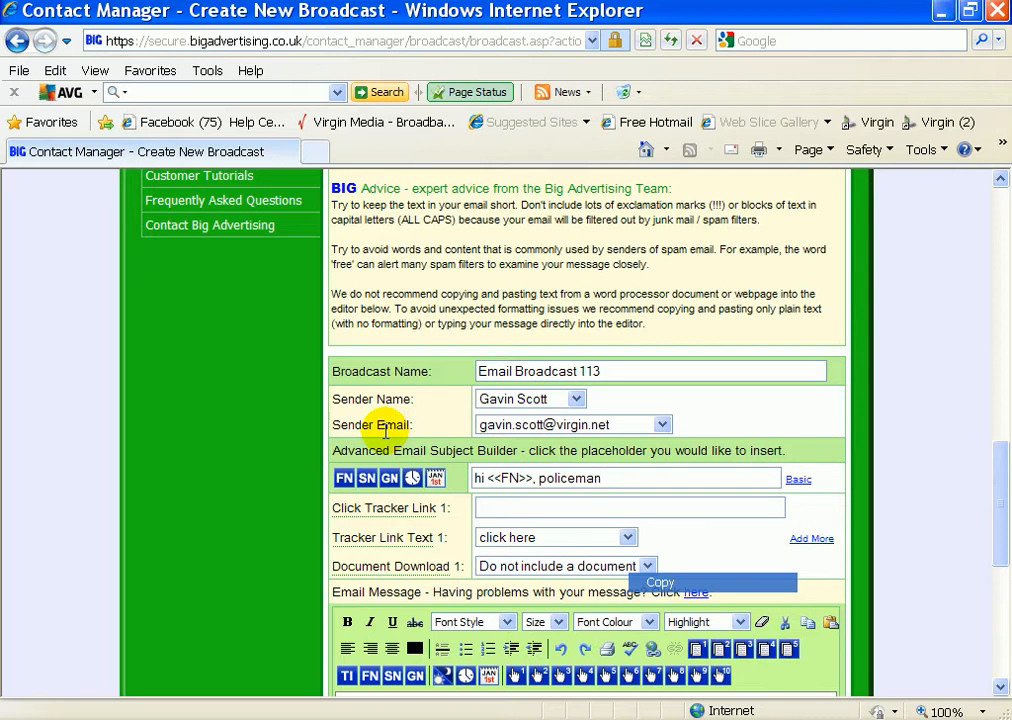
text(, sing)
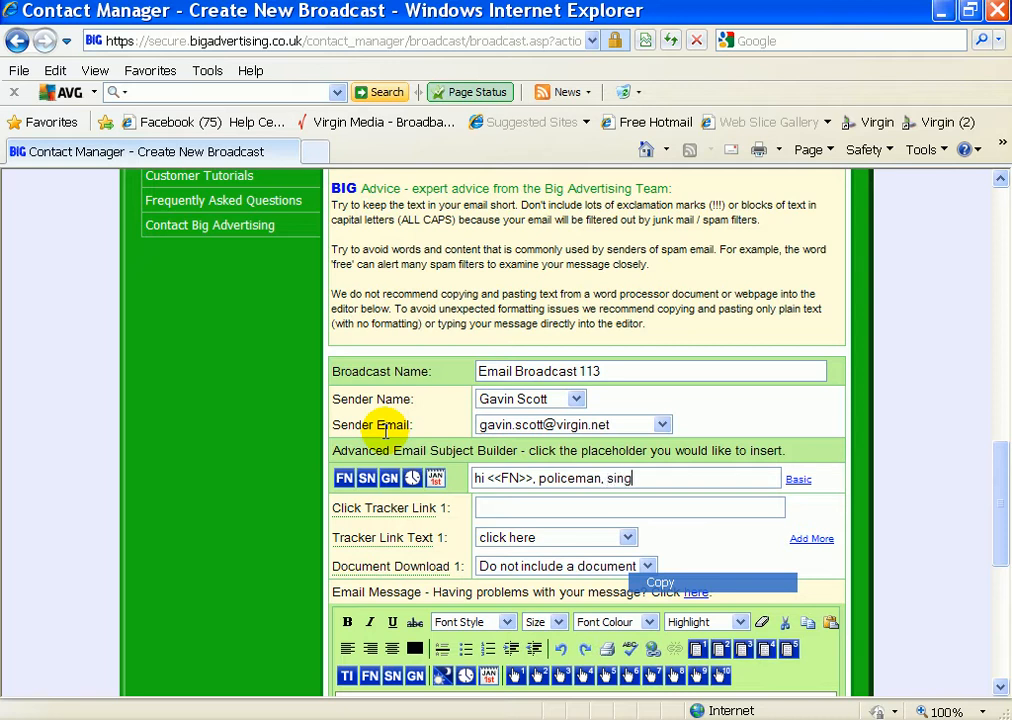
text(lemum, disabledman earns this, you can to)
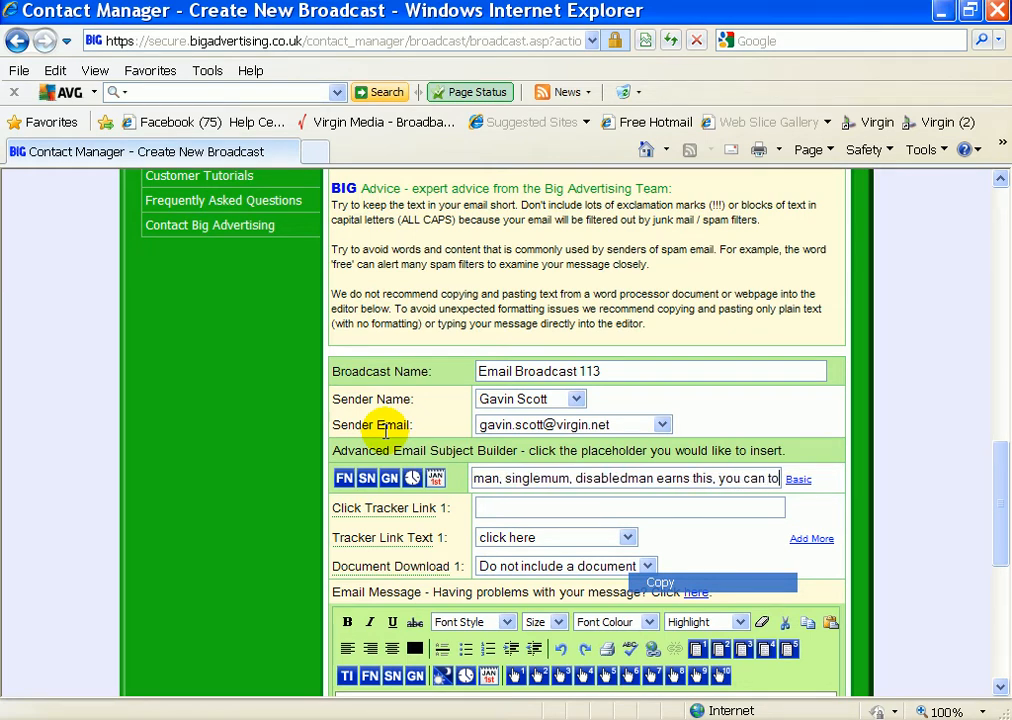
mouse_move(1000, 458)
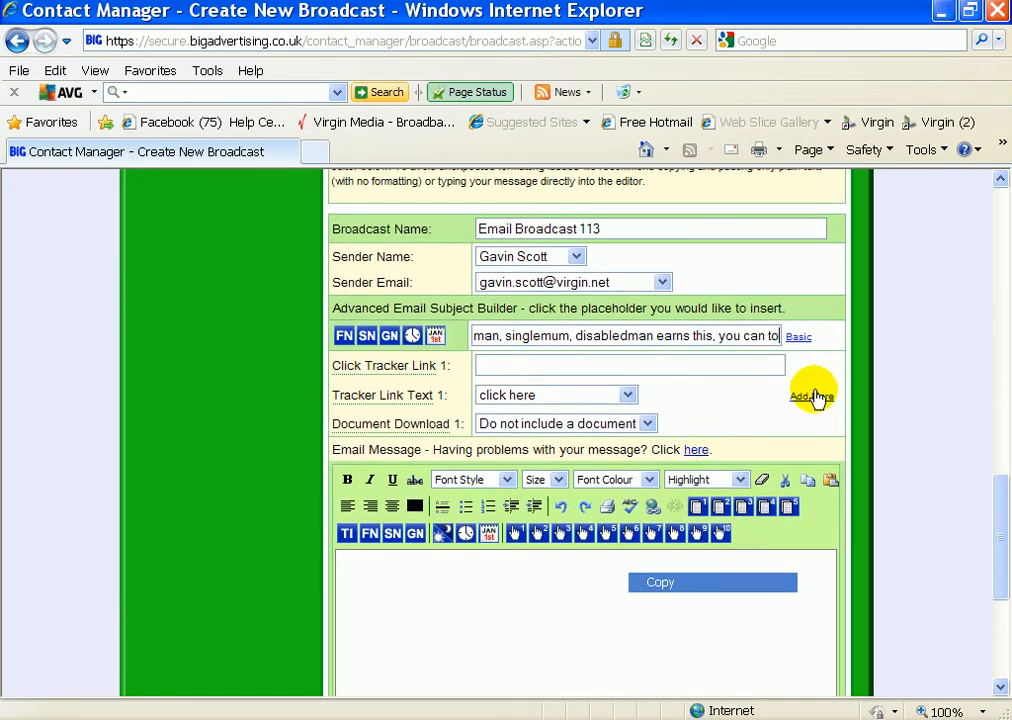
mouse_move(462, 450)
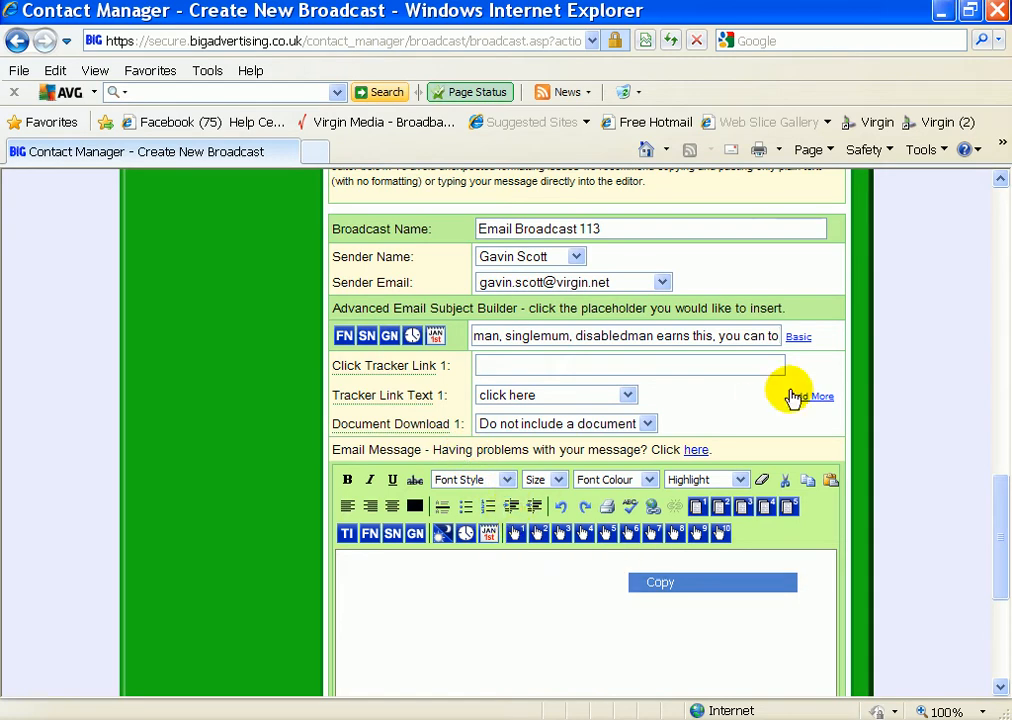
Add Click Tracker Link slots 2, 3 and 4 with Add More
click(811, 396)
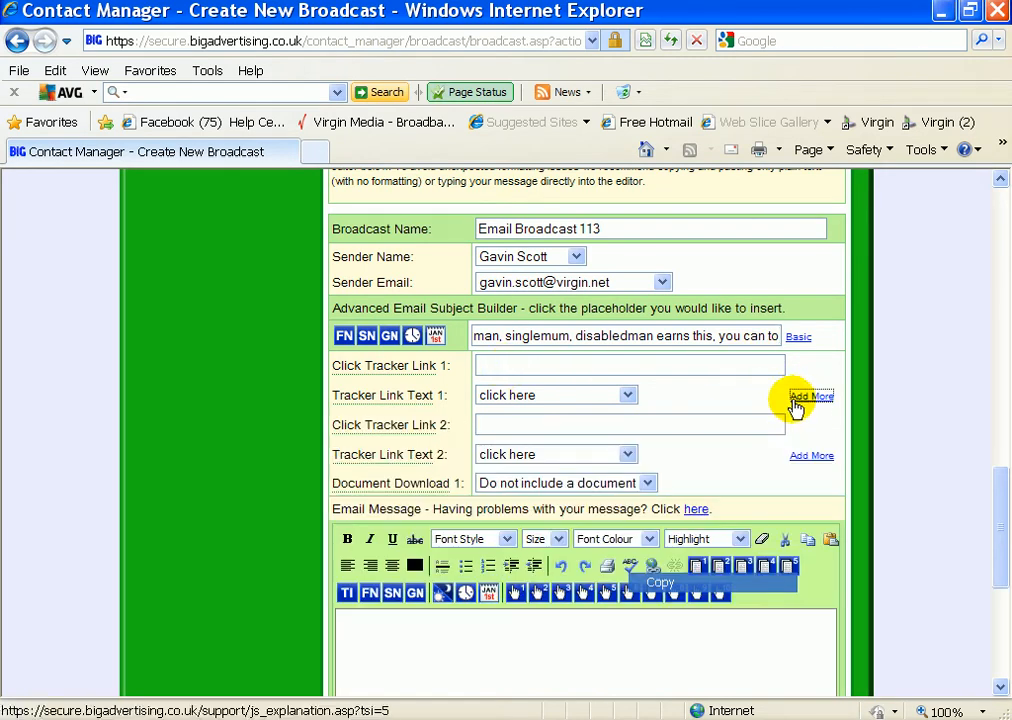
click(811, 395)
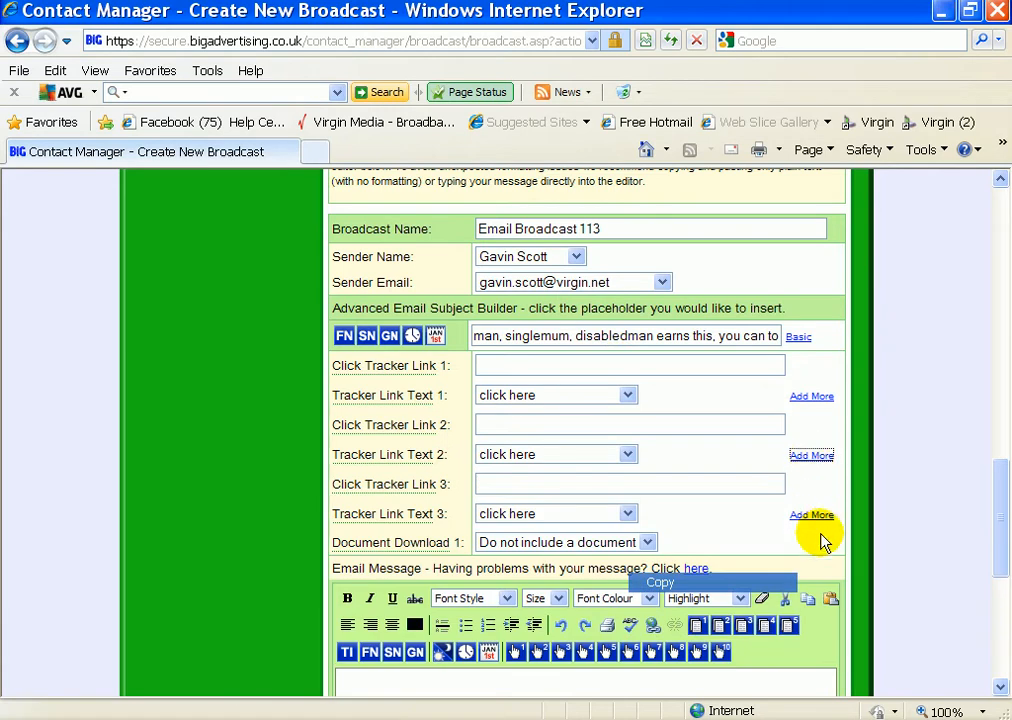
click(811, 515)
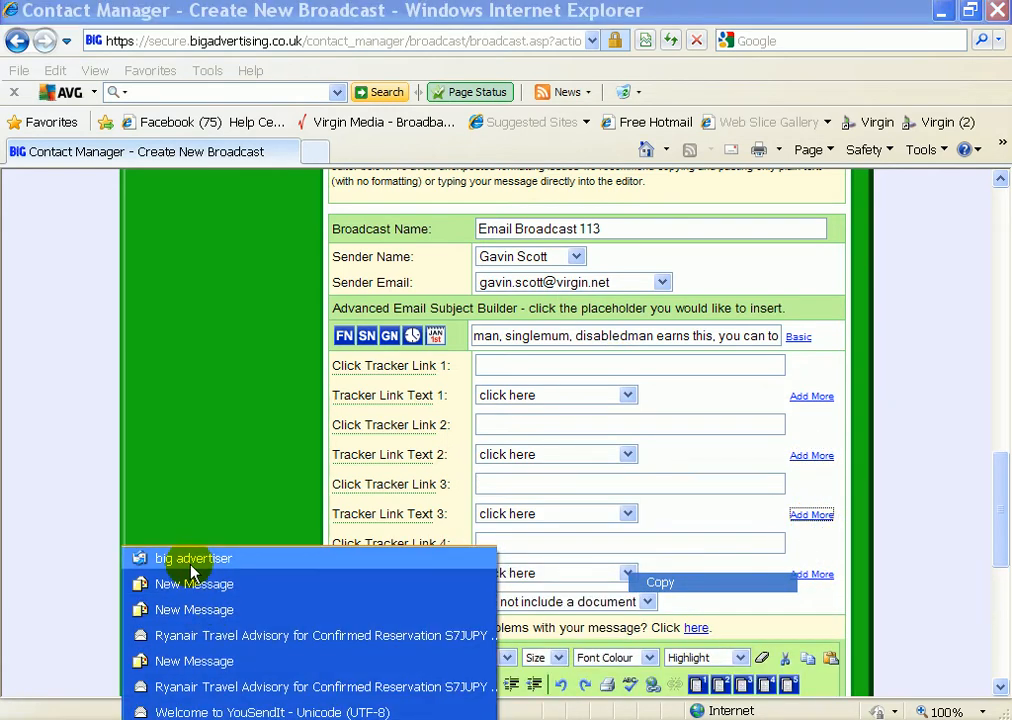
Copy the first and third testimonial links from the Windows Mail draft
click(194, 584)
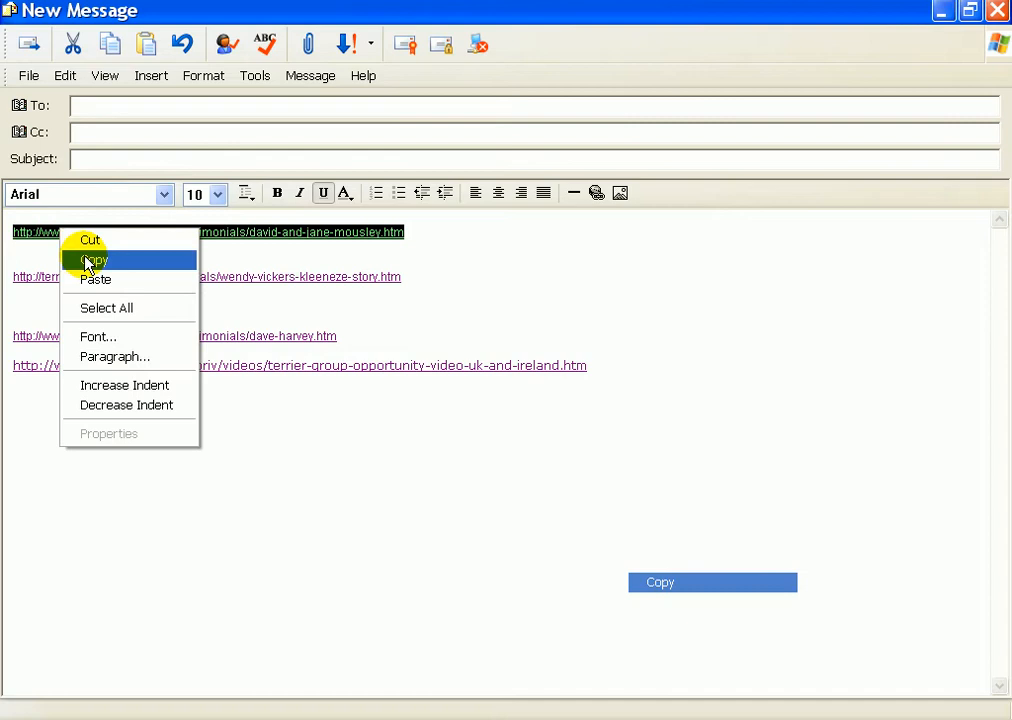
click(93, 260)
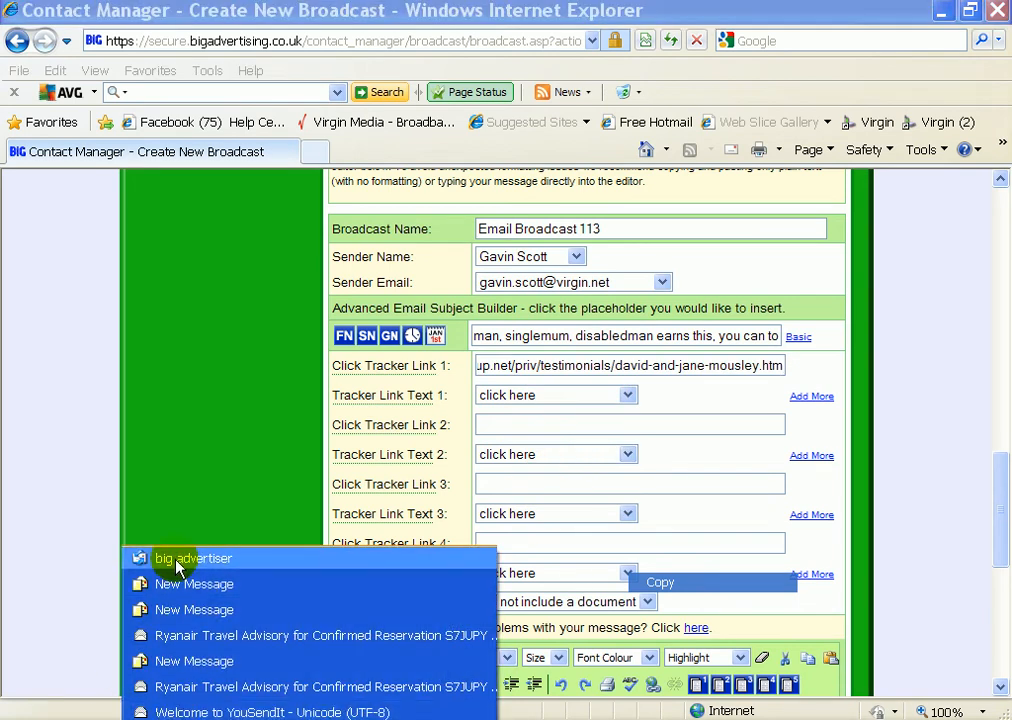
click(194, 584)
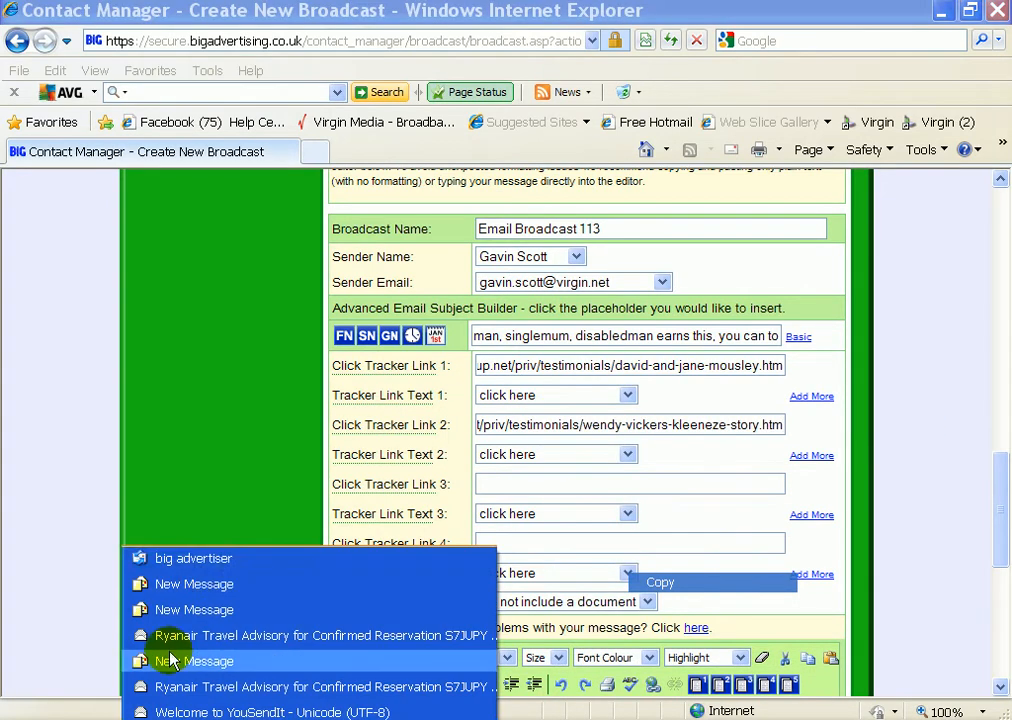
click(194, 660)
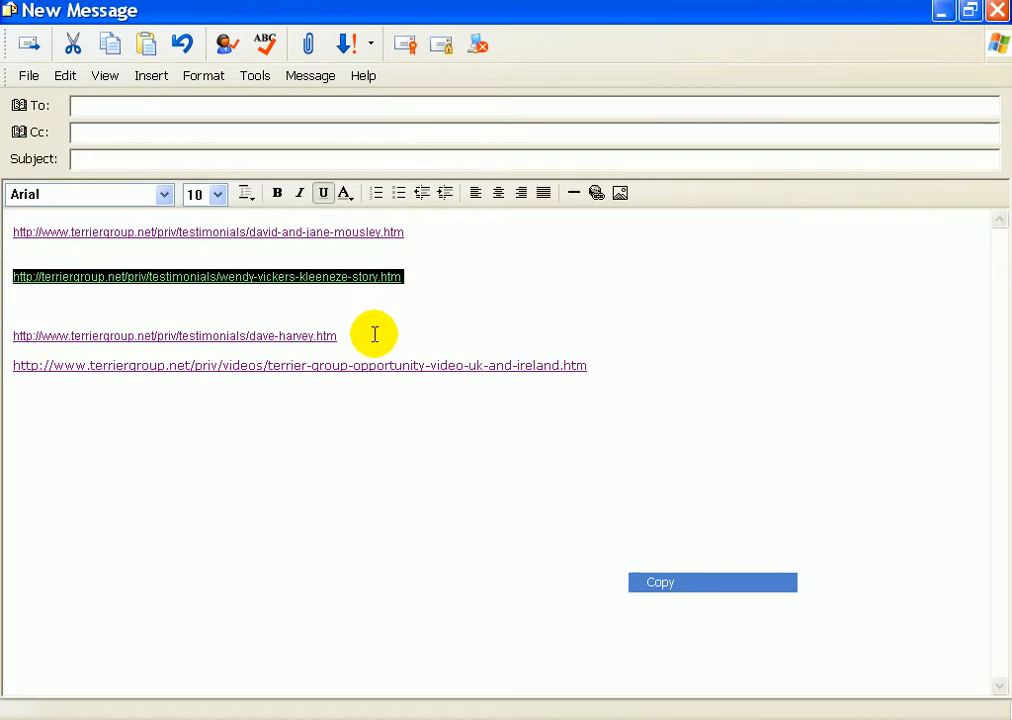
right_click(174, 335)
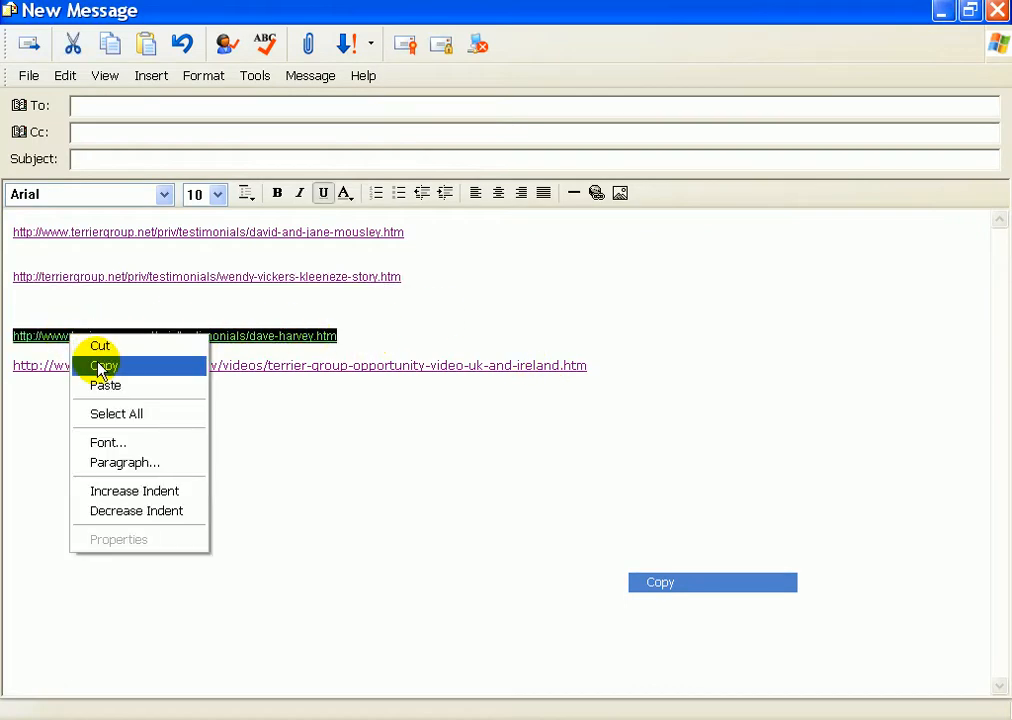
click(101, 363)
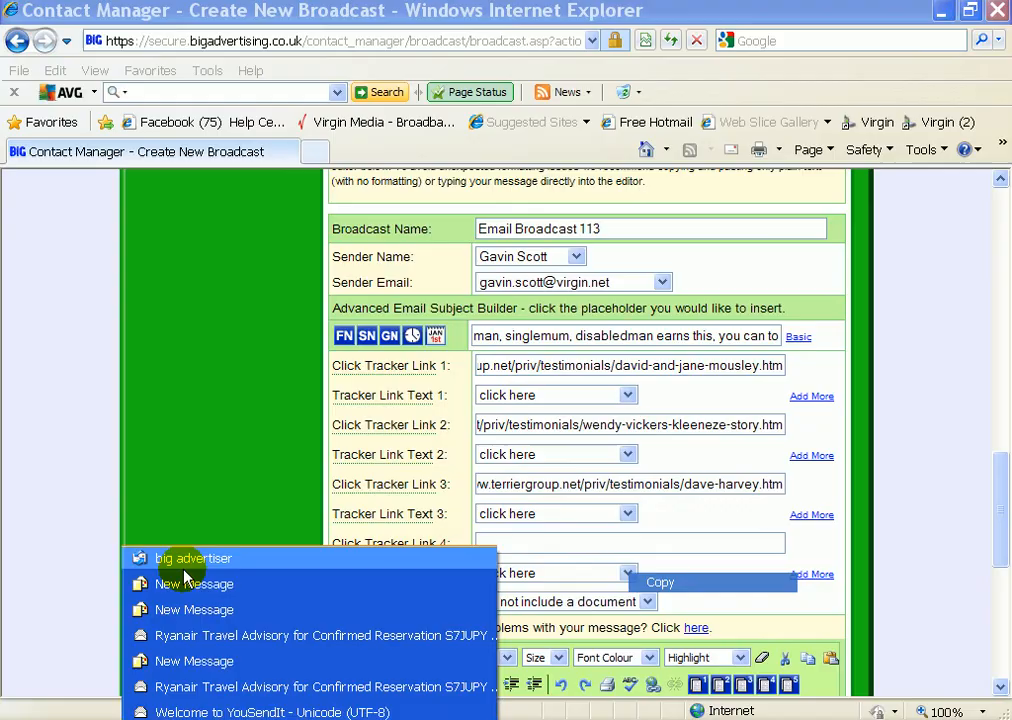
Copy the opportunity video link and paste it into Click Tracker Link 4
click(194, 583)
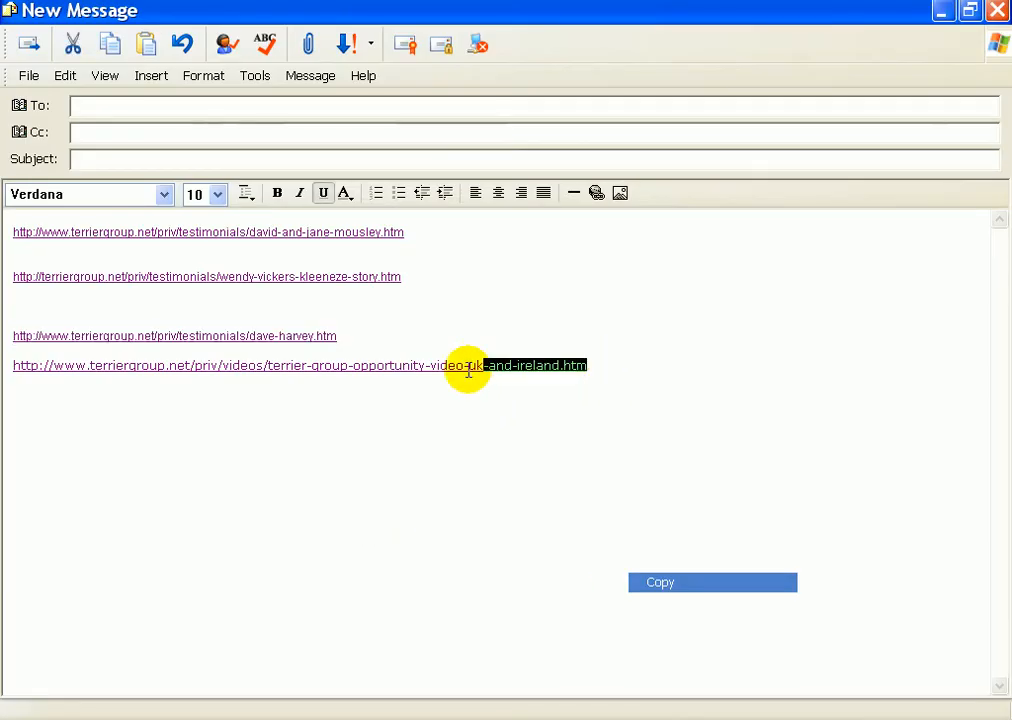
right_click(467, 367)
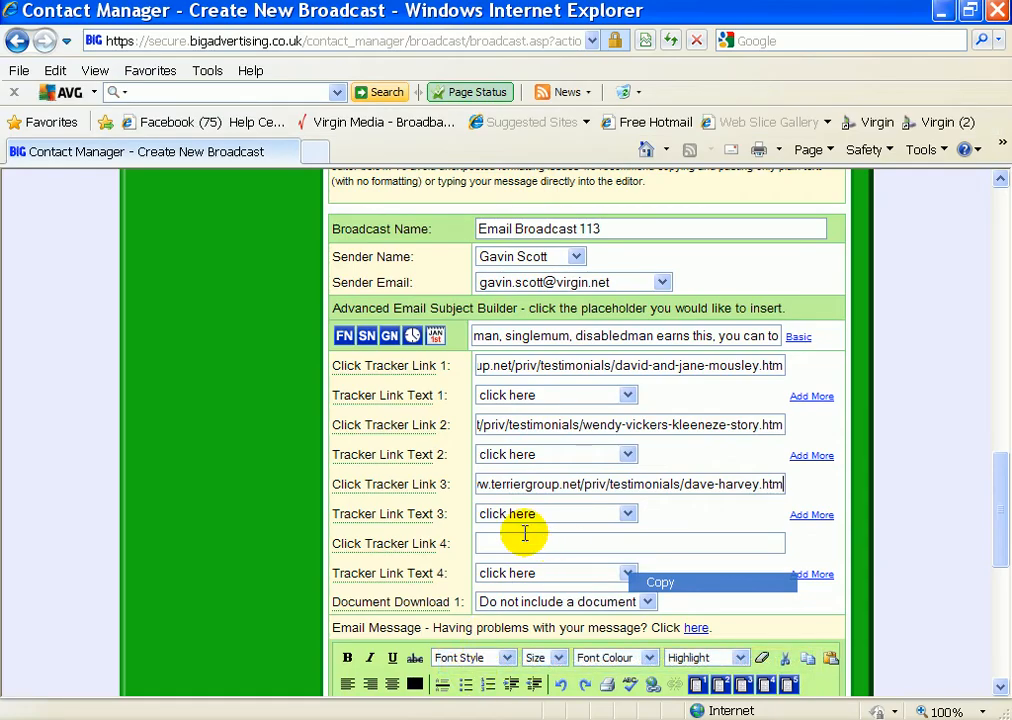
right_click(525, 543)
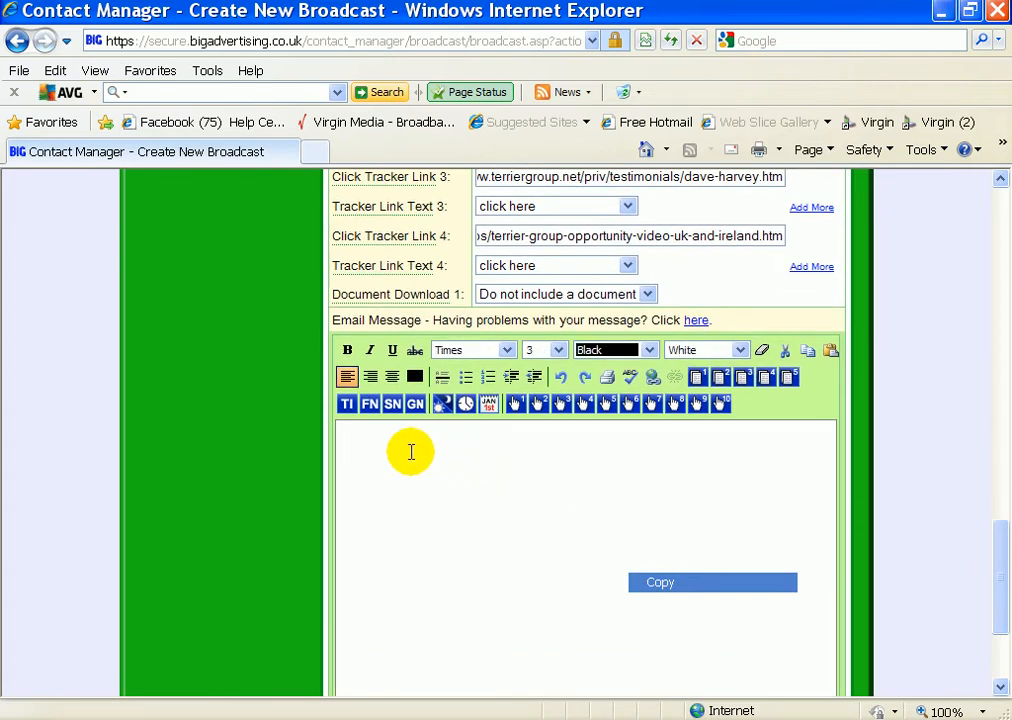
Write 'hi <<FN>>' and the policeman line, followed by tracker link 1
text(hi)
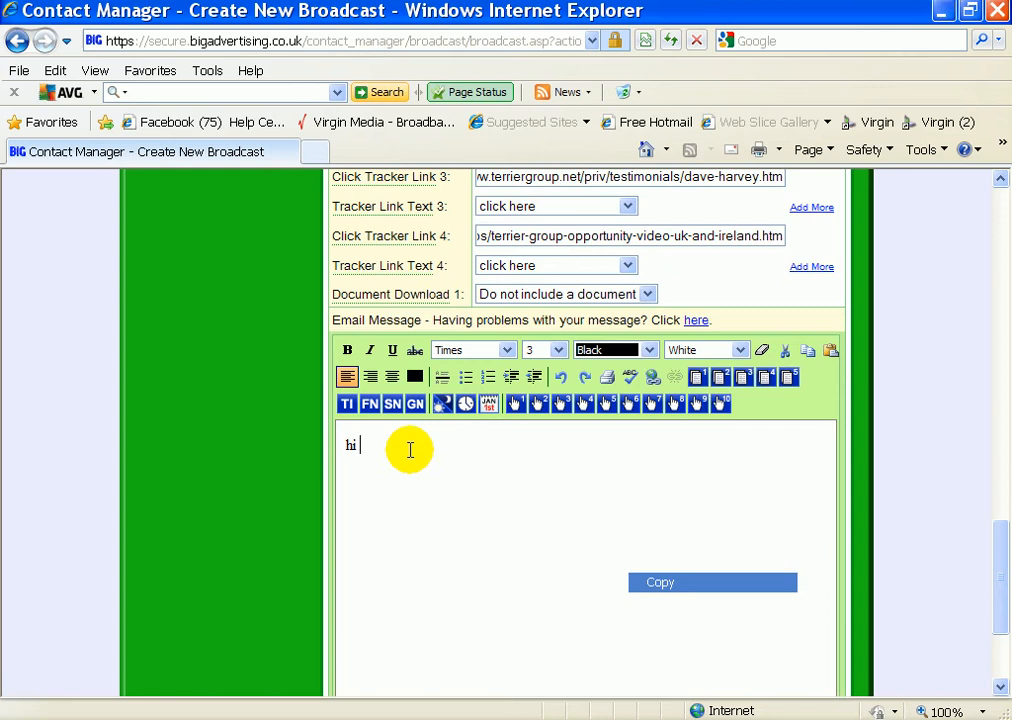
click(369, 404)
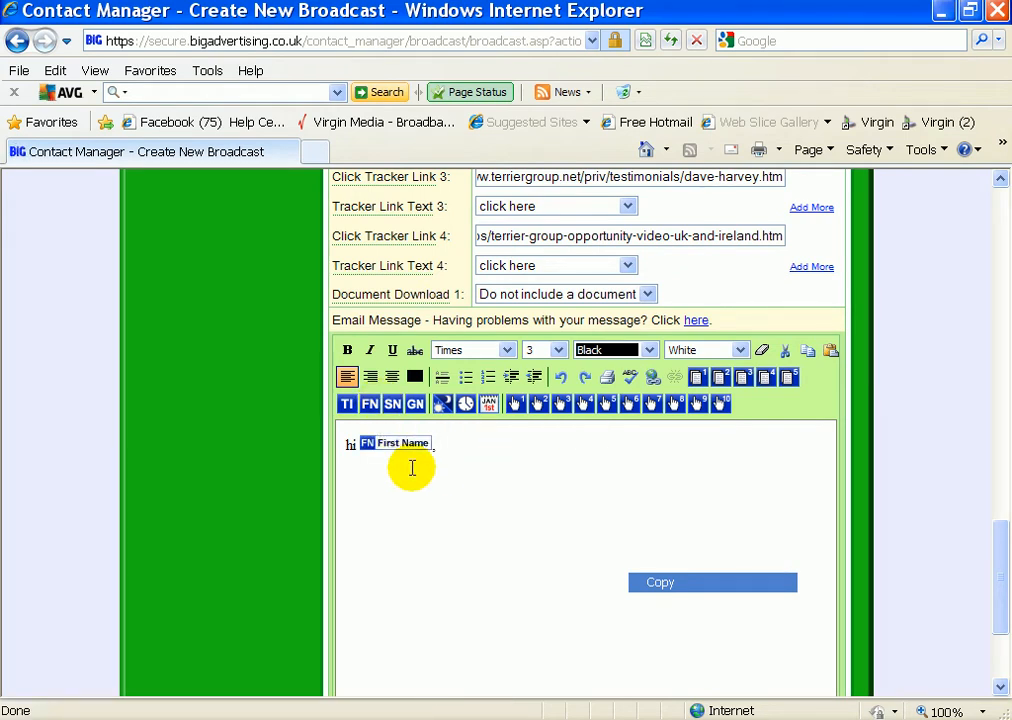
text(poli)
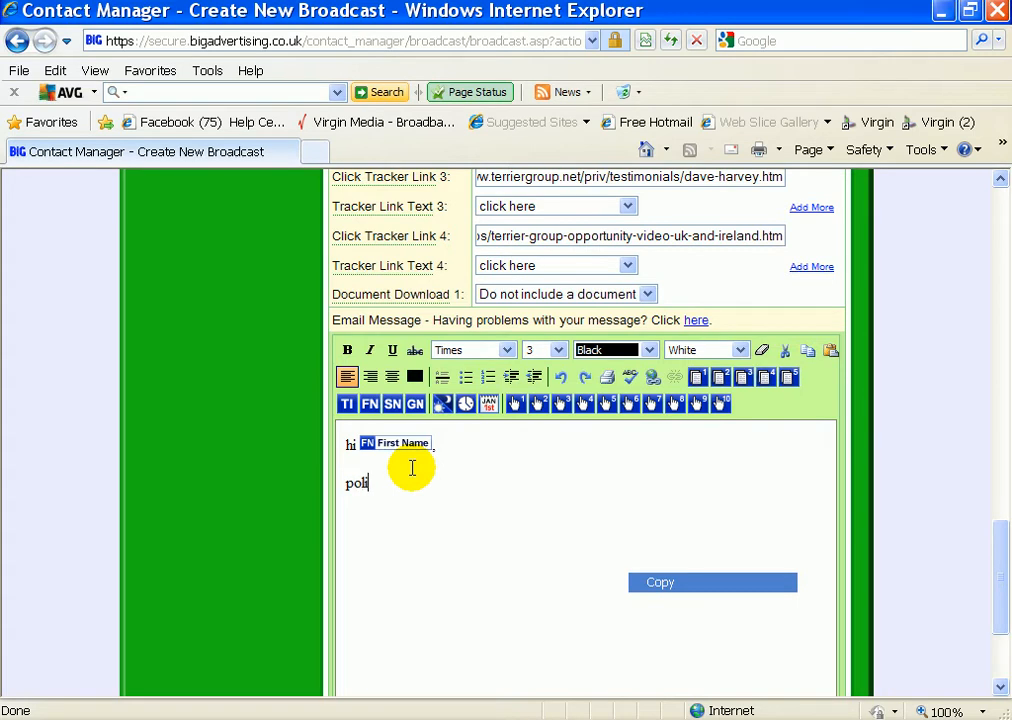
text(ceman earns)
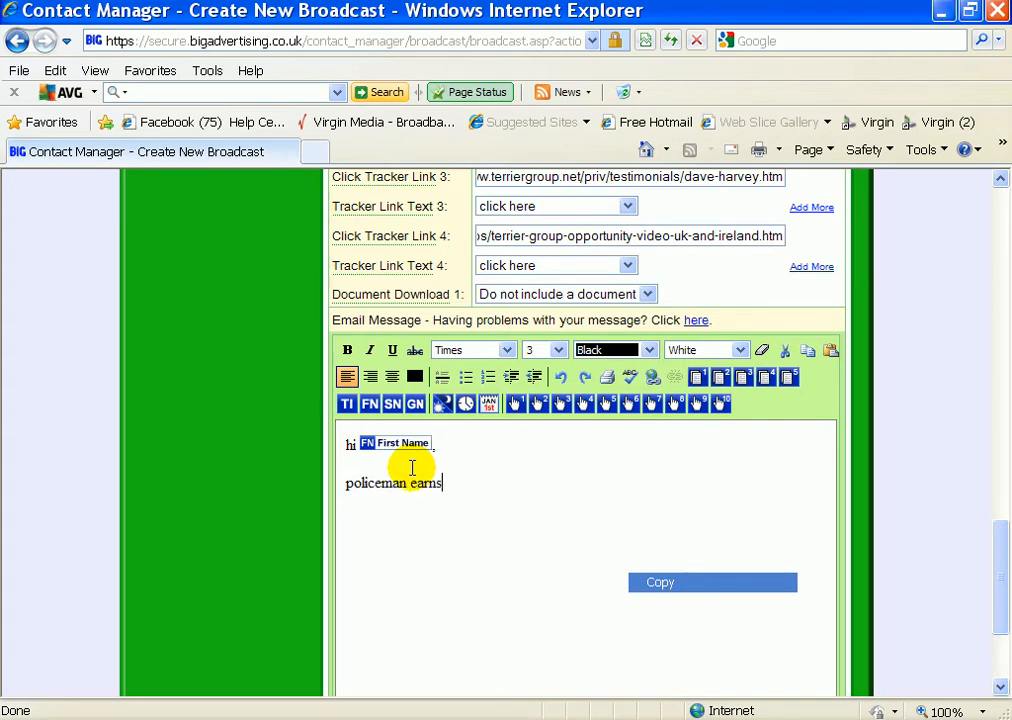
text(this)
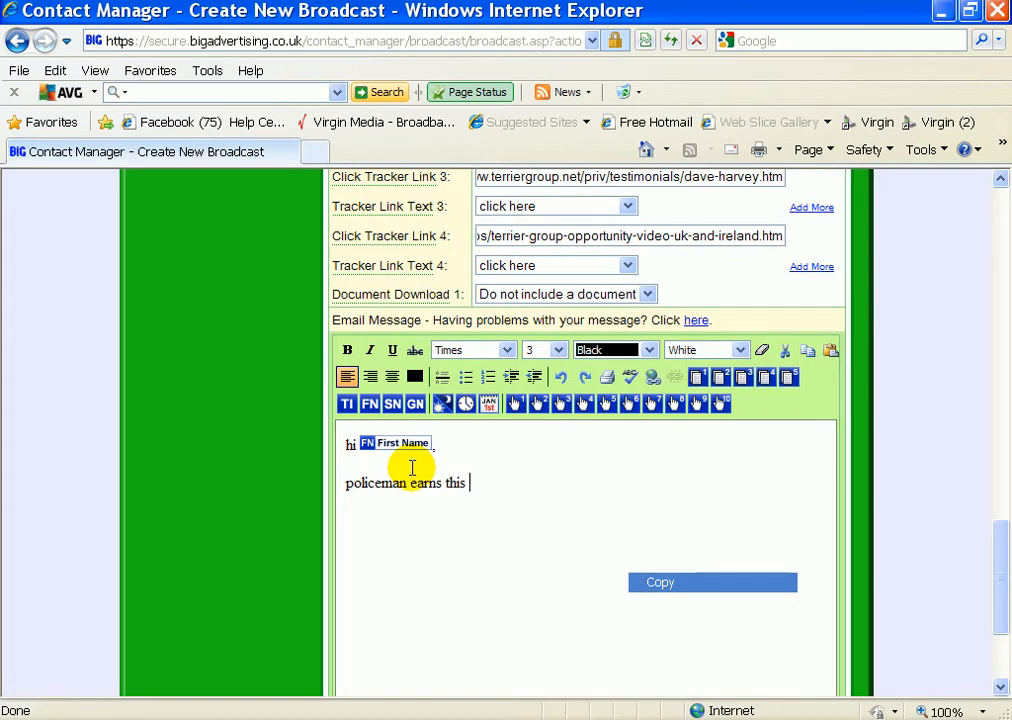
text(part ti)
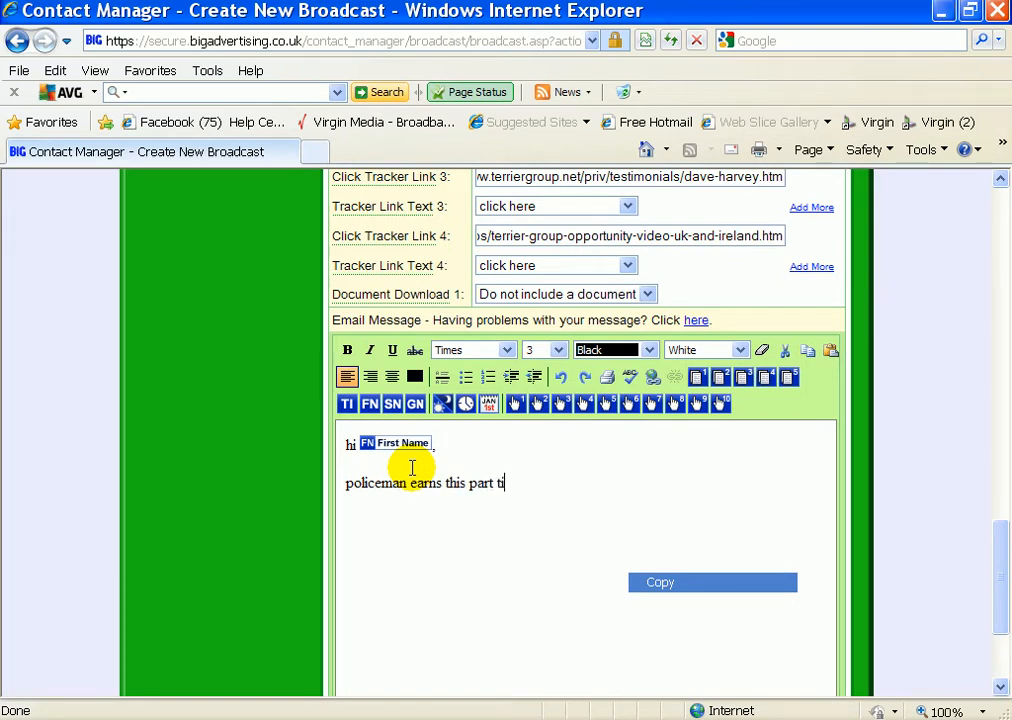
text(me)
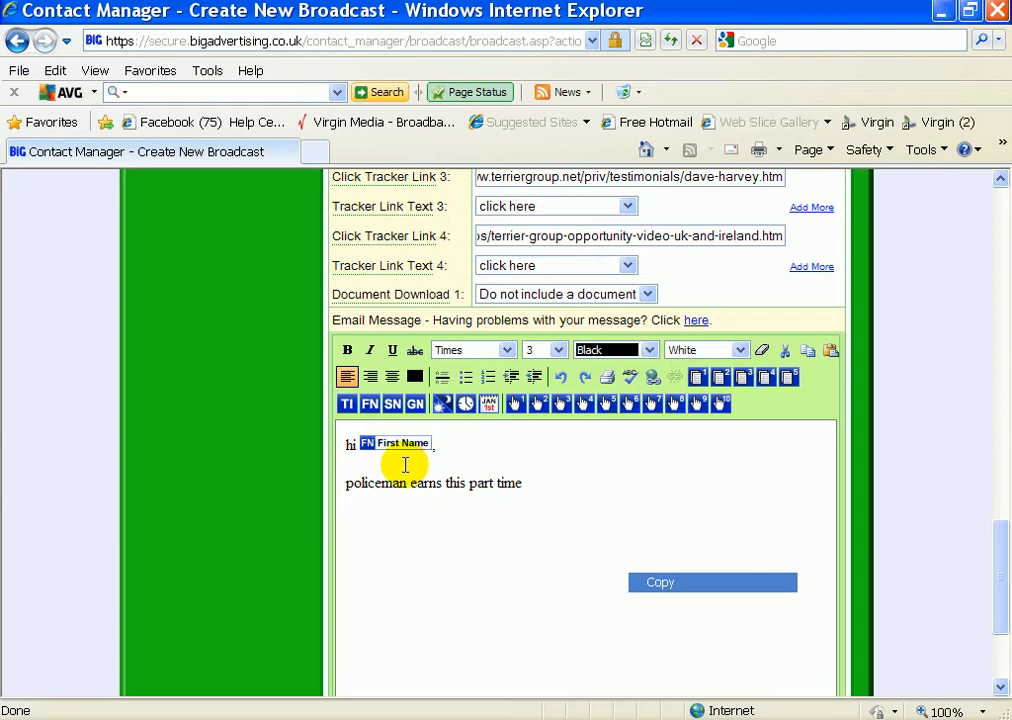
click(512, 403)
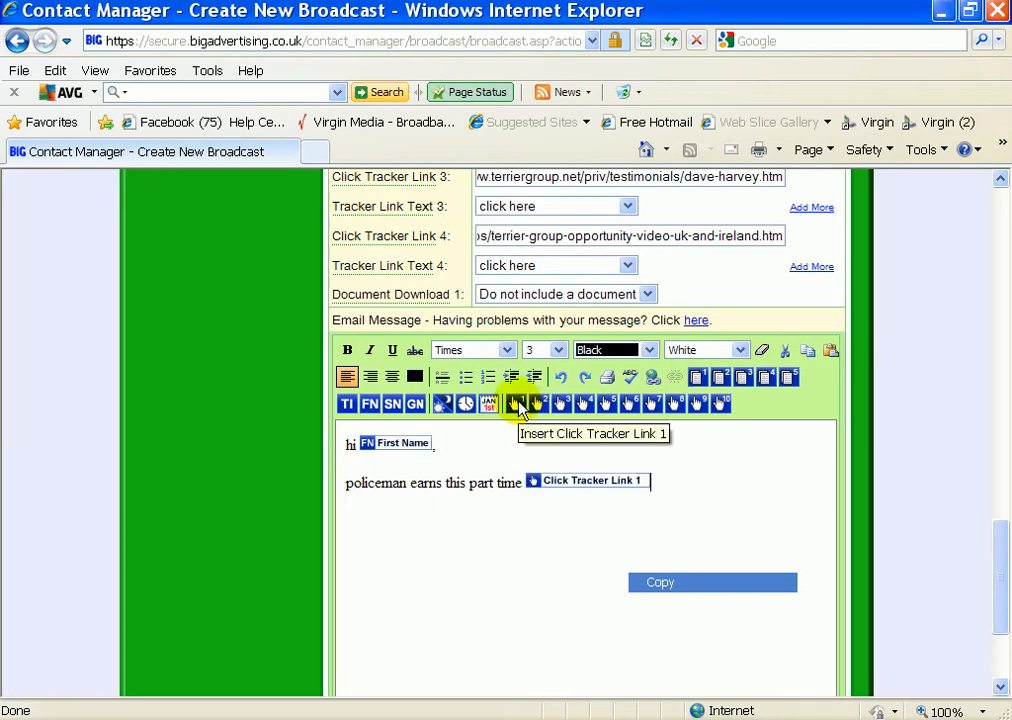
Add the singlemum and disabled man lines with tracker links 2 and 3
text(s)
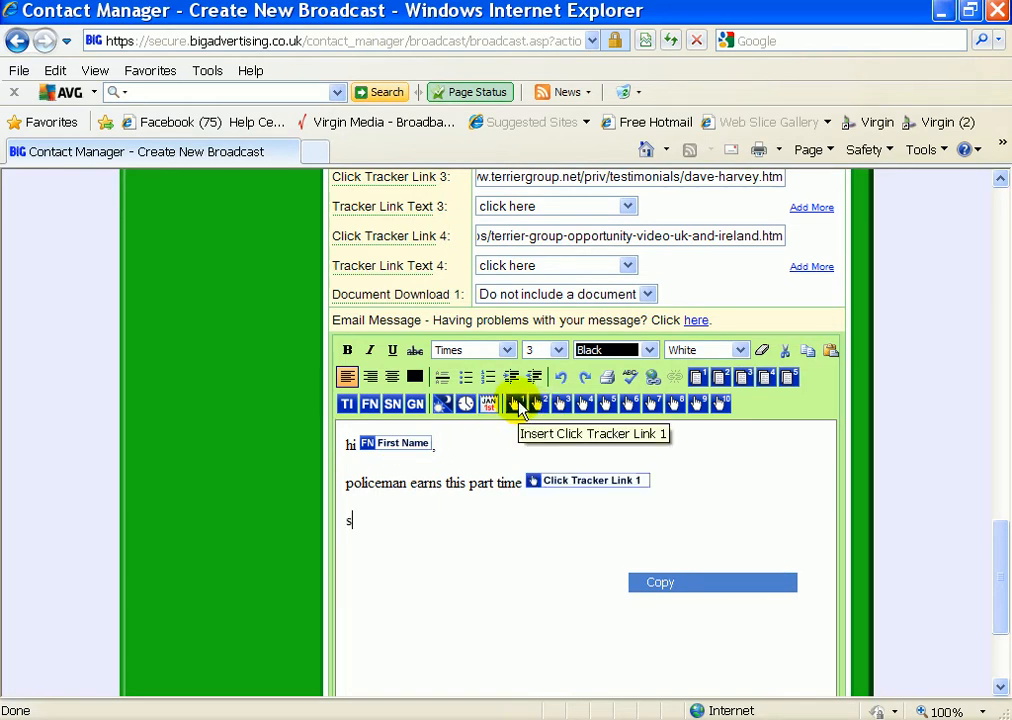
text(ingle)
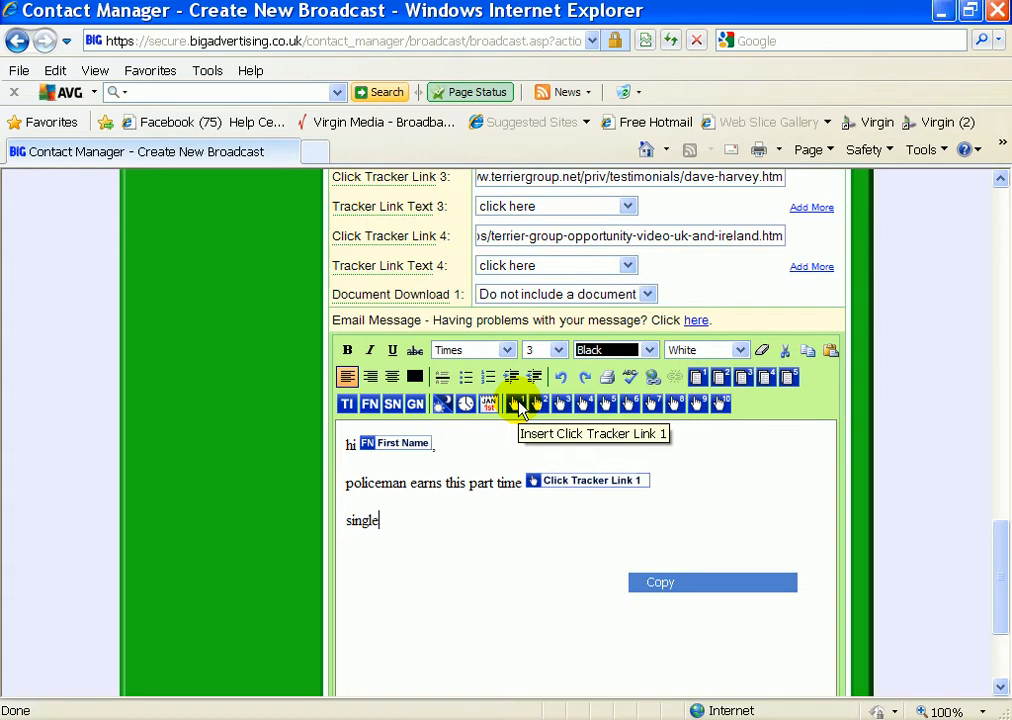
text(mum earns this)
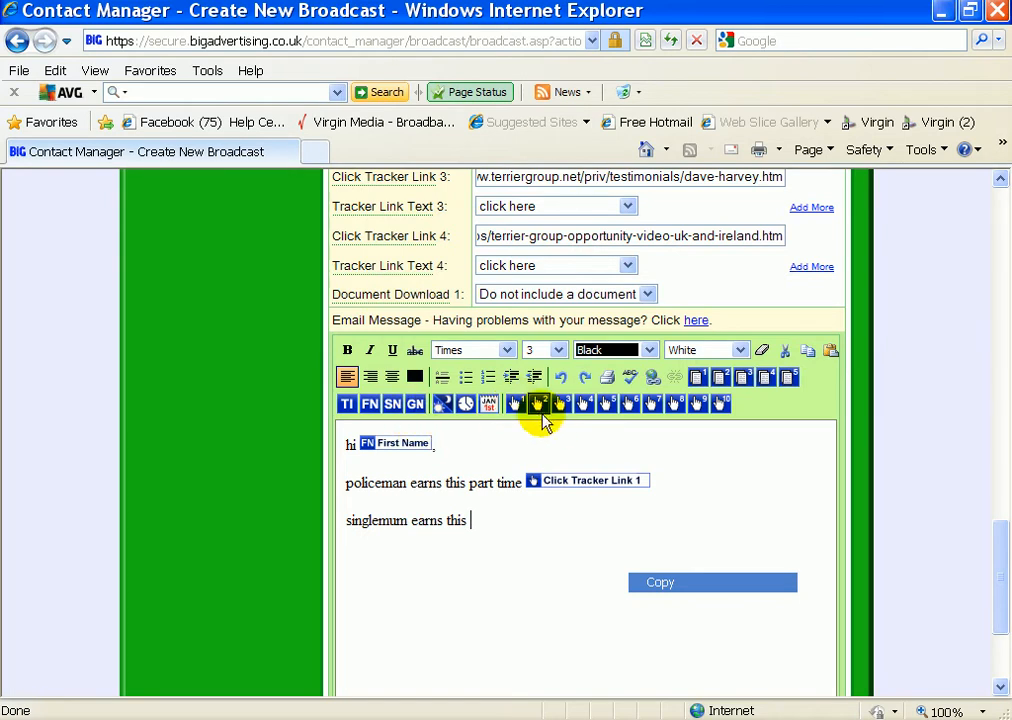
click(536, 404)
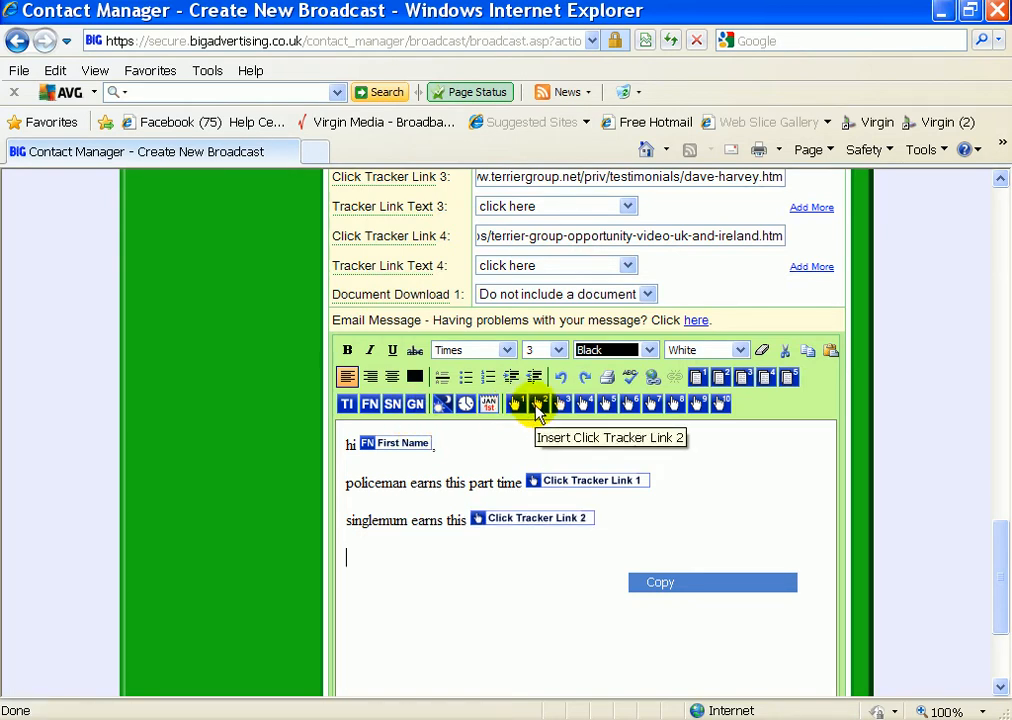
text(disa)
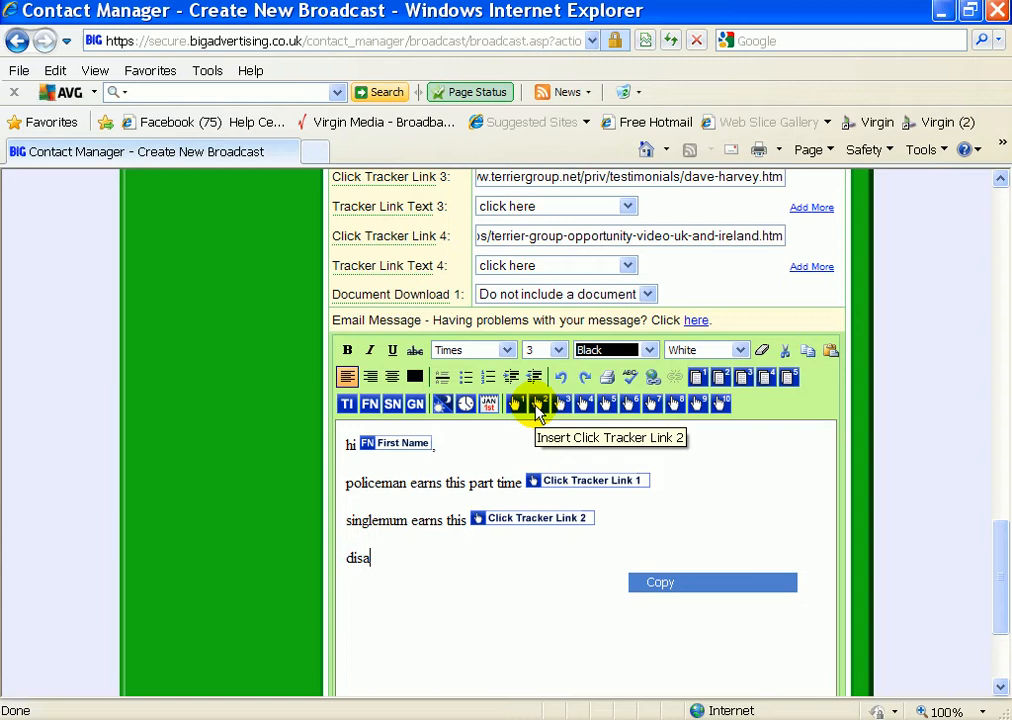
text(bled)
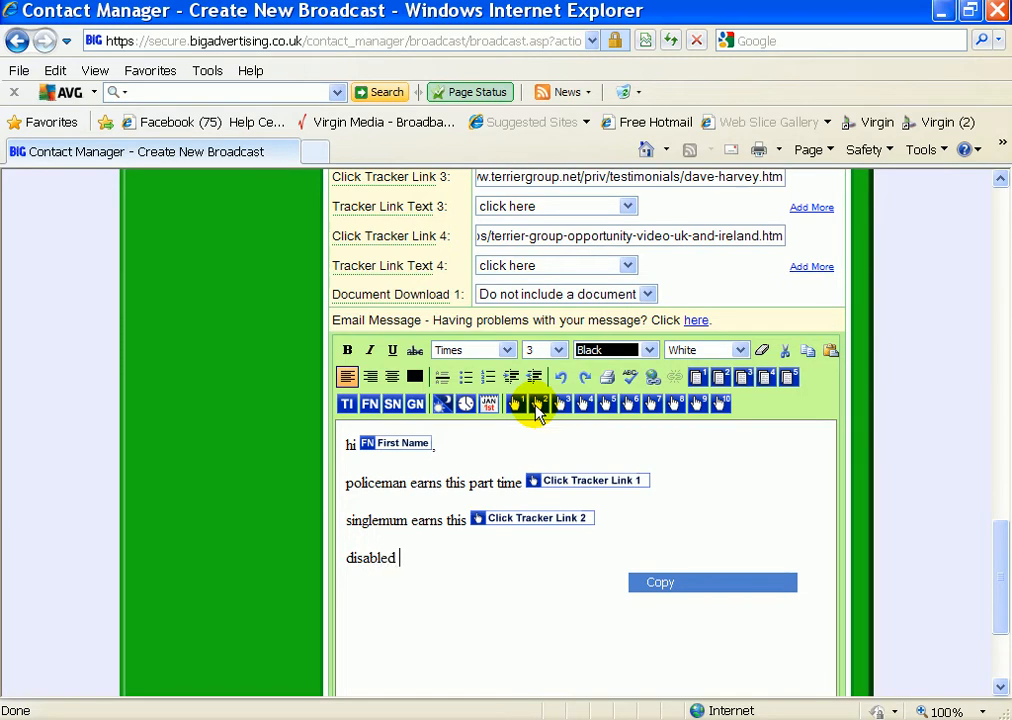
text(man)
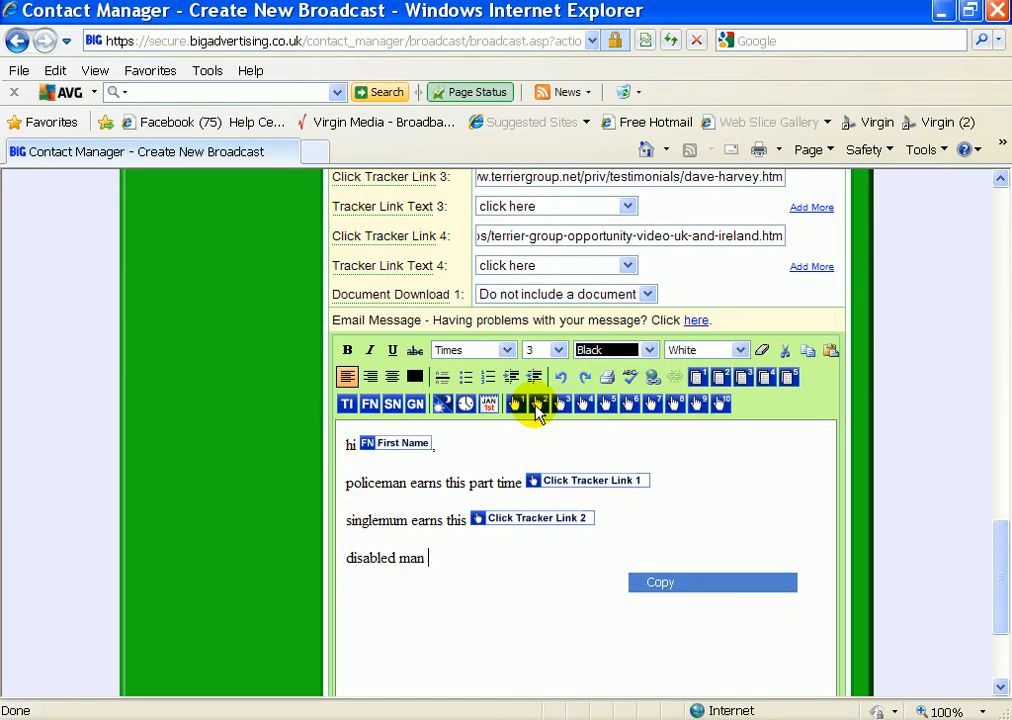
text(earns th)
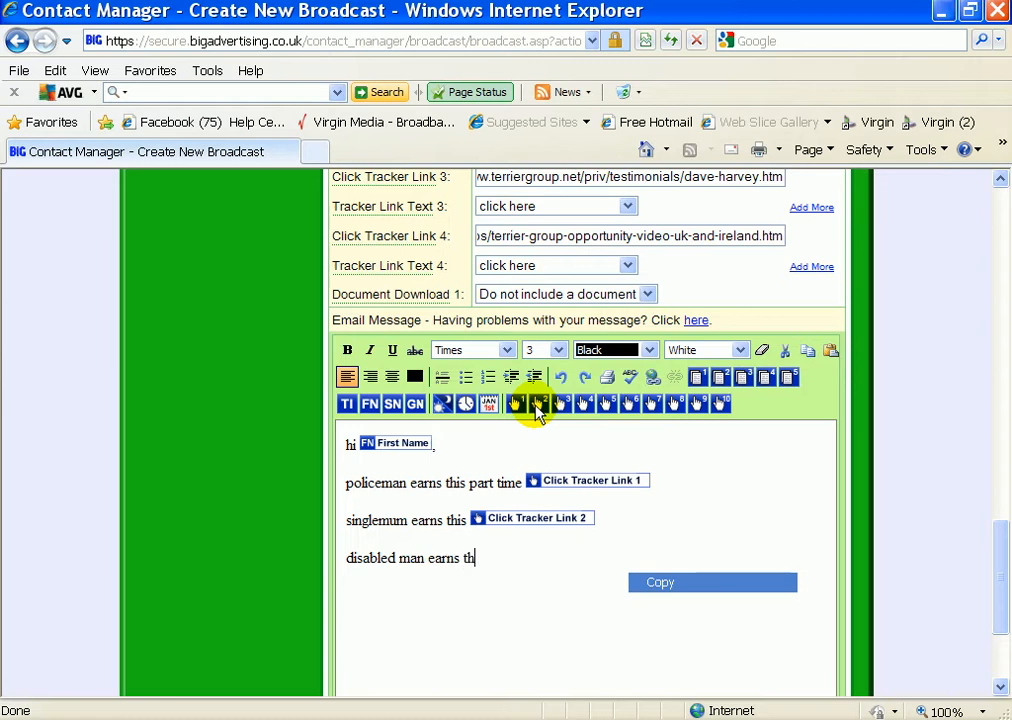
text(is)
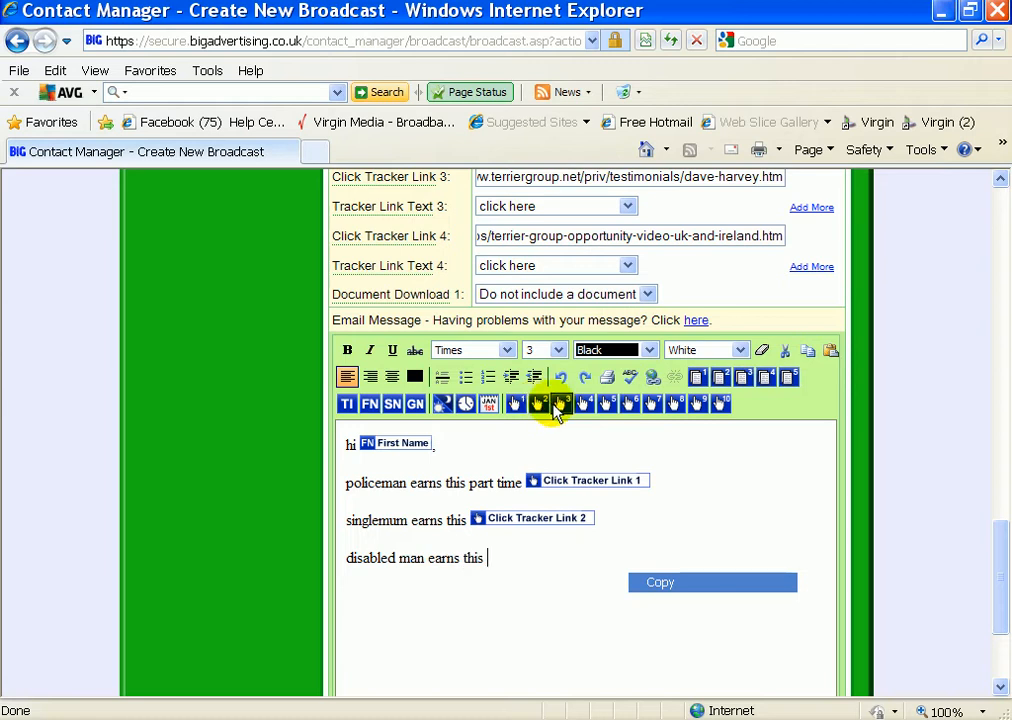
click(560, 404)
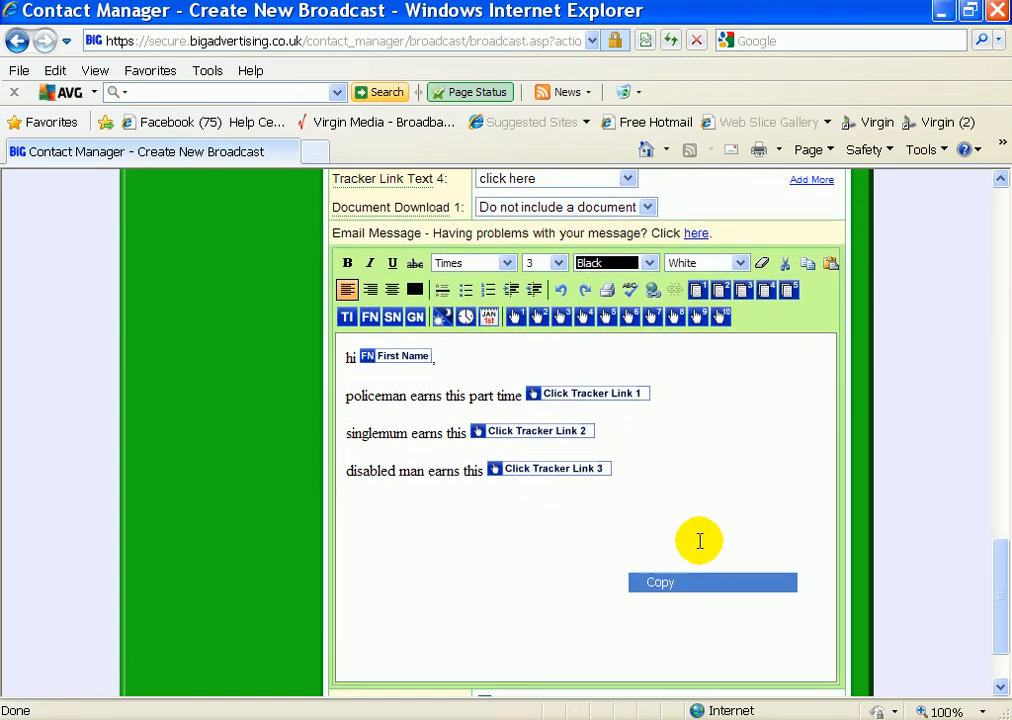
Add the 'this is how it works' video line with tracker link 4
text(this)
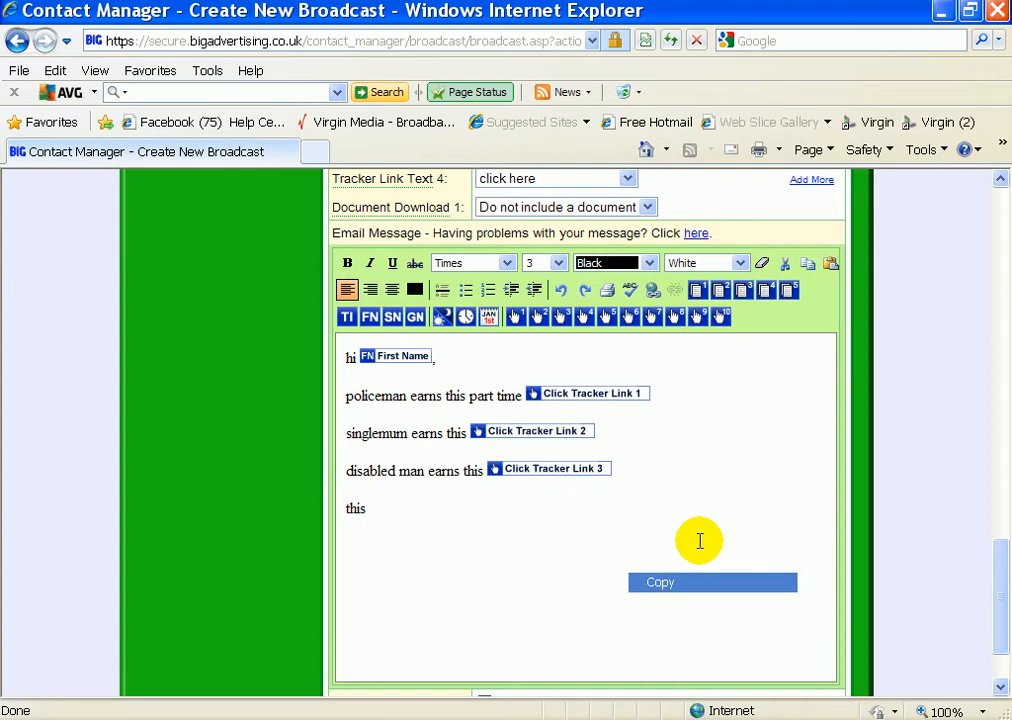
text(is a video)
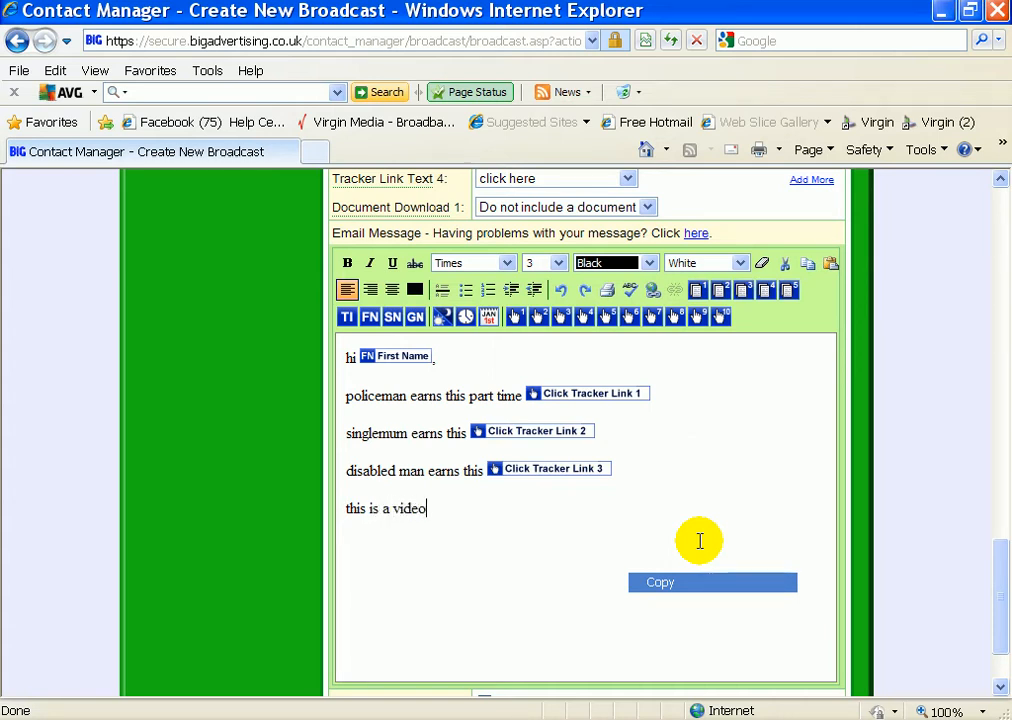
text(how it all wo)
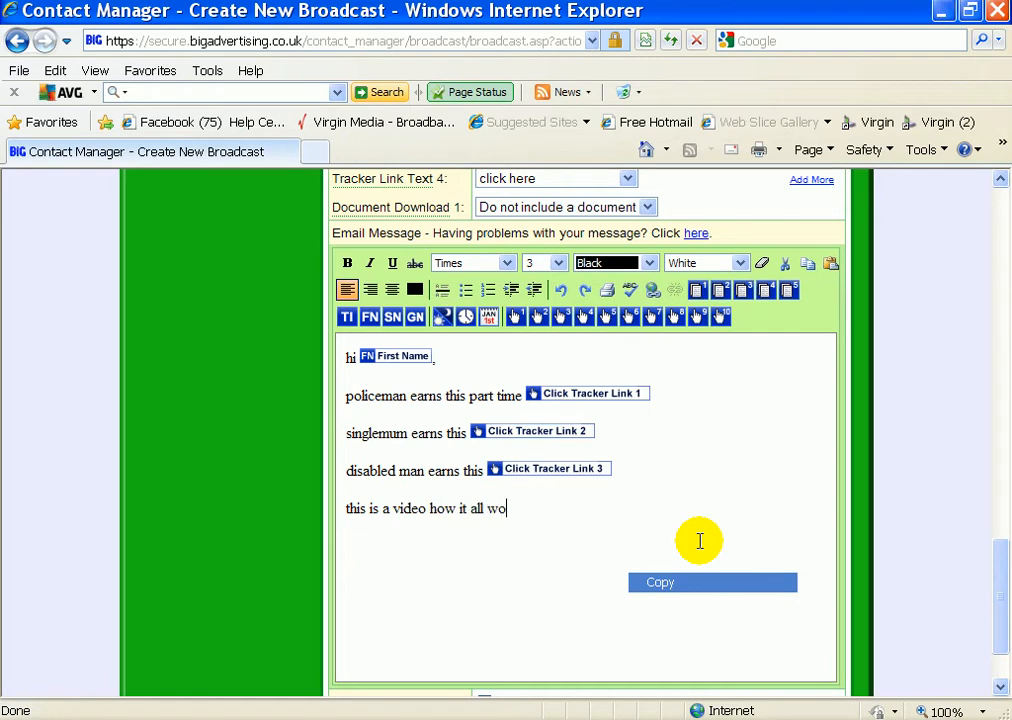
text(rks)
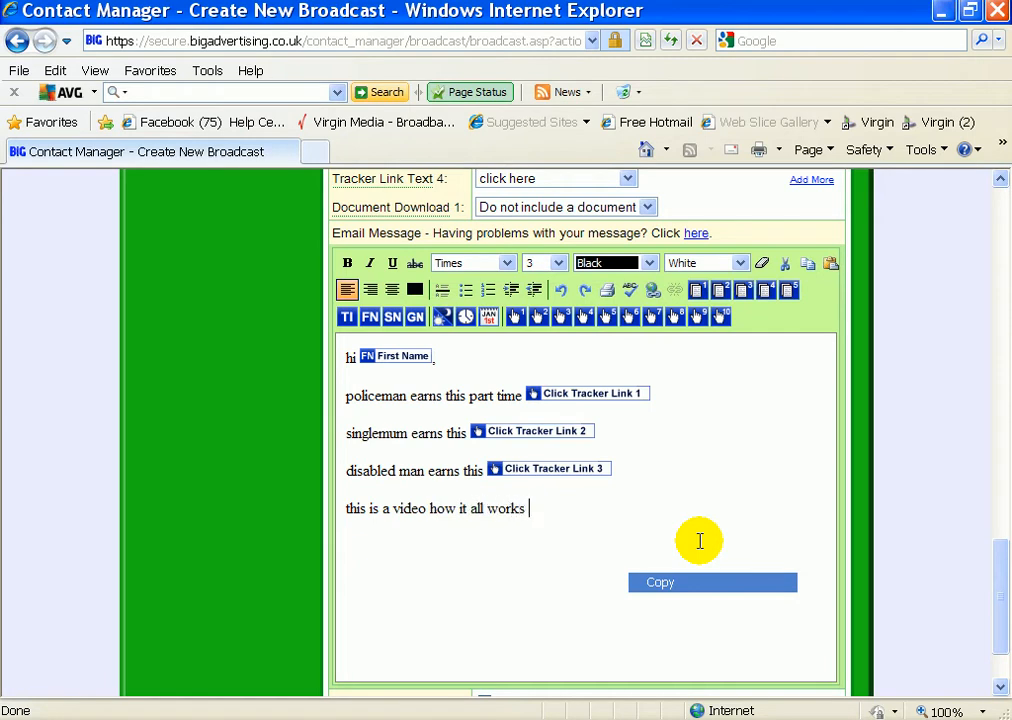
mouse_move(583, 317)
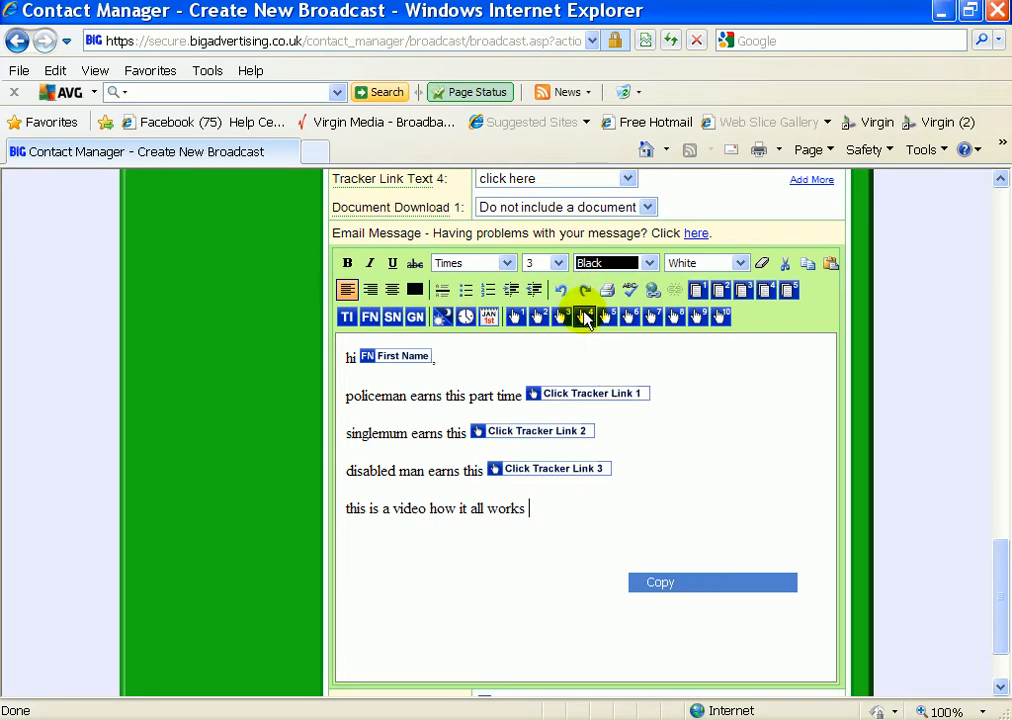
click(583, 316)
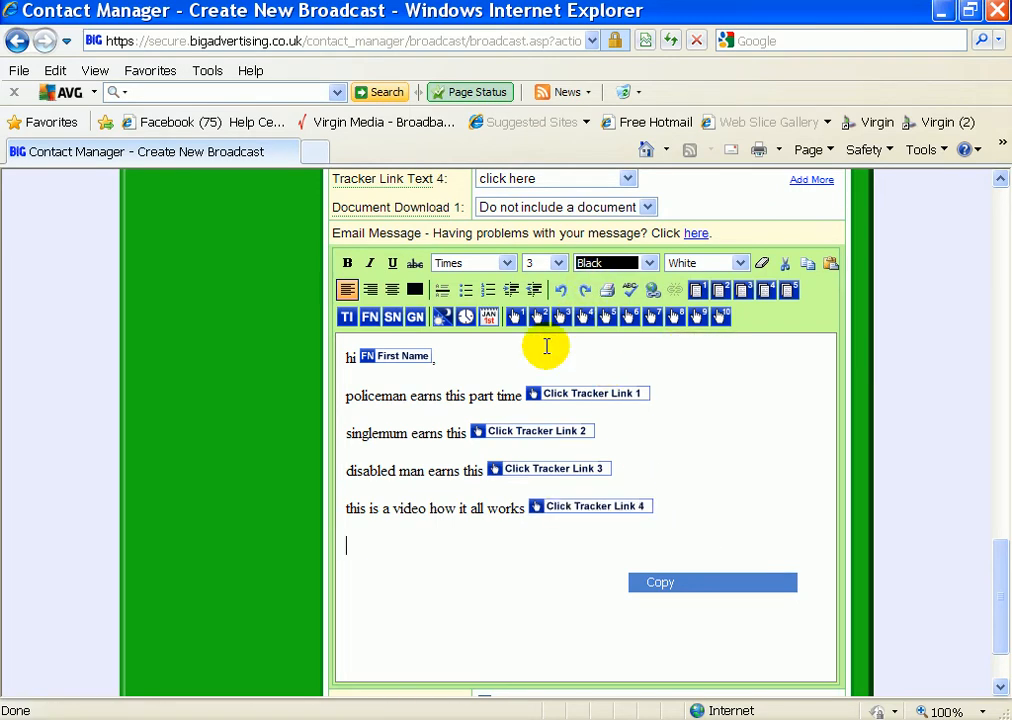
Type 'to join or want more info, e mail us back with the area you live ?'
text(we)
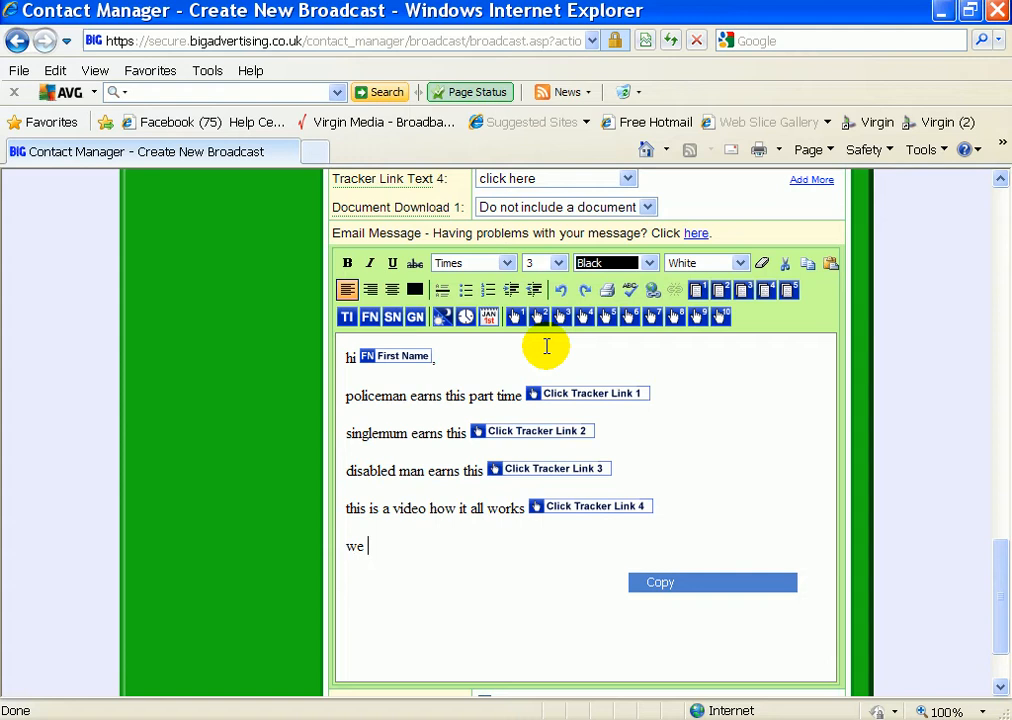
key(BackSpace)
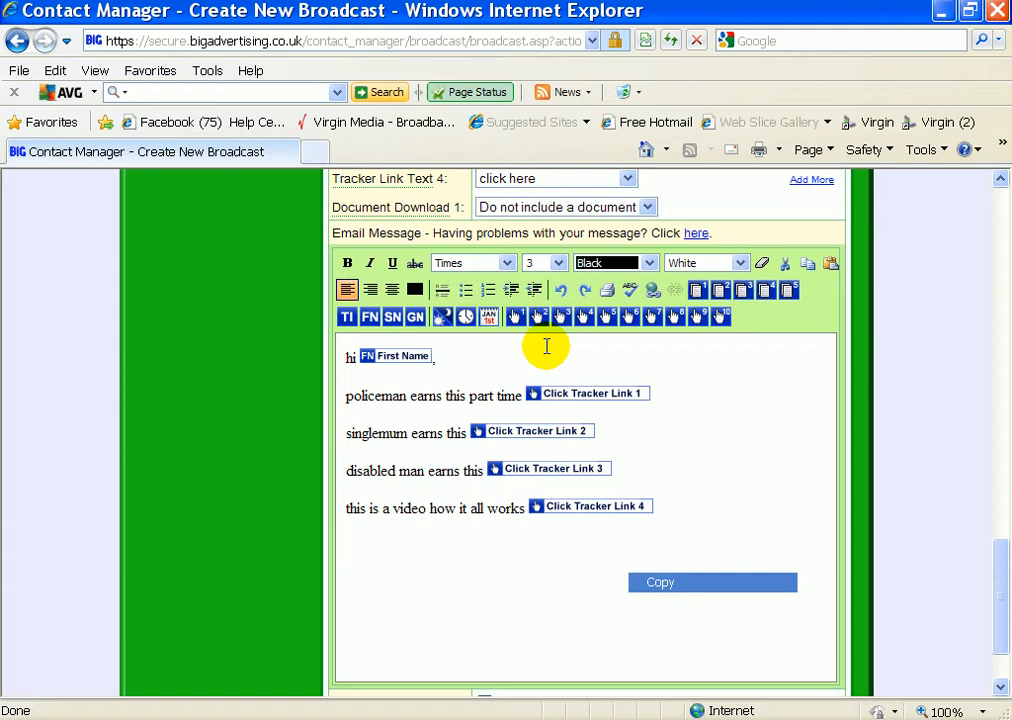
text(to join or)
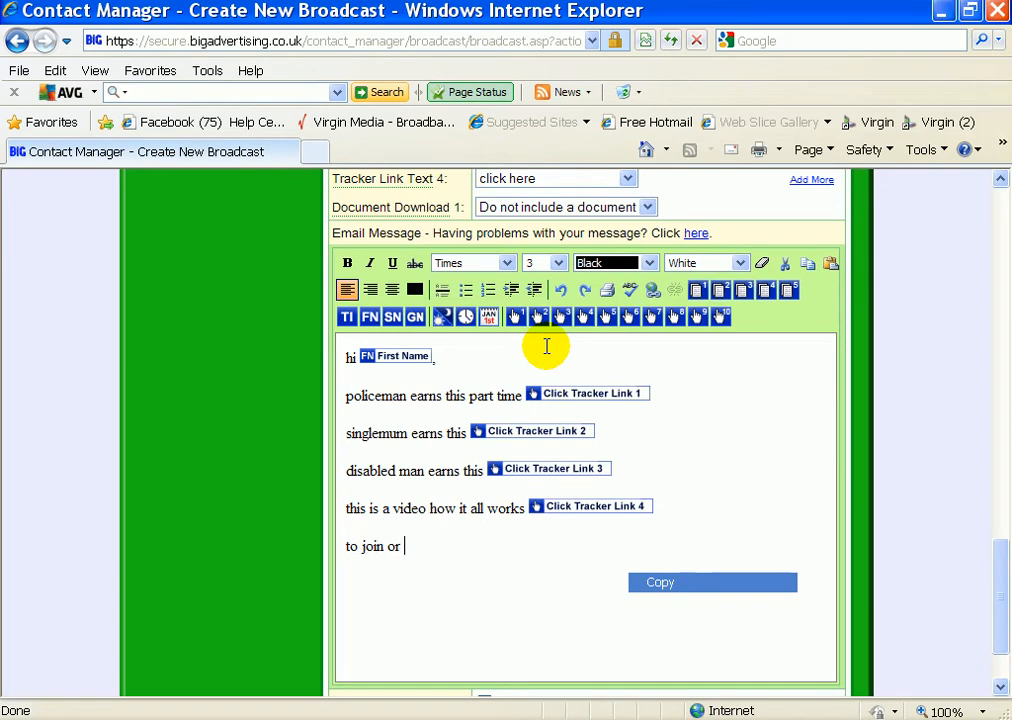
text(want mo)
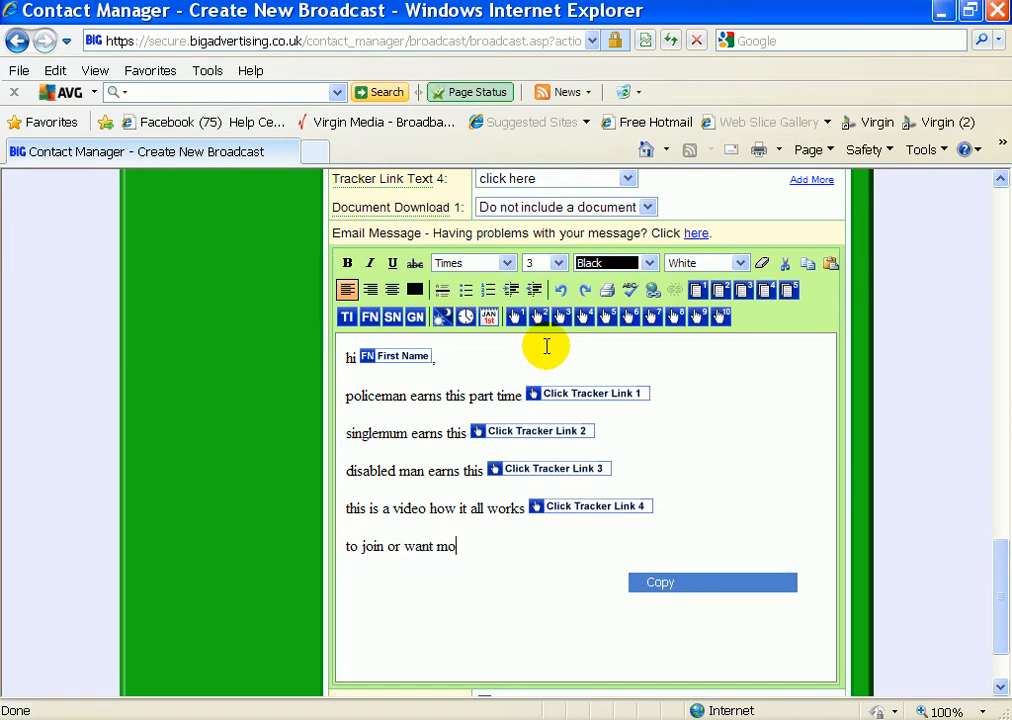
text(re info)
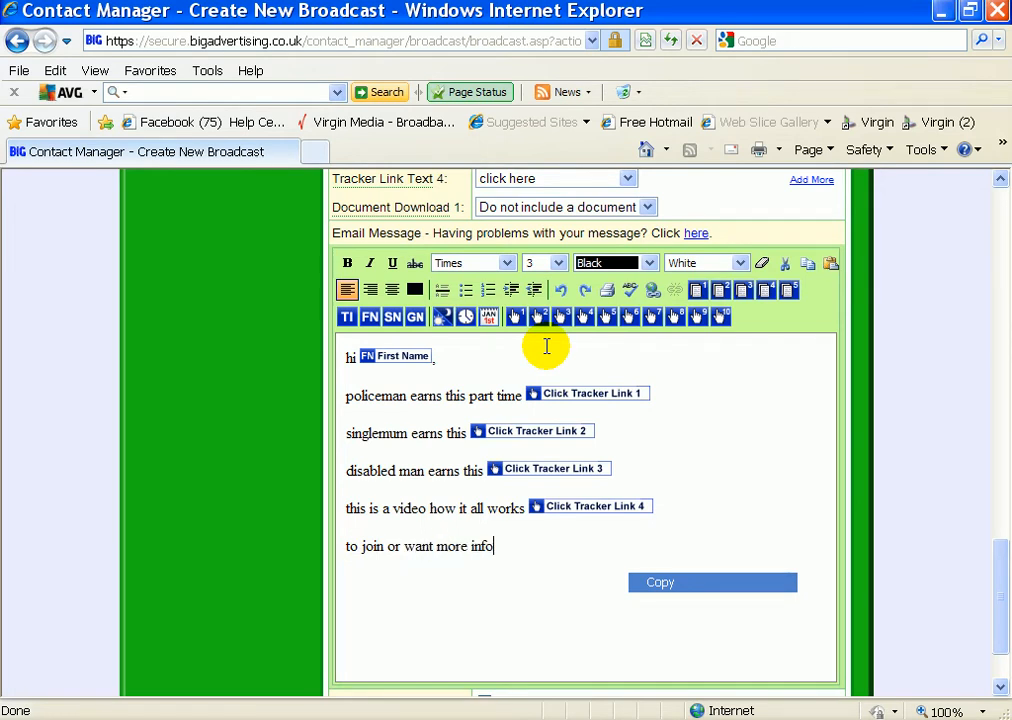
text(e mail us back)
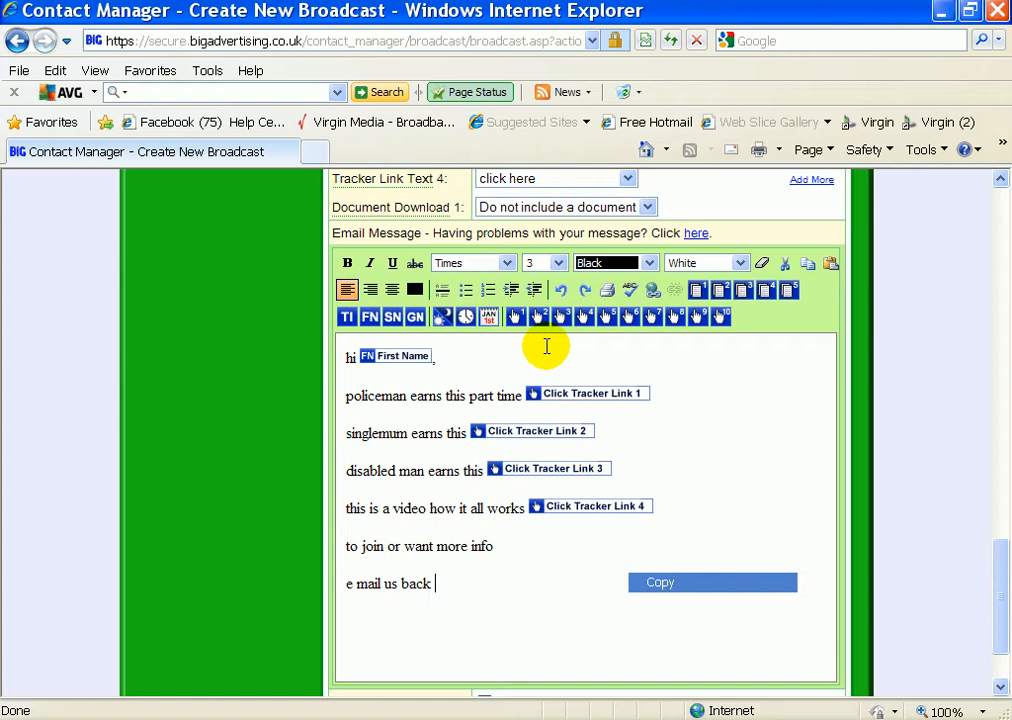
text(with the)
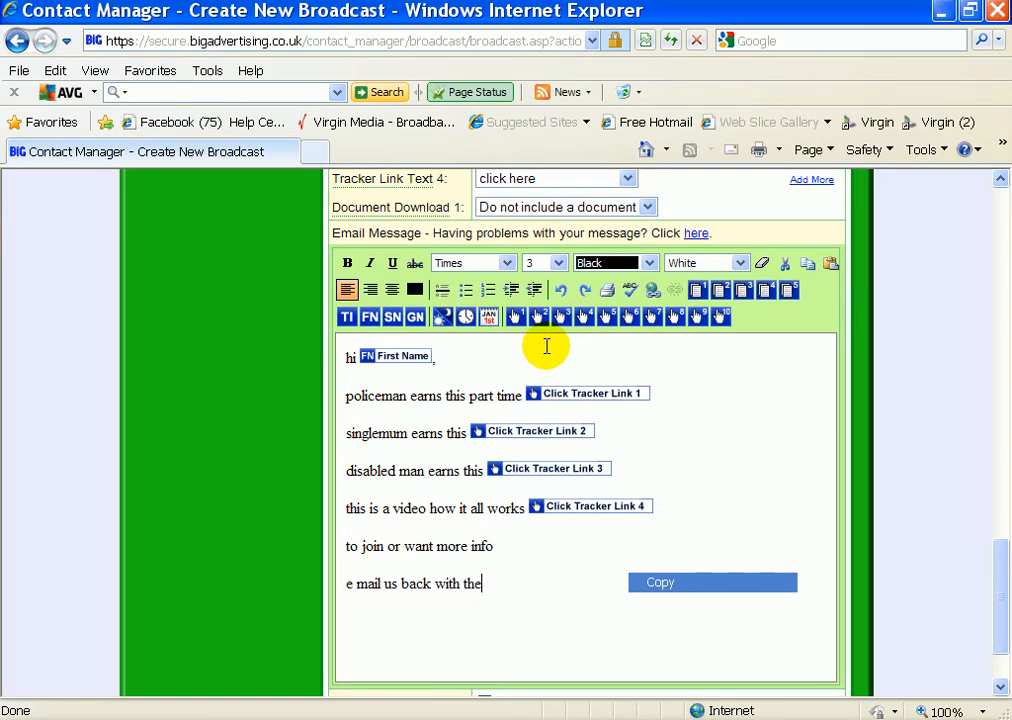
text(atr)
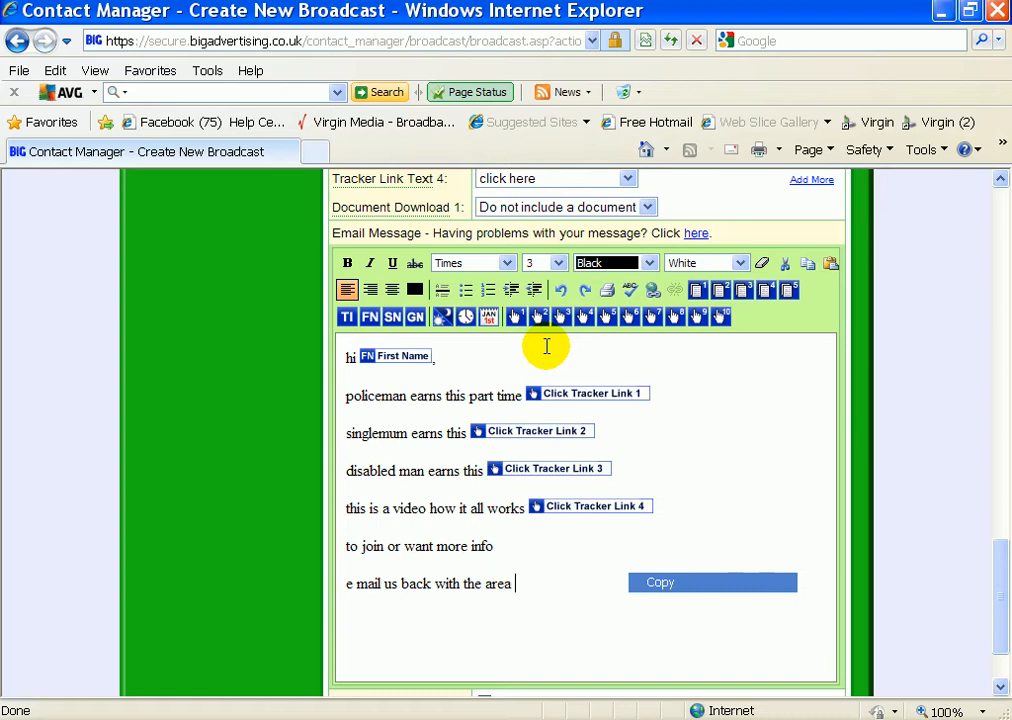
text(you liv)
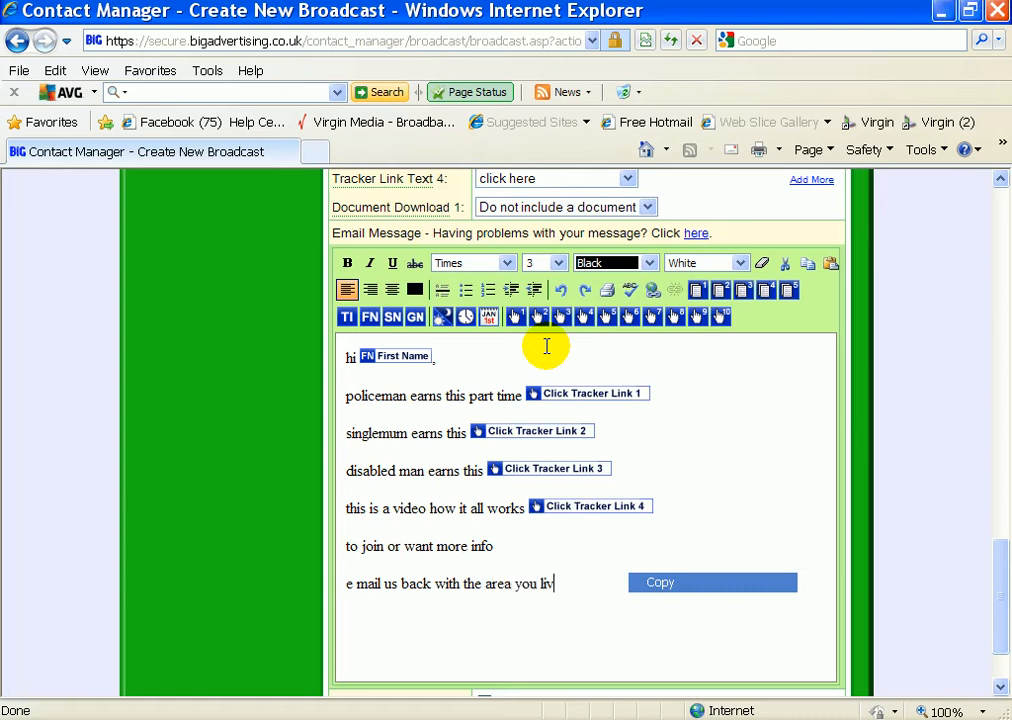
text(e)
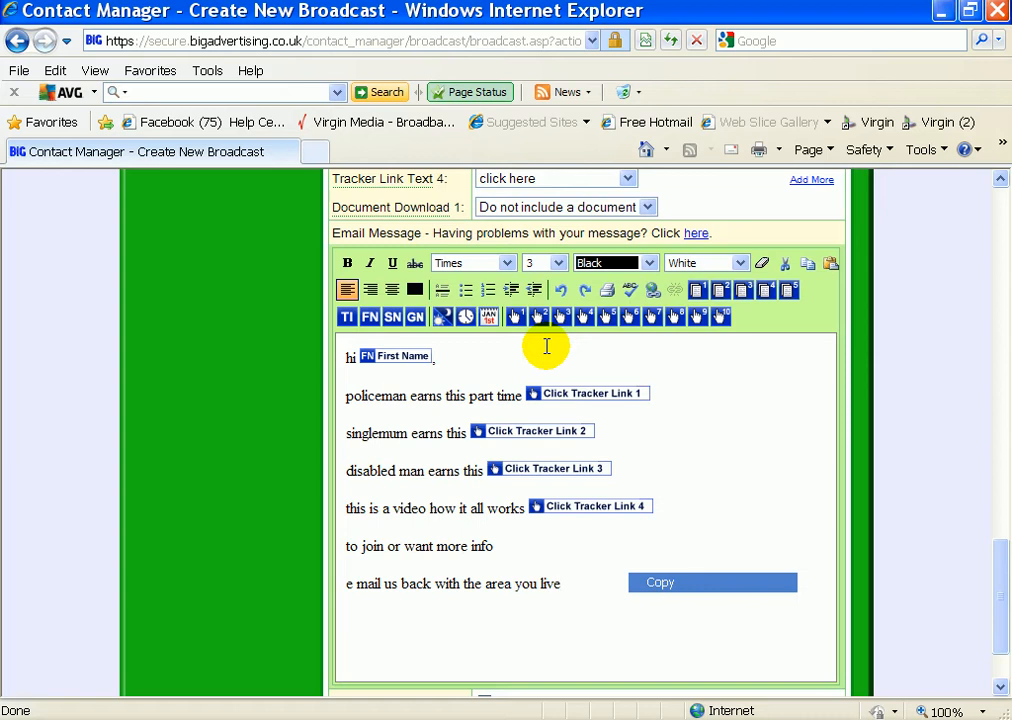
text(?)
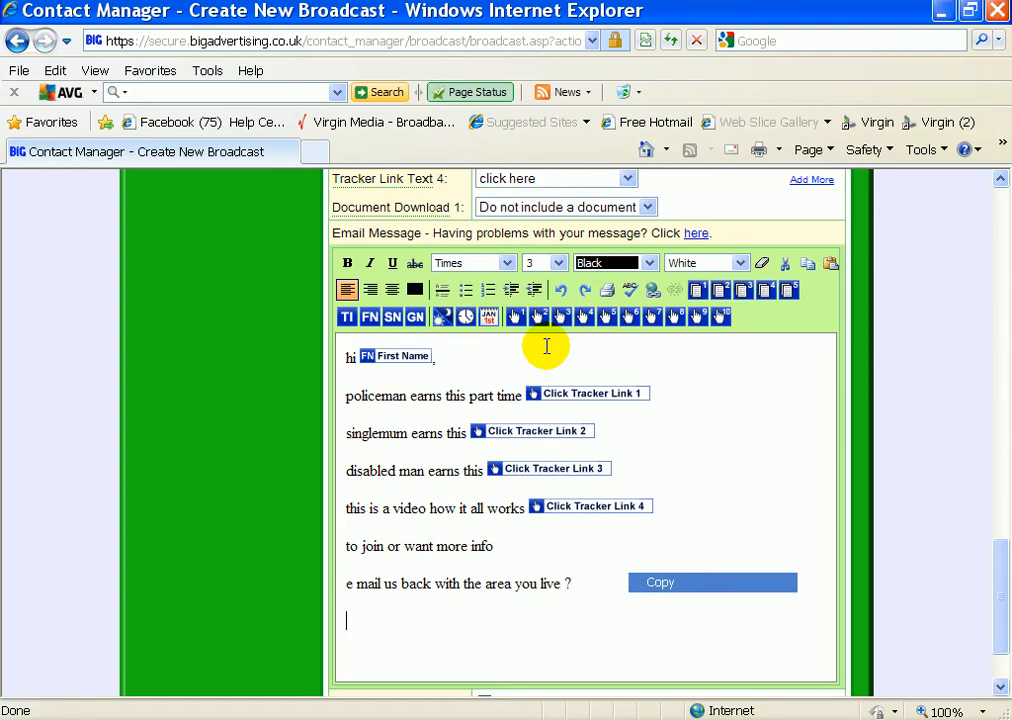
Add a line asking for the best telephone number to contact you on
text(plus)
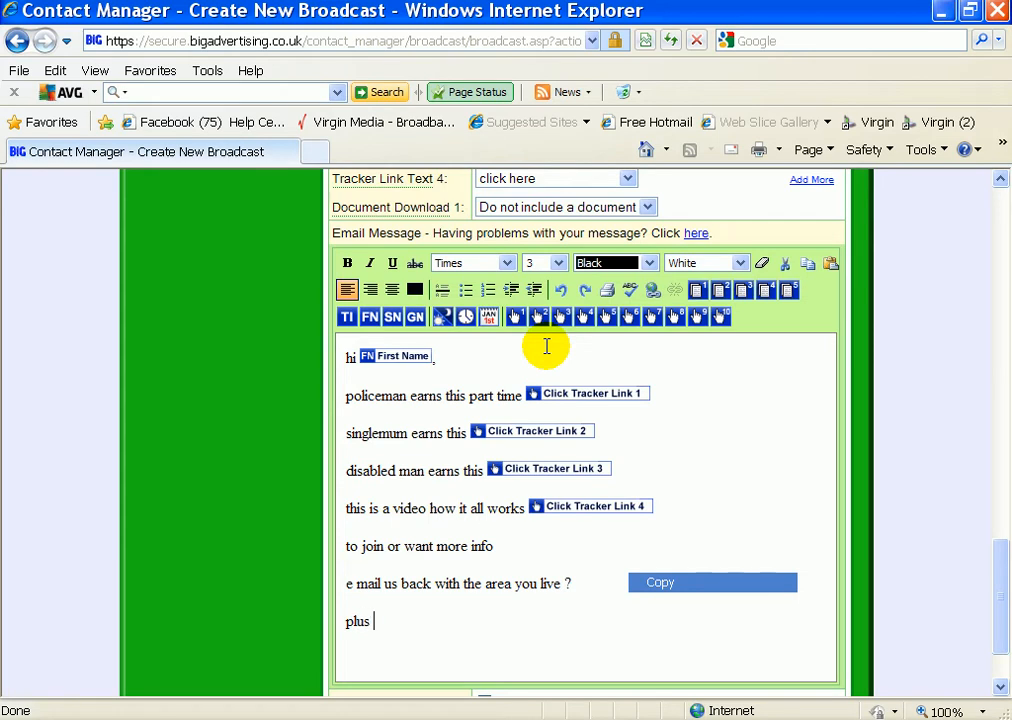
text(best tel)
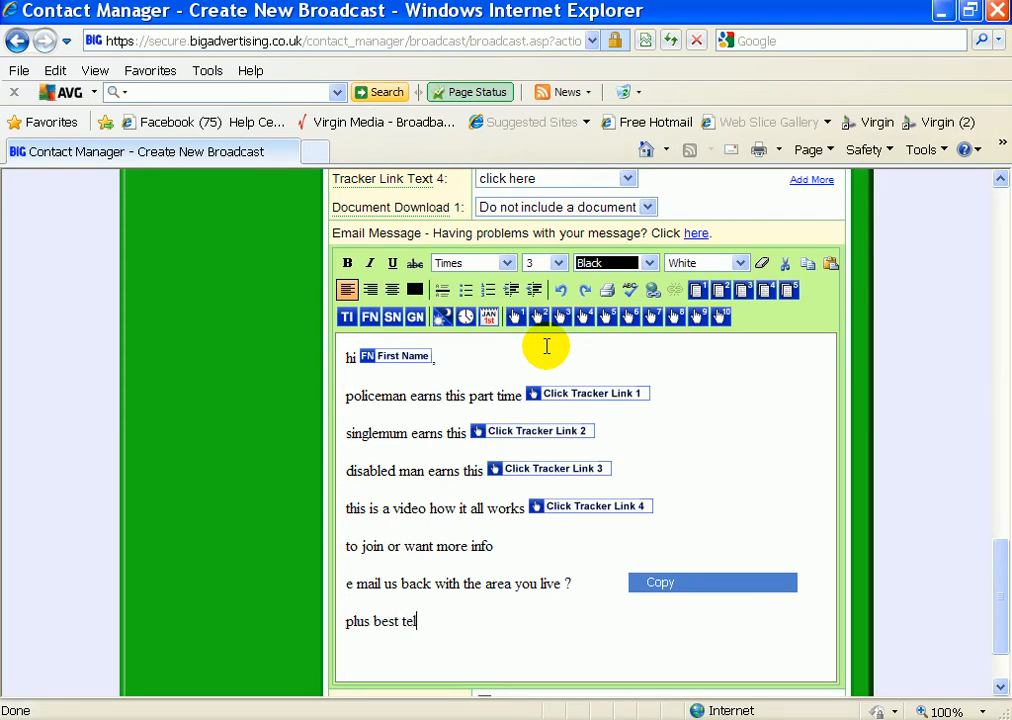
text(ephon)
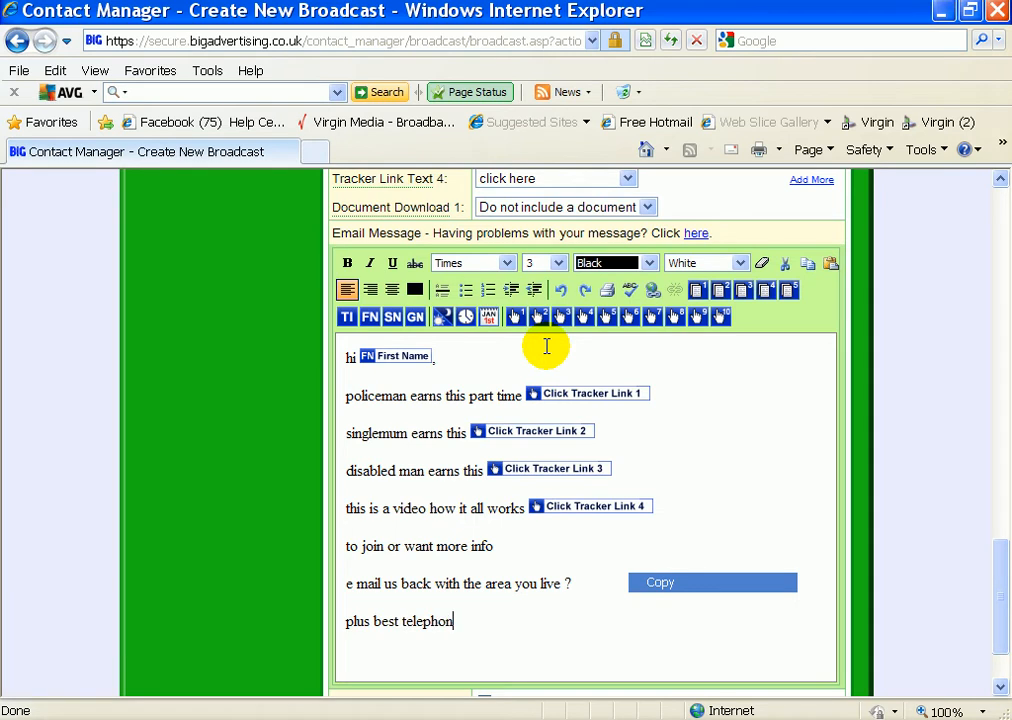
text(e num,)
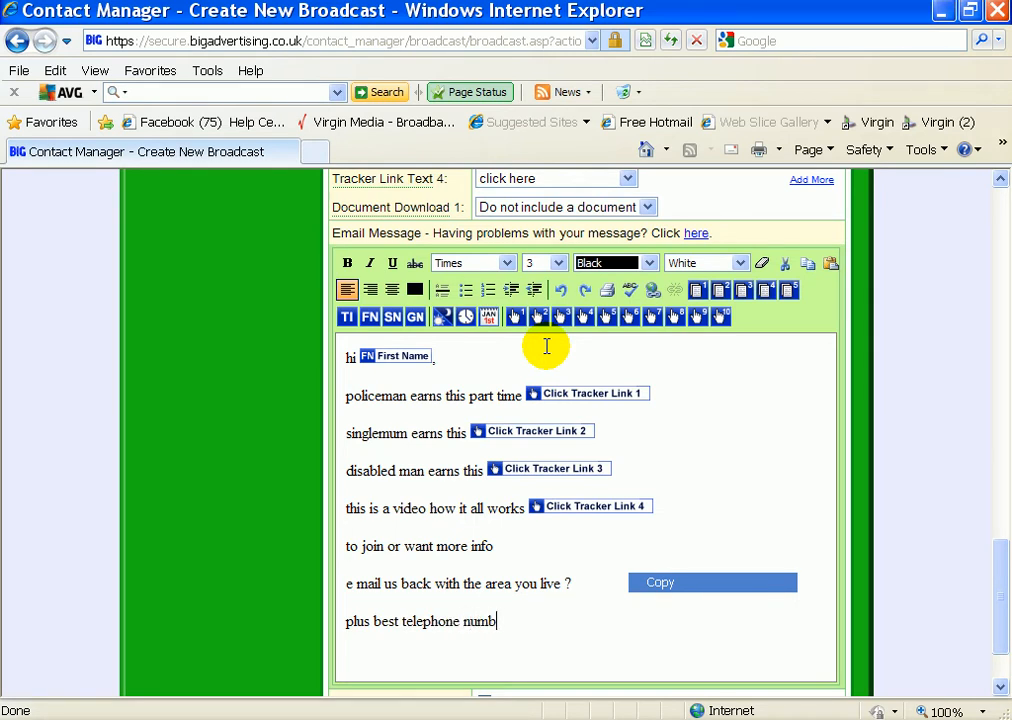
text(er to c)
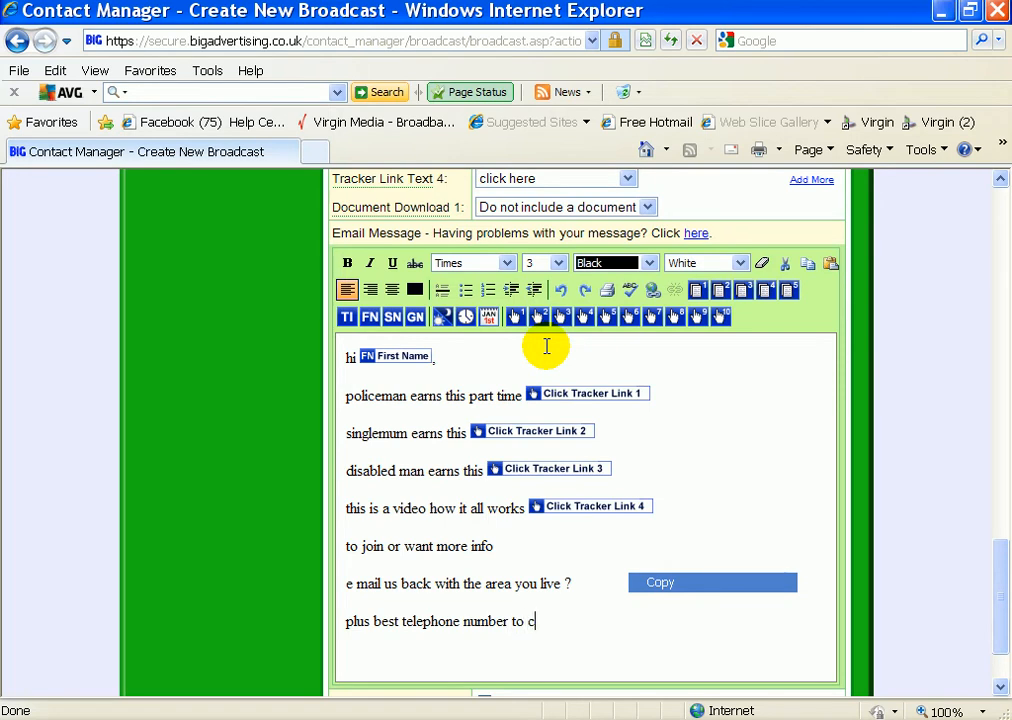
text(ontact)
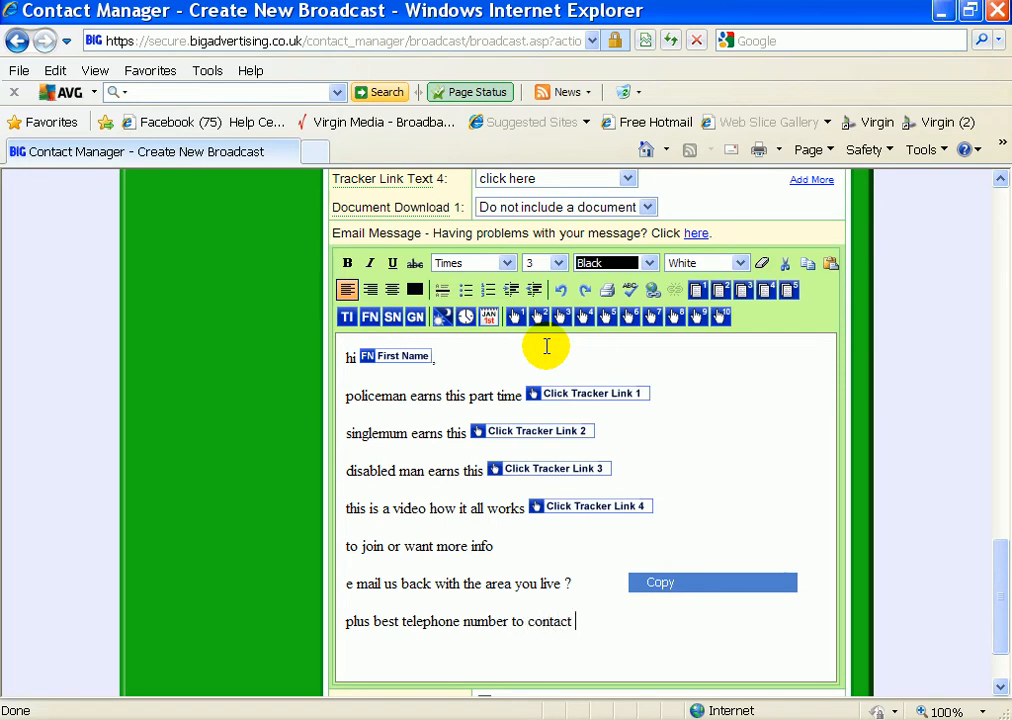
text(you on ?)
text(w)
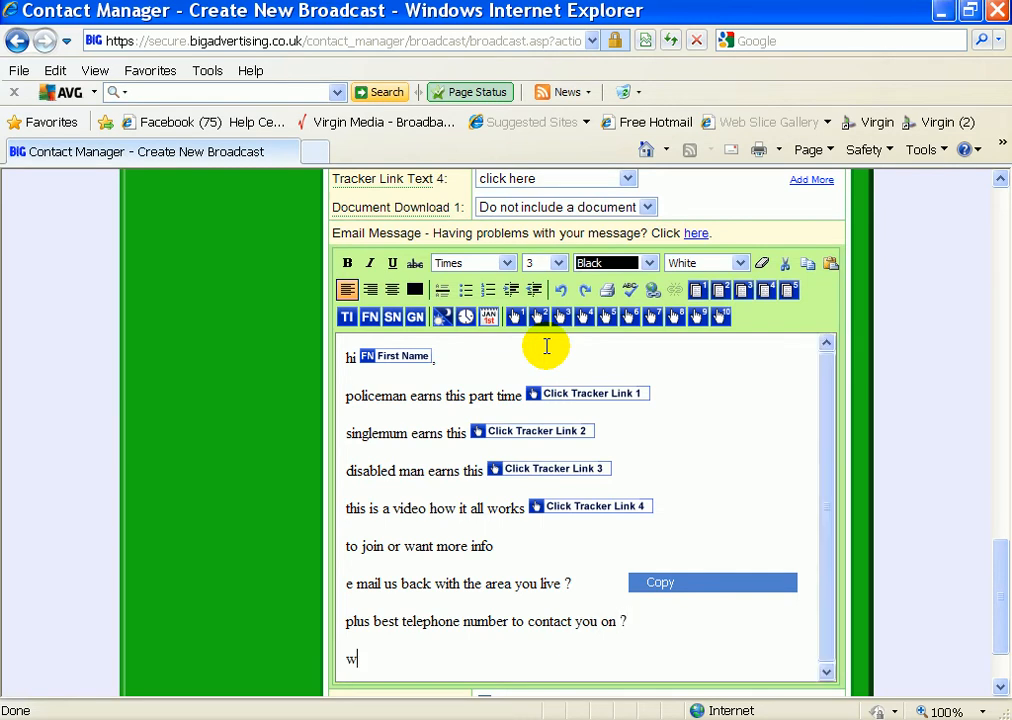
Add seeking key people in UK, Ireland, Netherlands and Germany, signed 'best wishes gavin scott'
text(e are looking for)
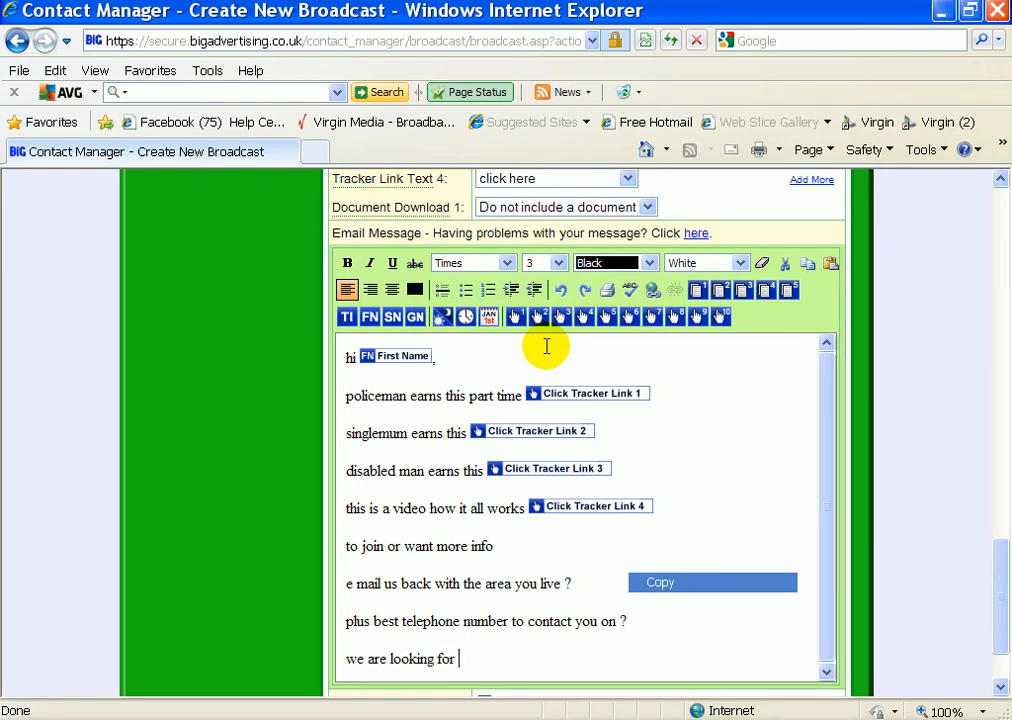
text(key pe)
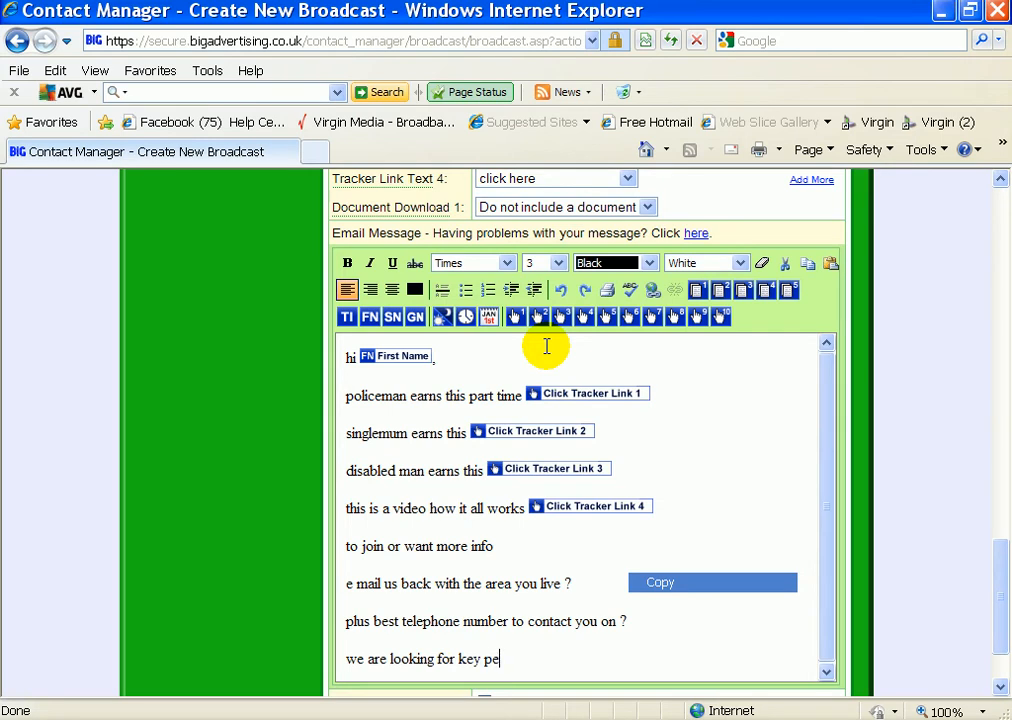
text(ople)
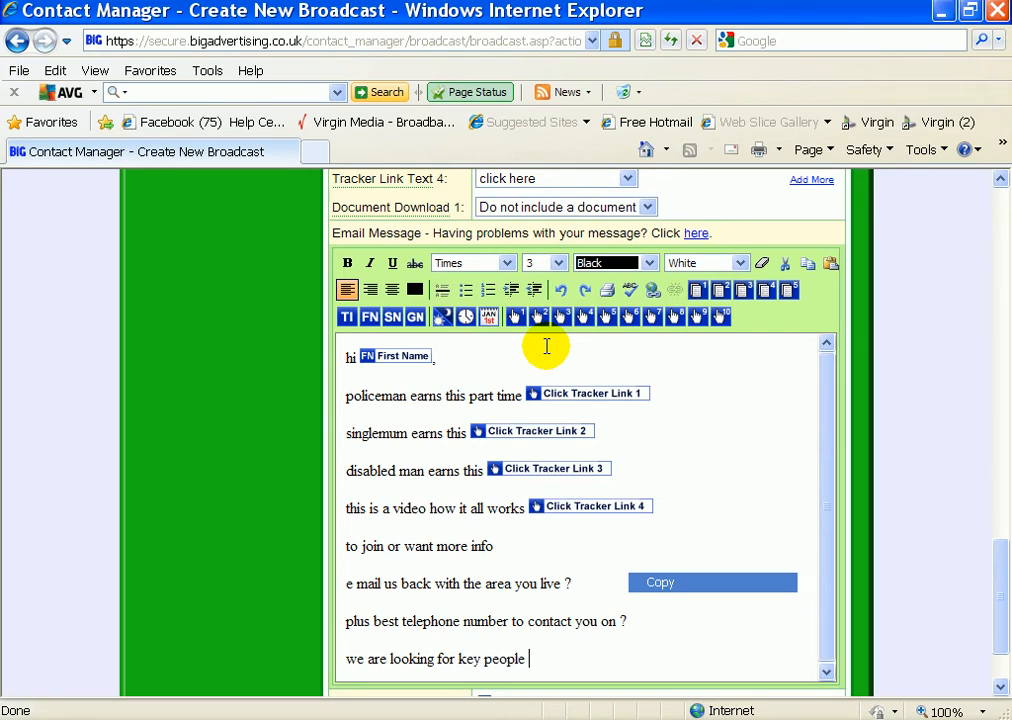
text(in uk, i)
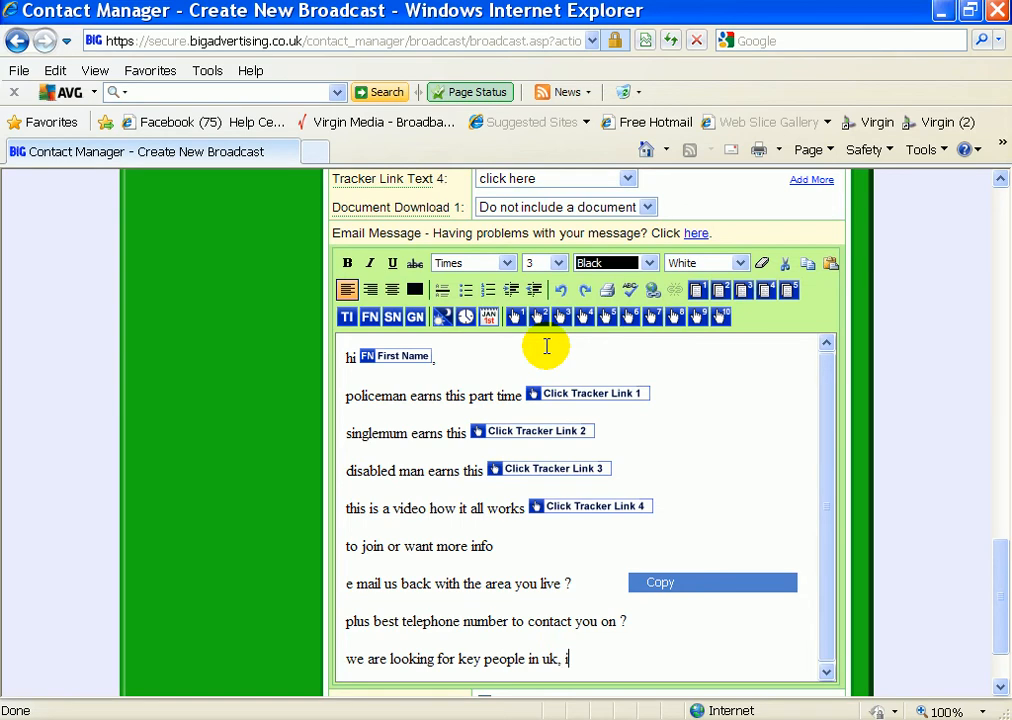
text(reland)
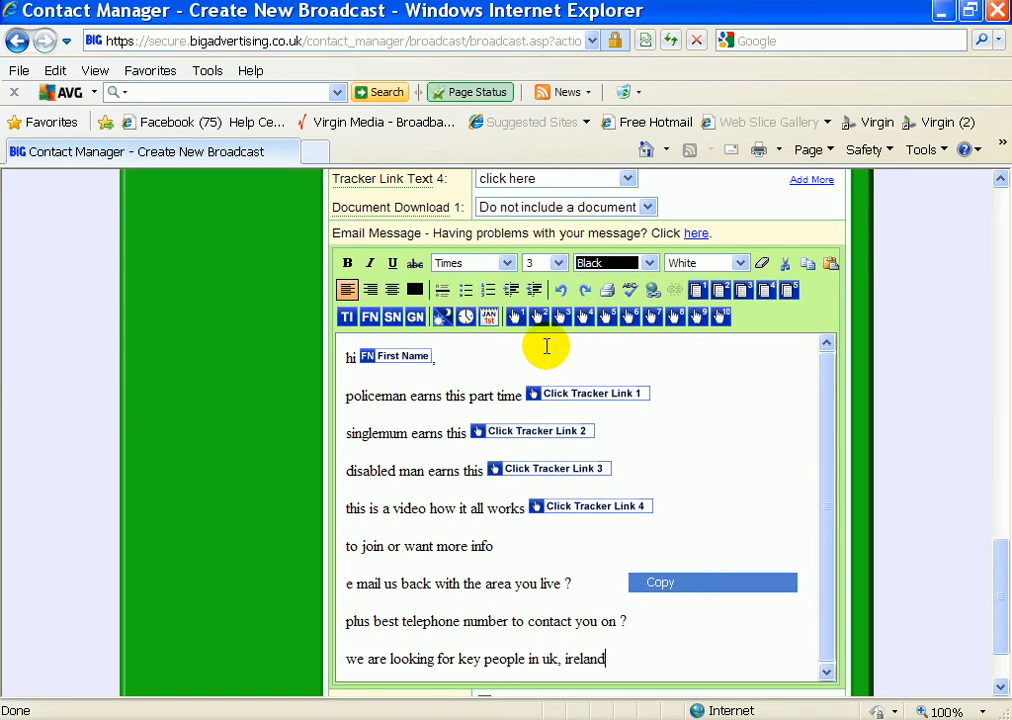
text(neth)
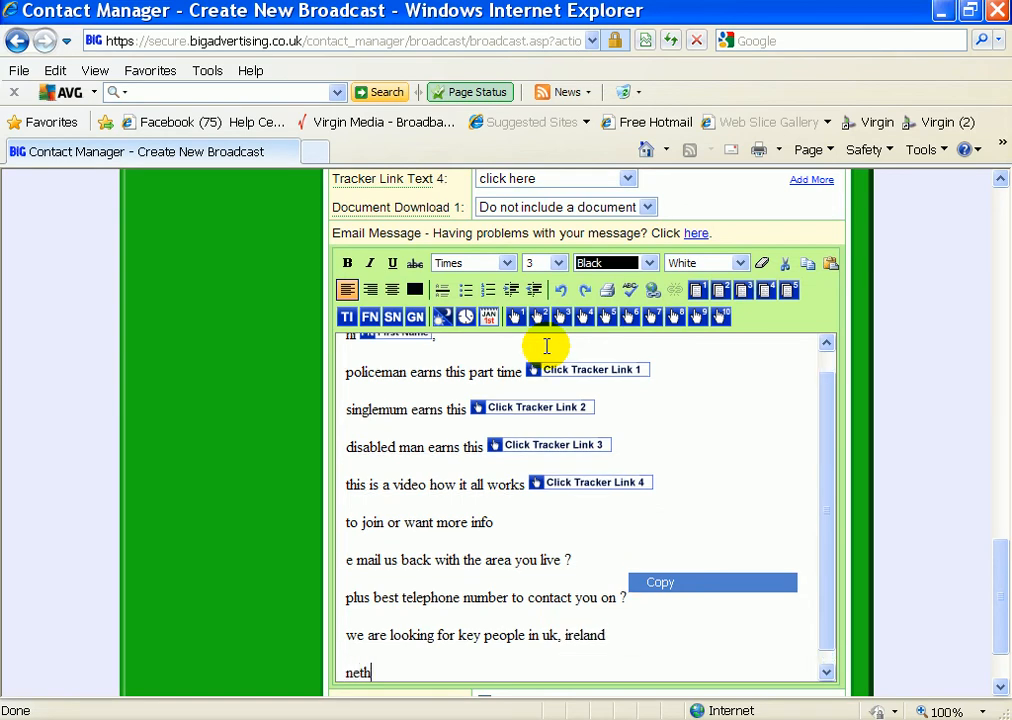
text(erlands)
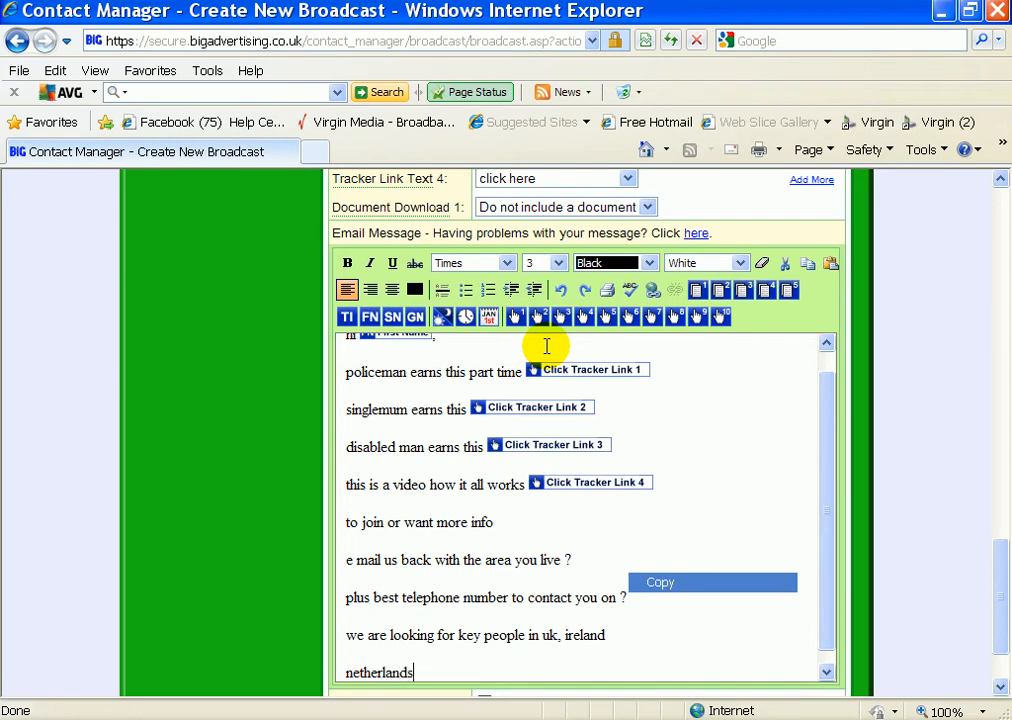
text(and ger)
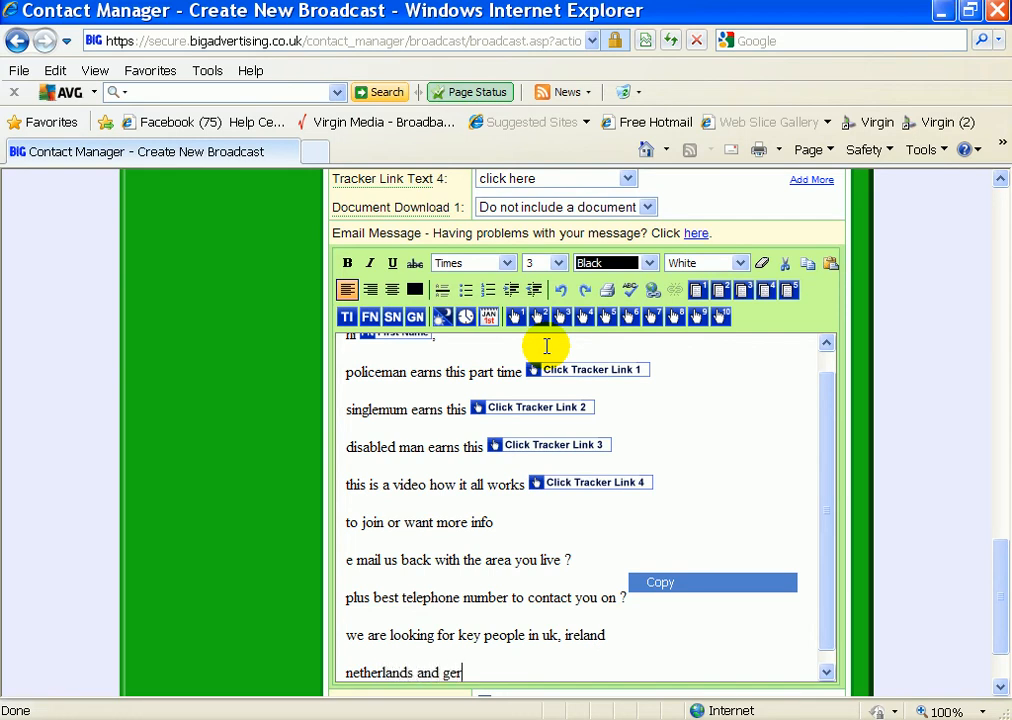
text(many)
text(b)
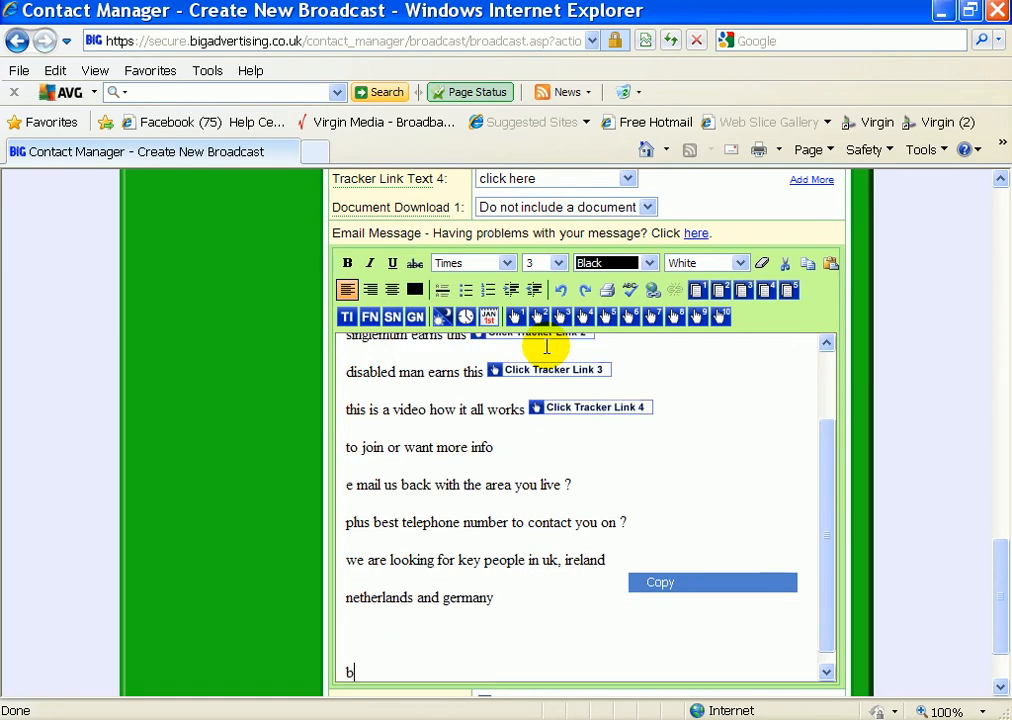
text(est wishes)
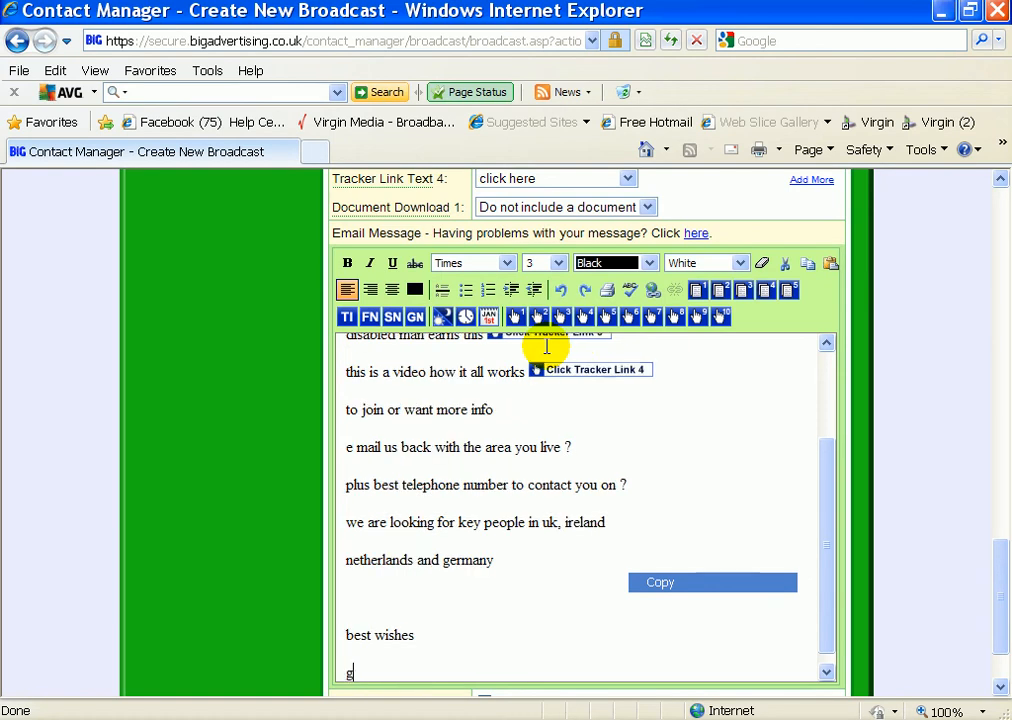
text(avin sc)
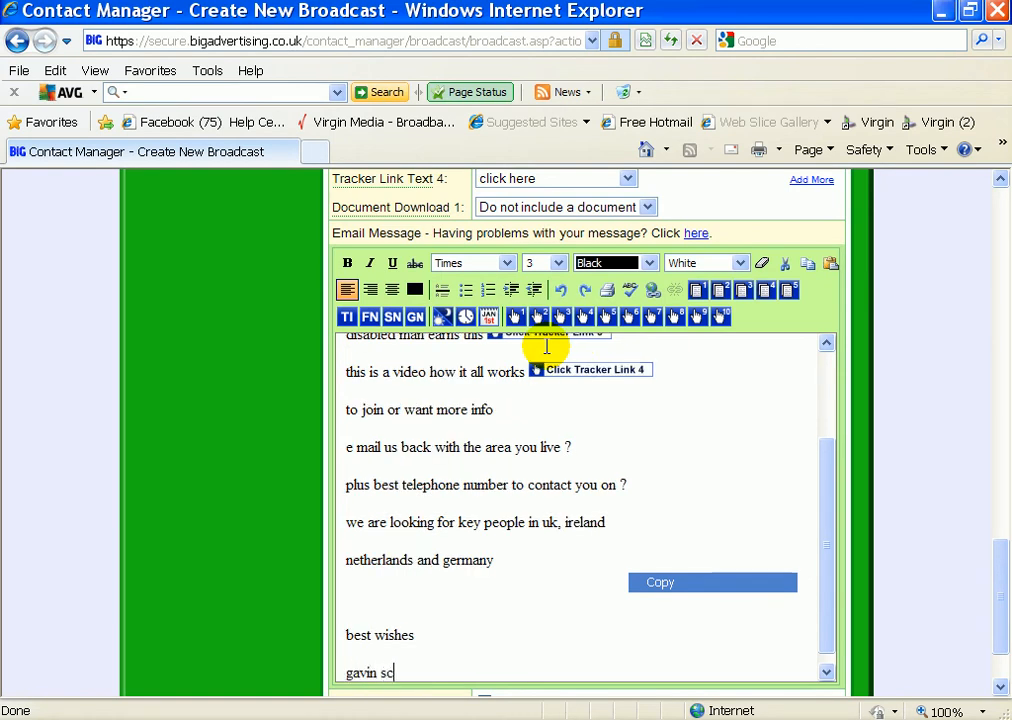
text(ott)
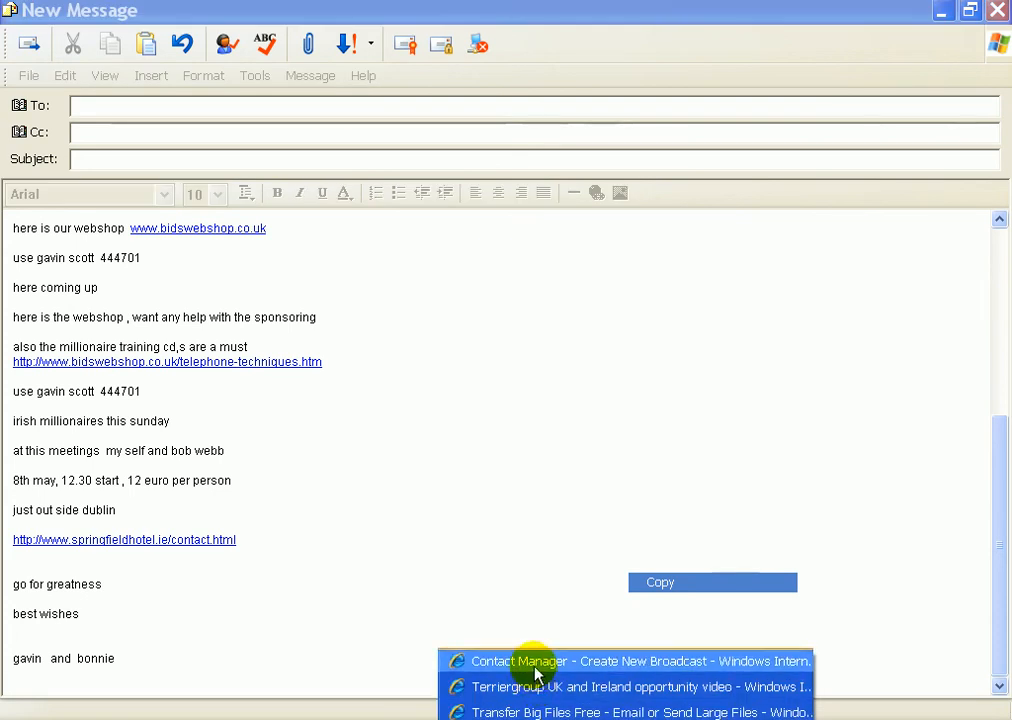
Return to the broadcast page and scroll to the Create and Analyse Content options
click(539, 661)
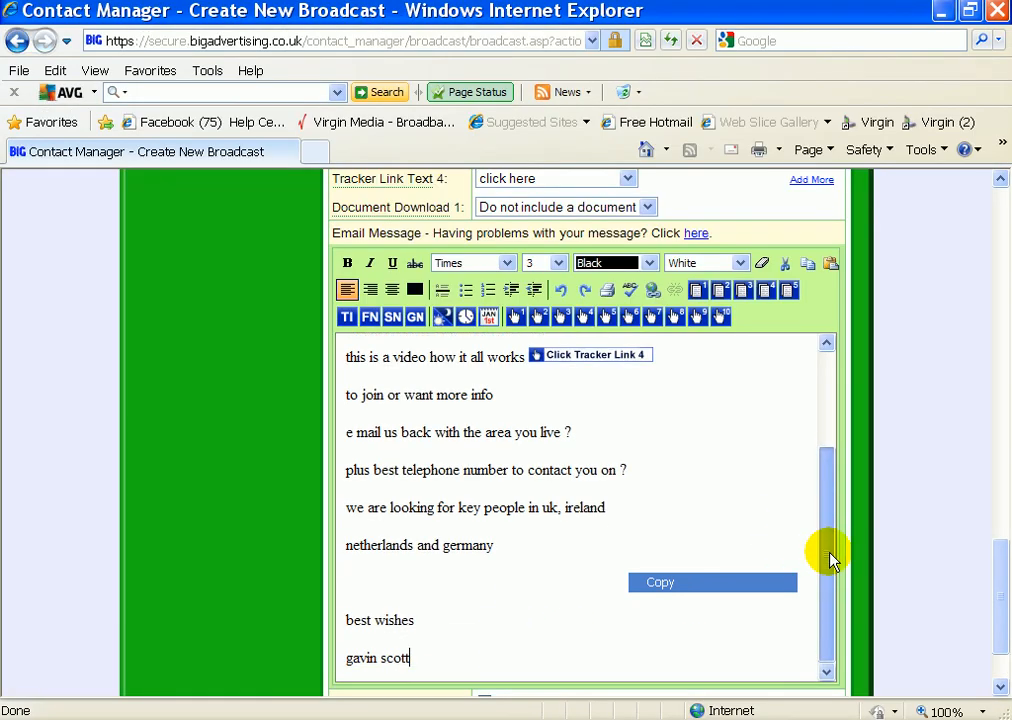
scroll(down, 3)
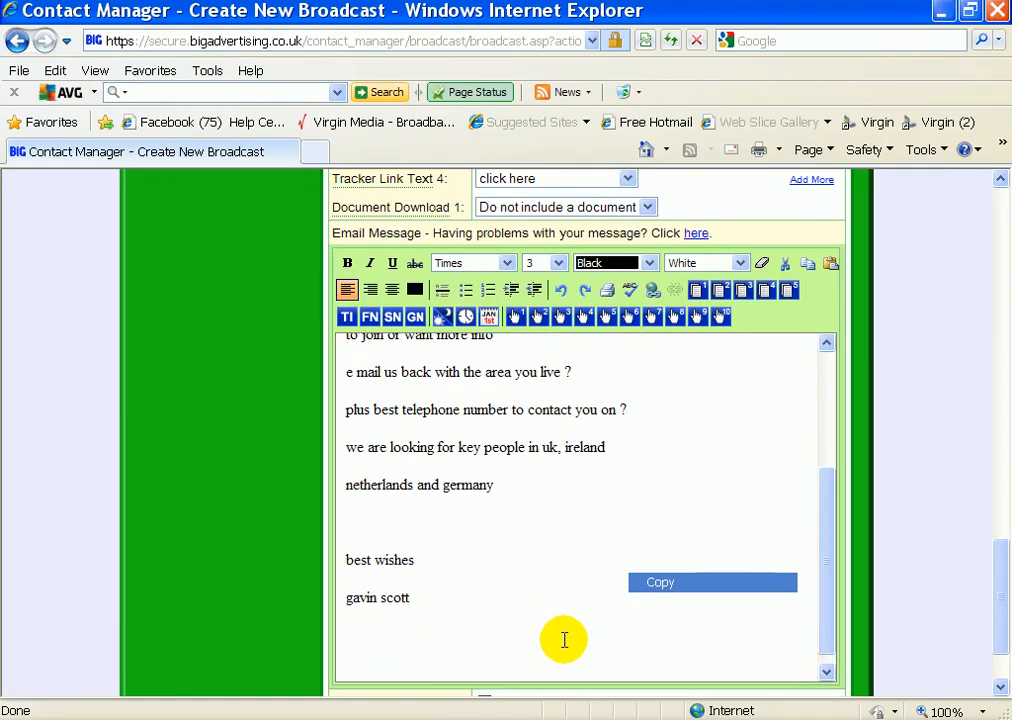
right_click(563, 639)
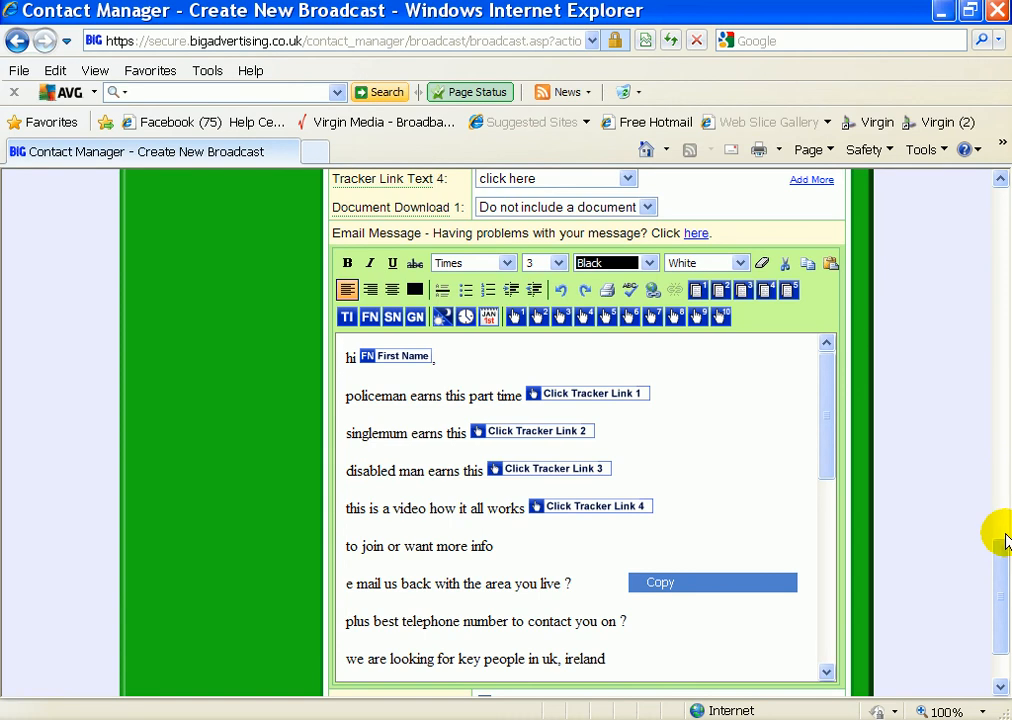
scroll(down, 3)
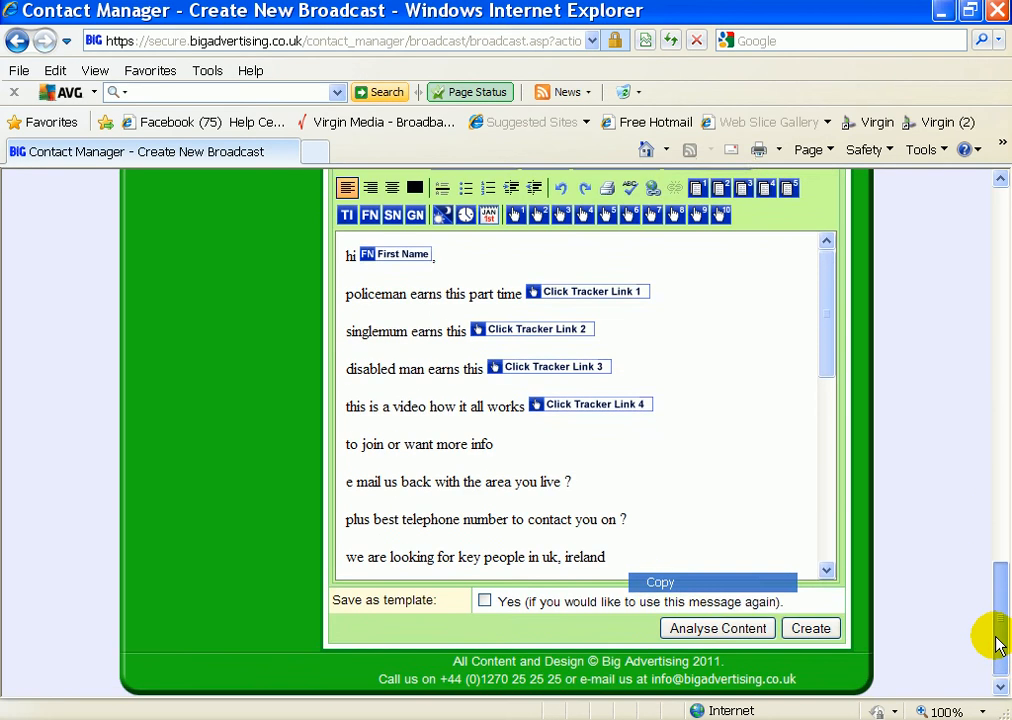
click(810, 628)
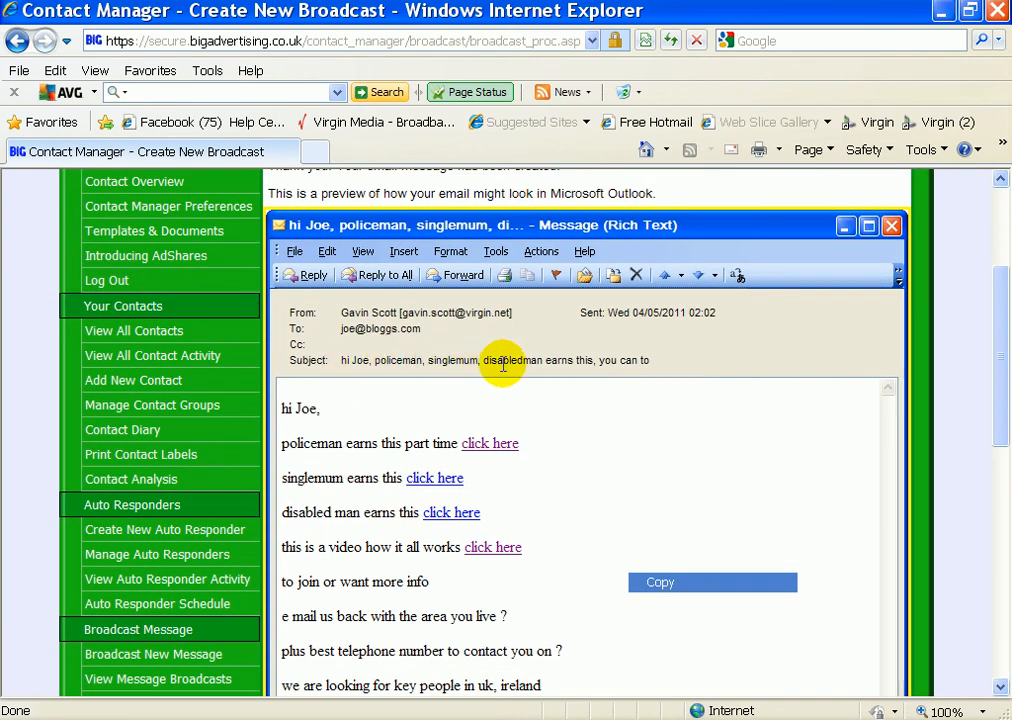
mouse_move(357, 478)
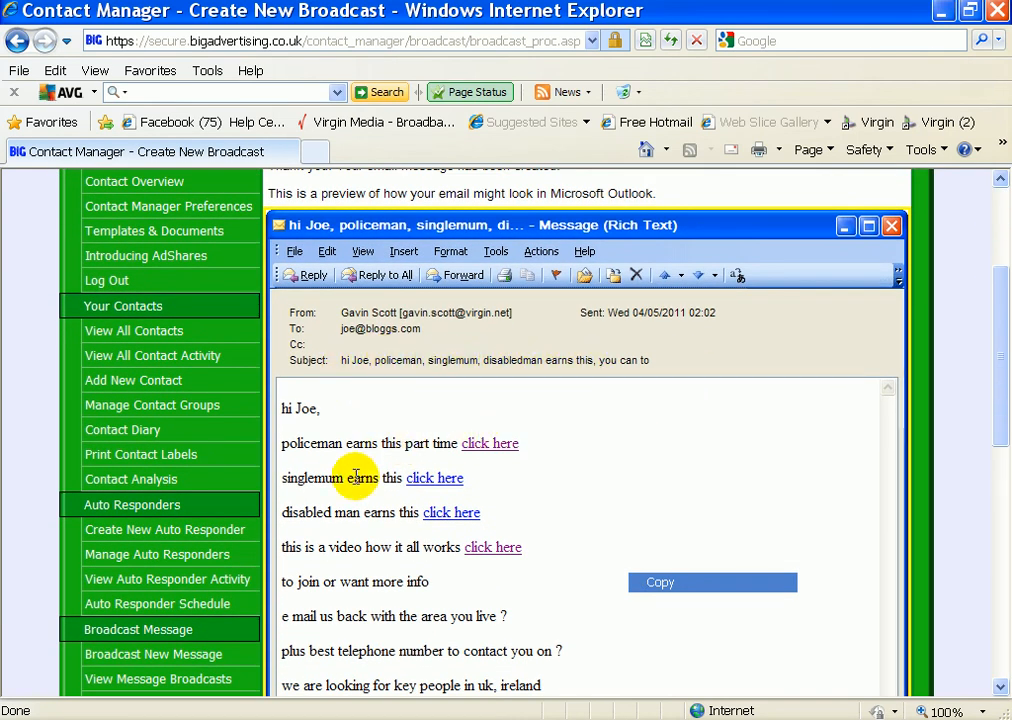
mouse_move(490, 444)
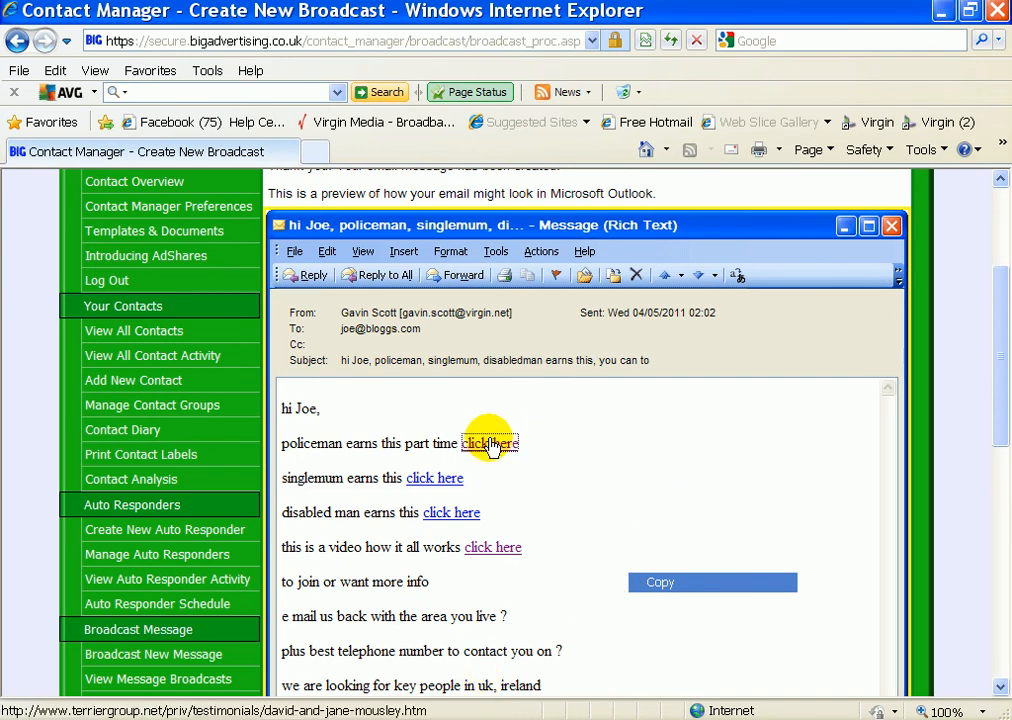
click(490, 442)
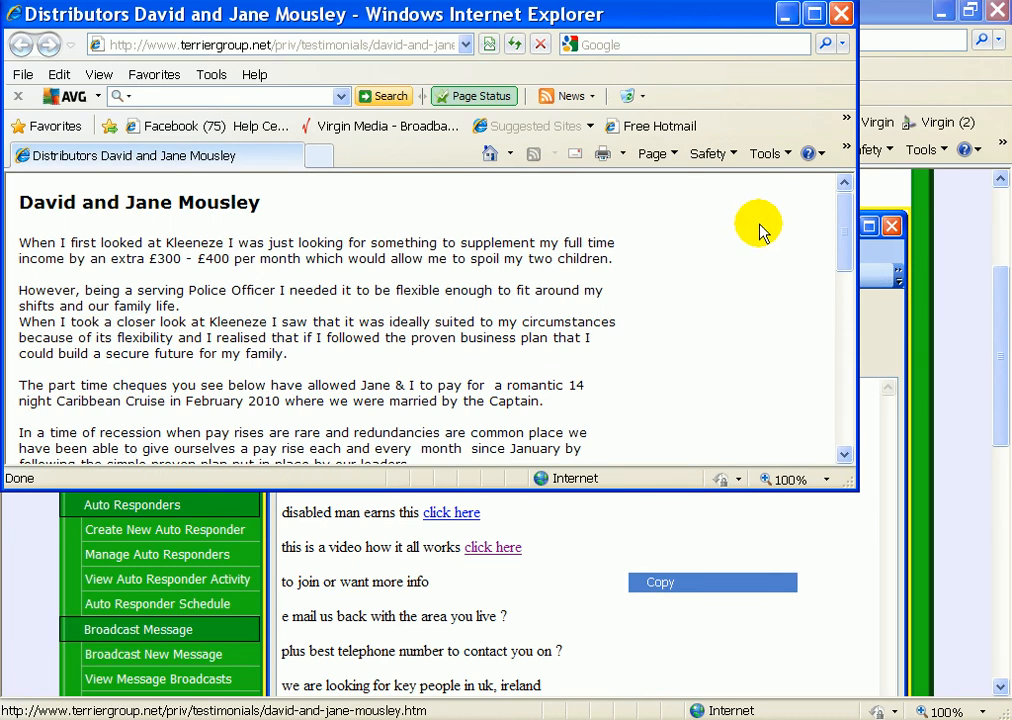
scroll(down, 3)
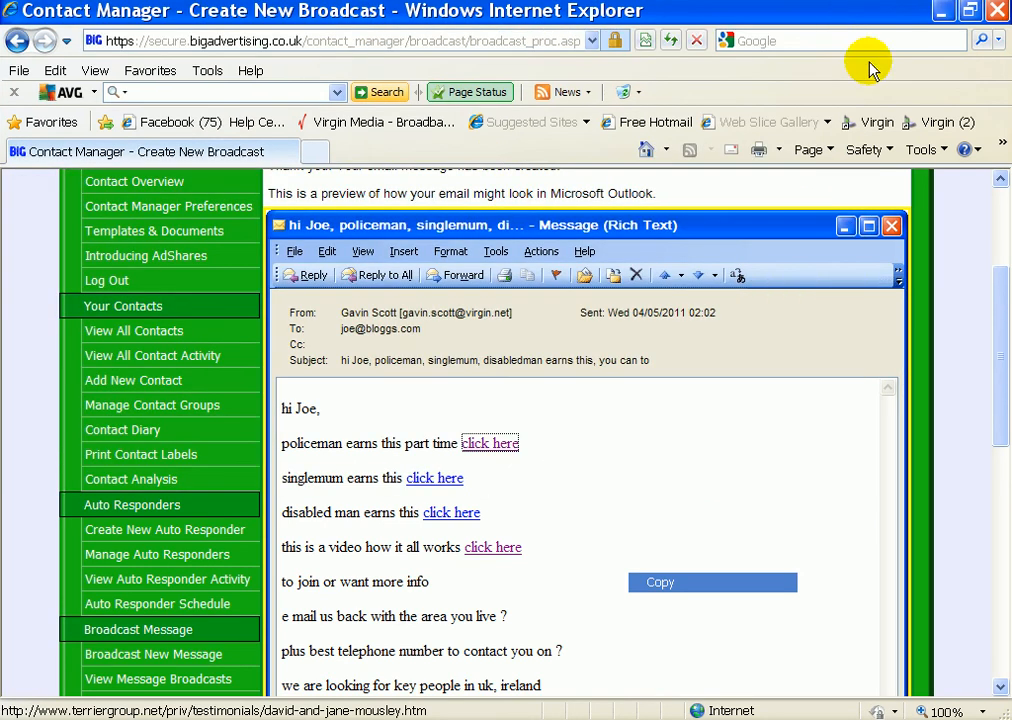
scroll(down, 3)
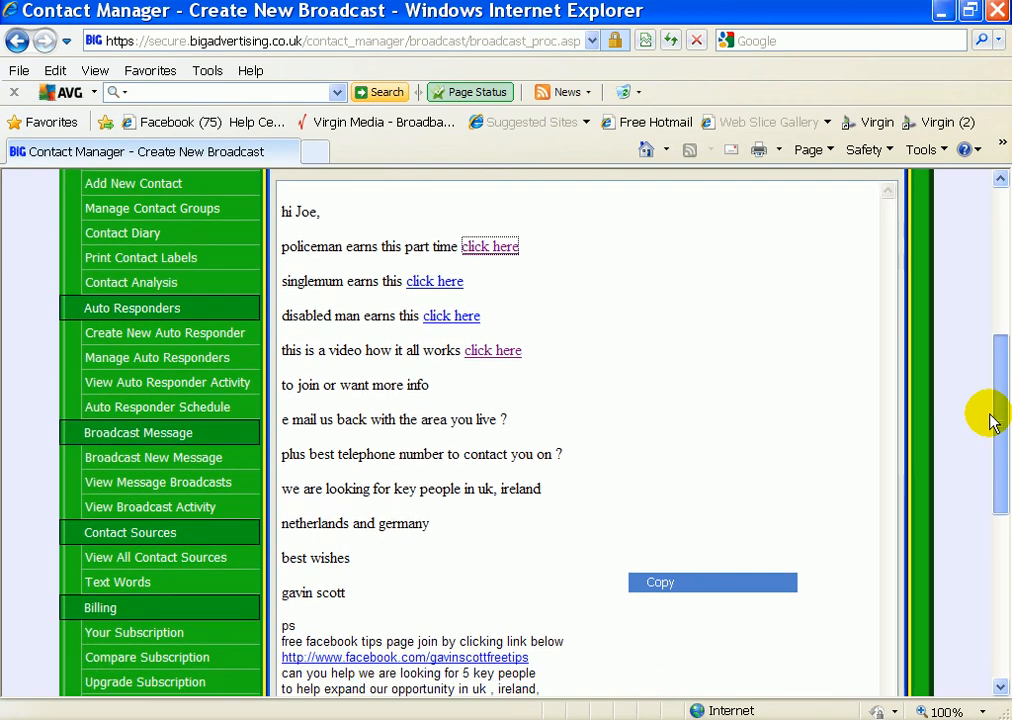
scroll(down, 3)
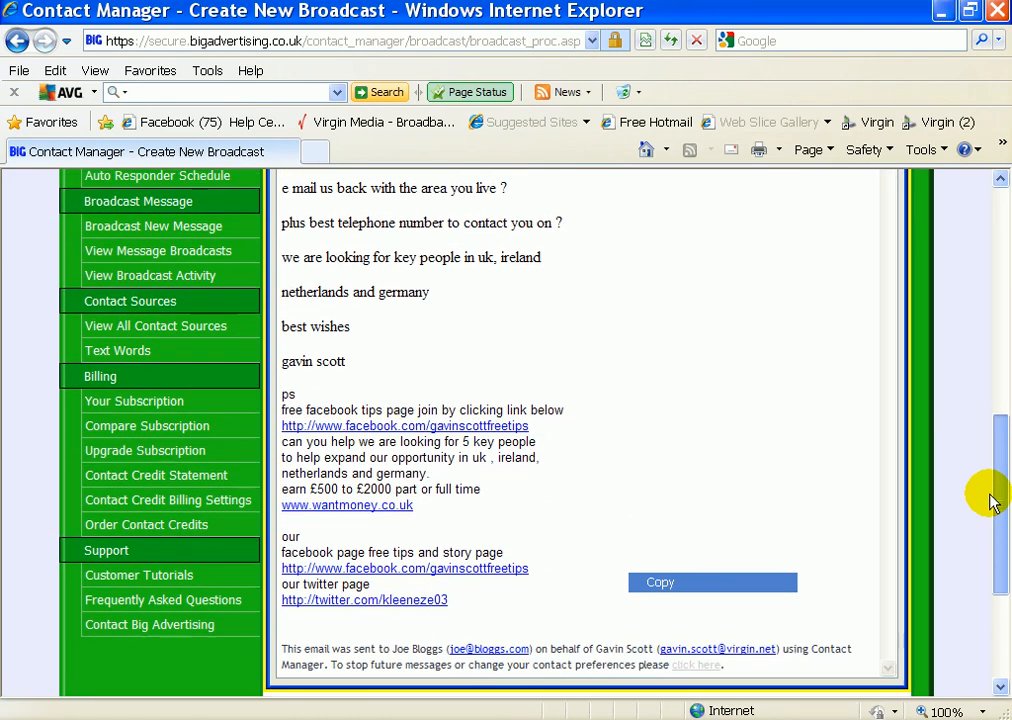
scroll(down, 3)
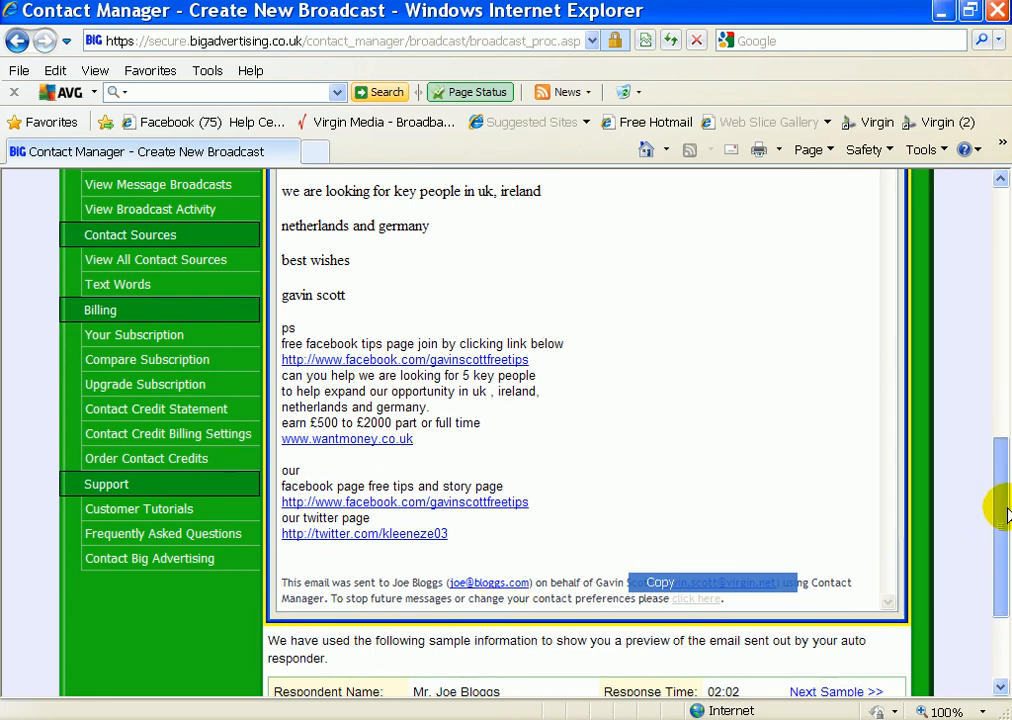
scroll(down, 3)
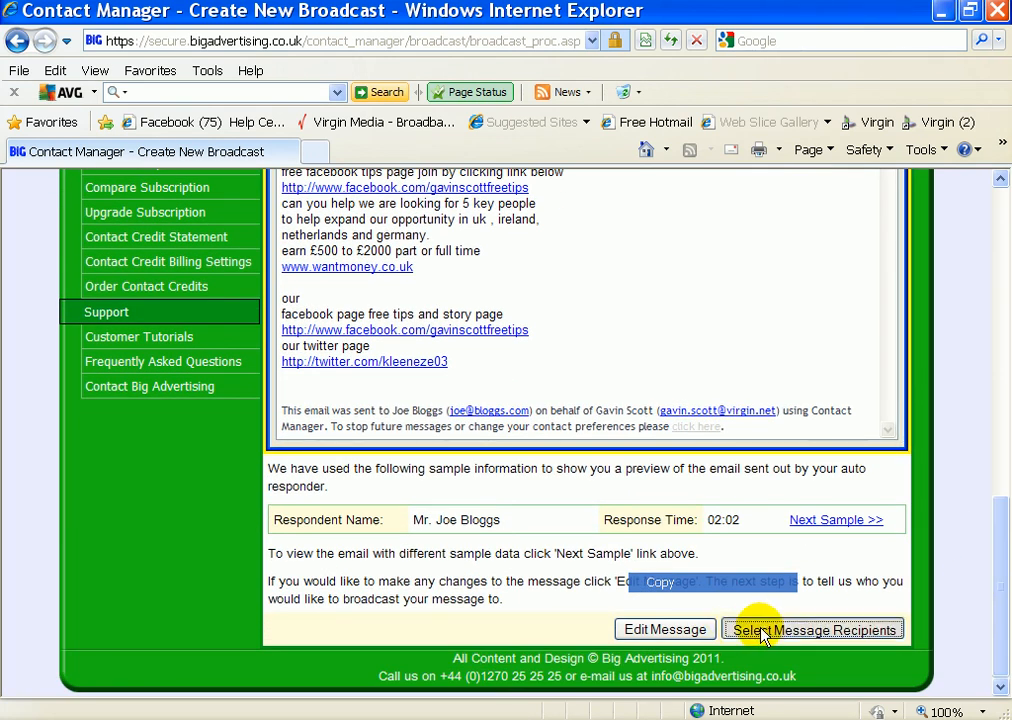
Open Select Message Recipients and filter the Contact Group to All Other Contacts (15523)
click(814, 629)
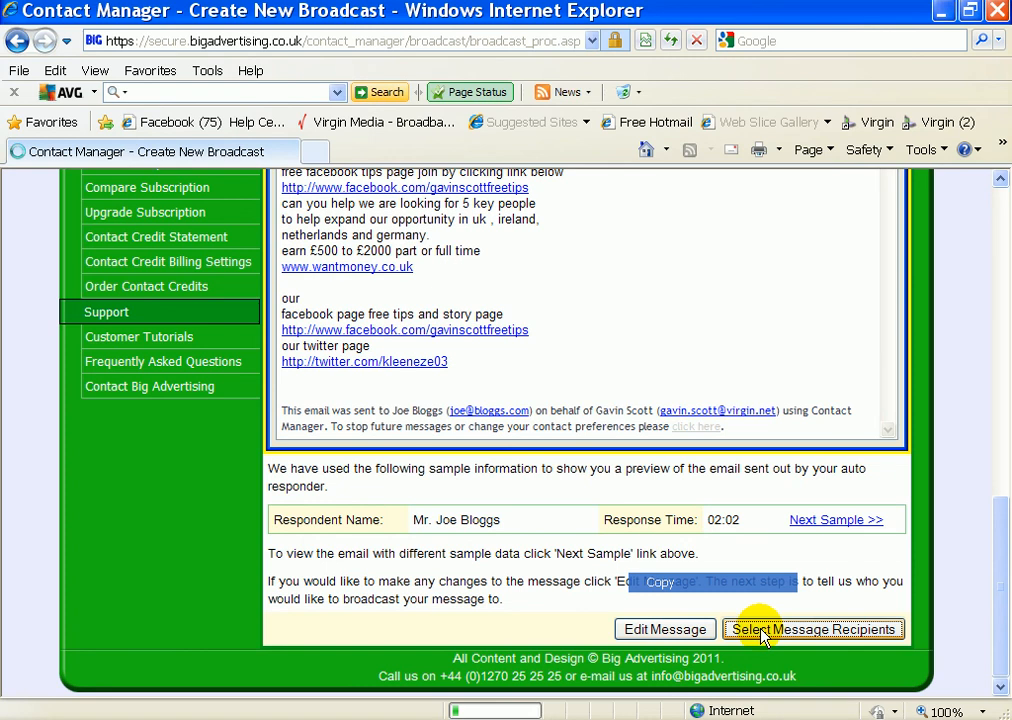
click(817, 628)
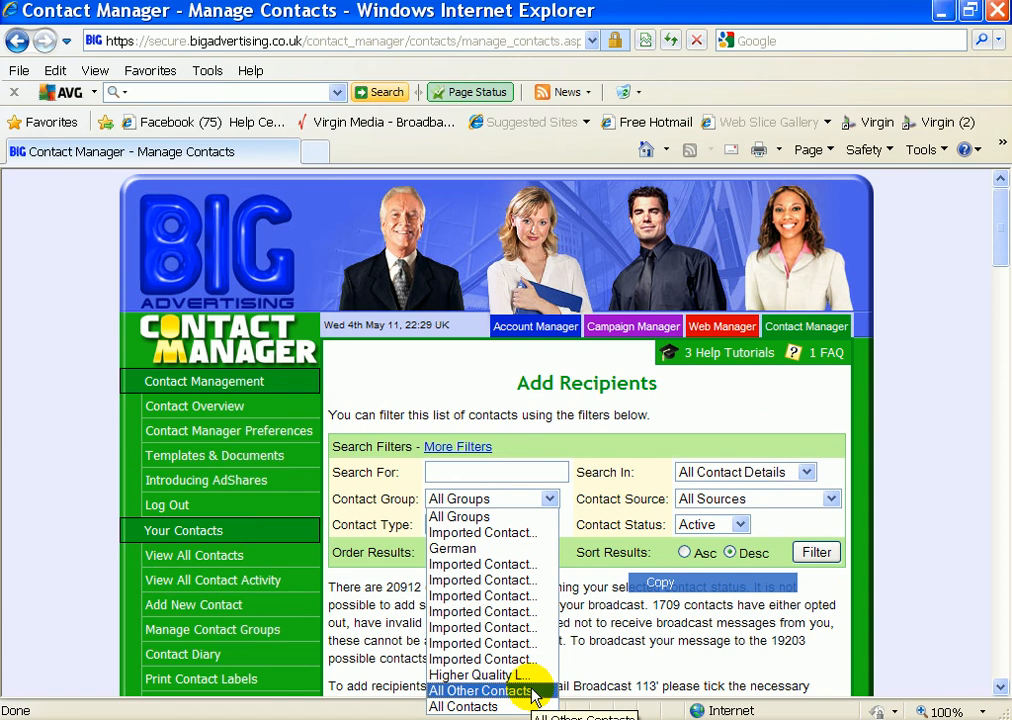
click(484, 688)
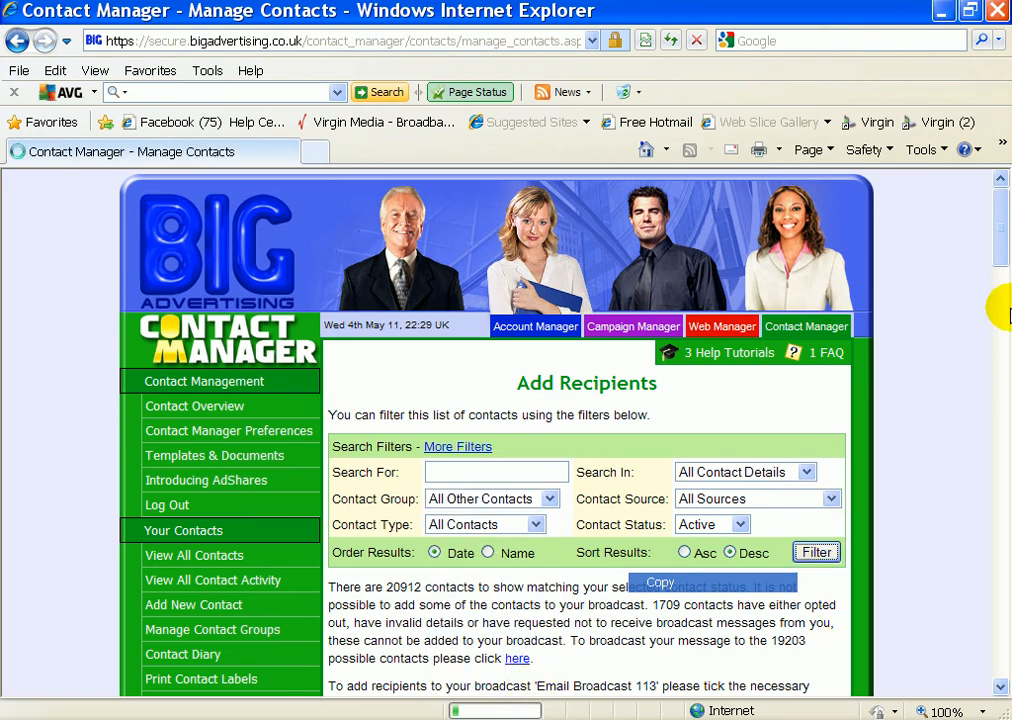
mouse_move(972, 290)
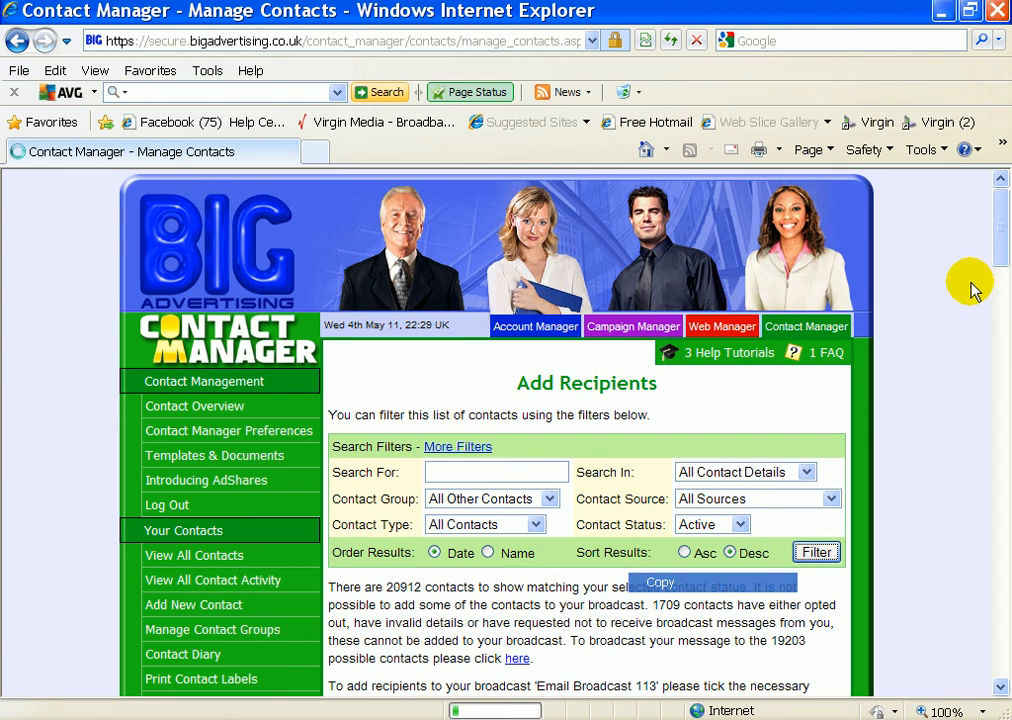
mouse_move(715, 458)
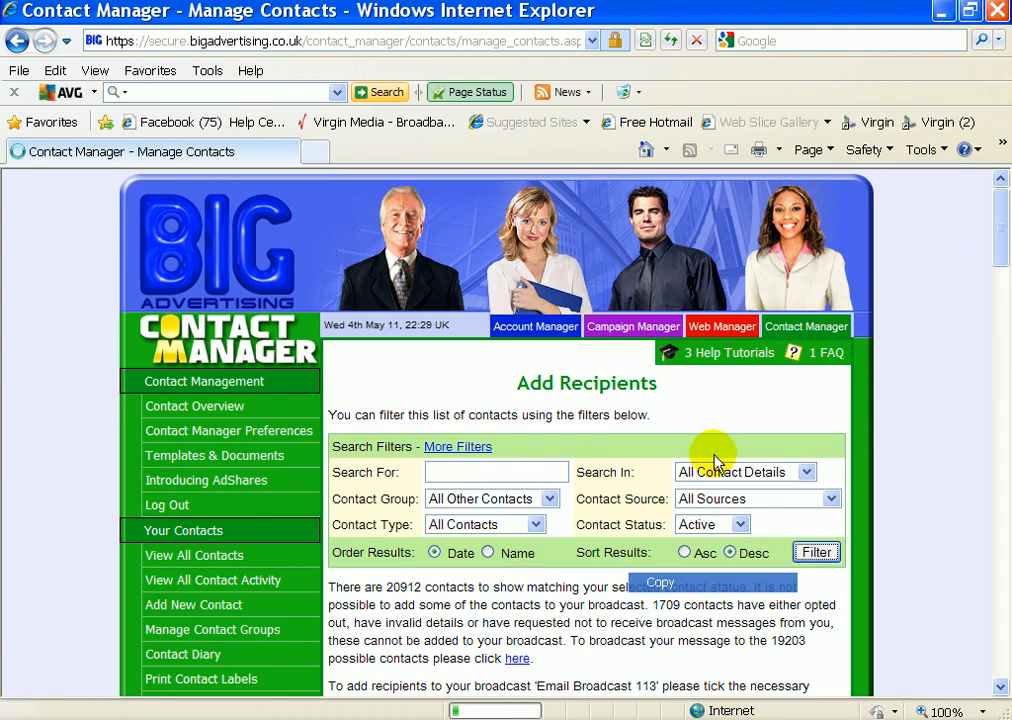
click(816, 552)
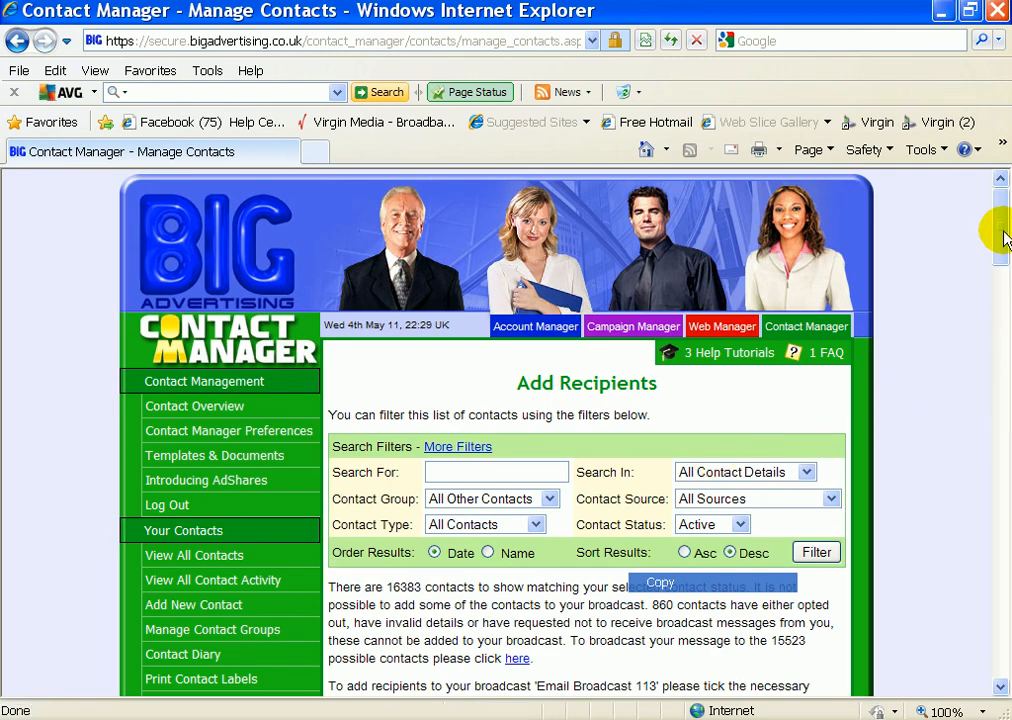
scroll(down, 3)
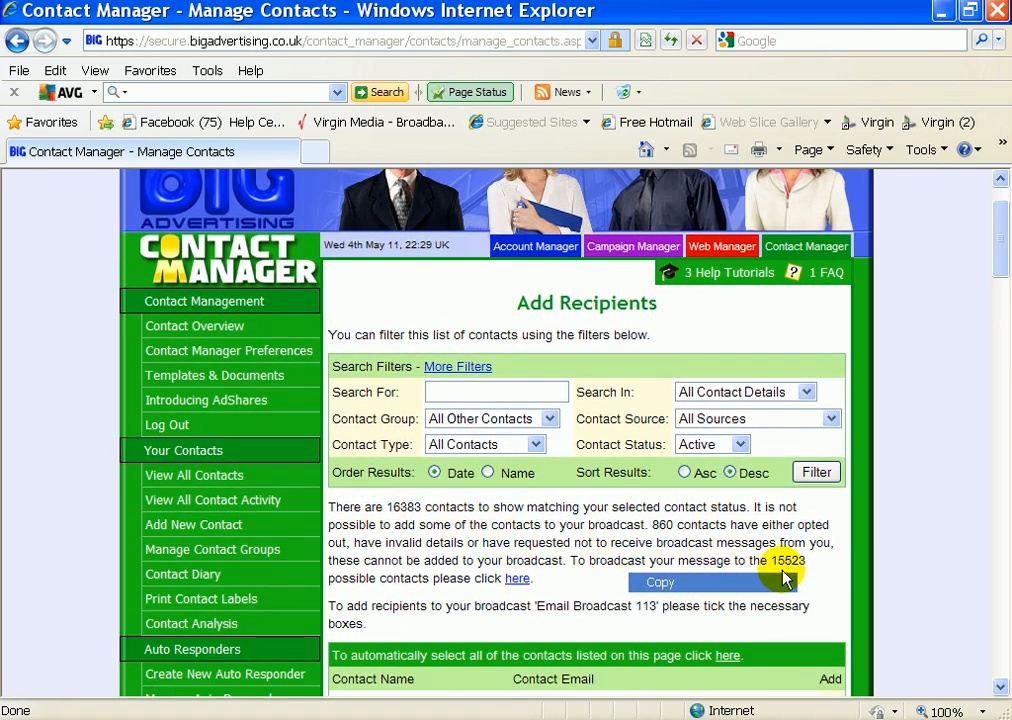
mouse_move(517, 583)
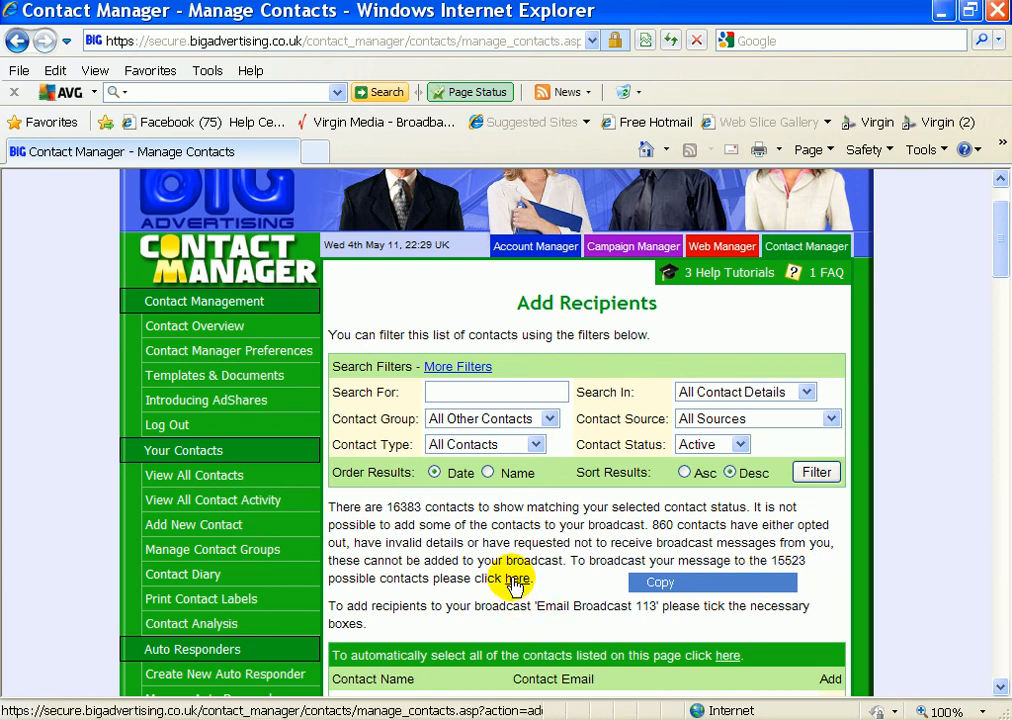
Choose to add all 15523 possible filtered contacts, bringing up the Please Confirm page
click(506, 578)
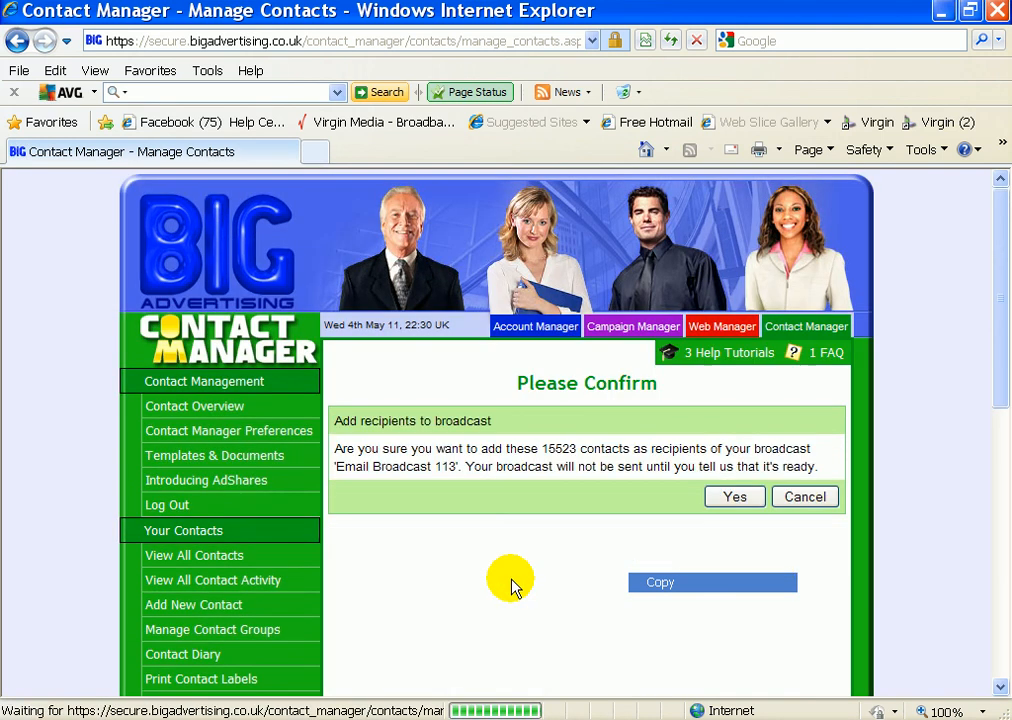
mouse_move(498, 452)
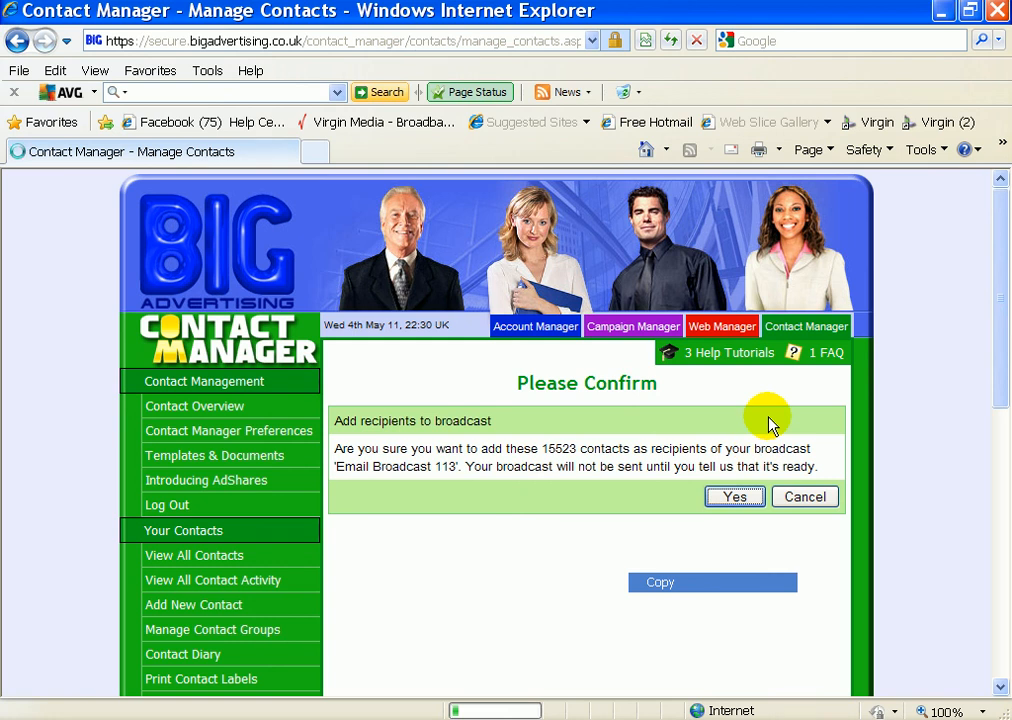
mouse_move(981, 314)
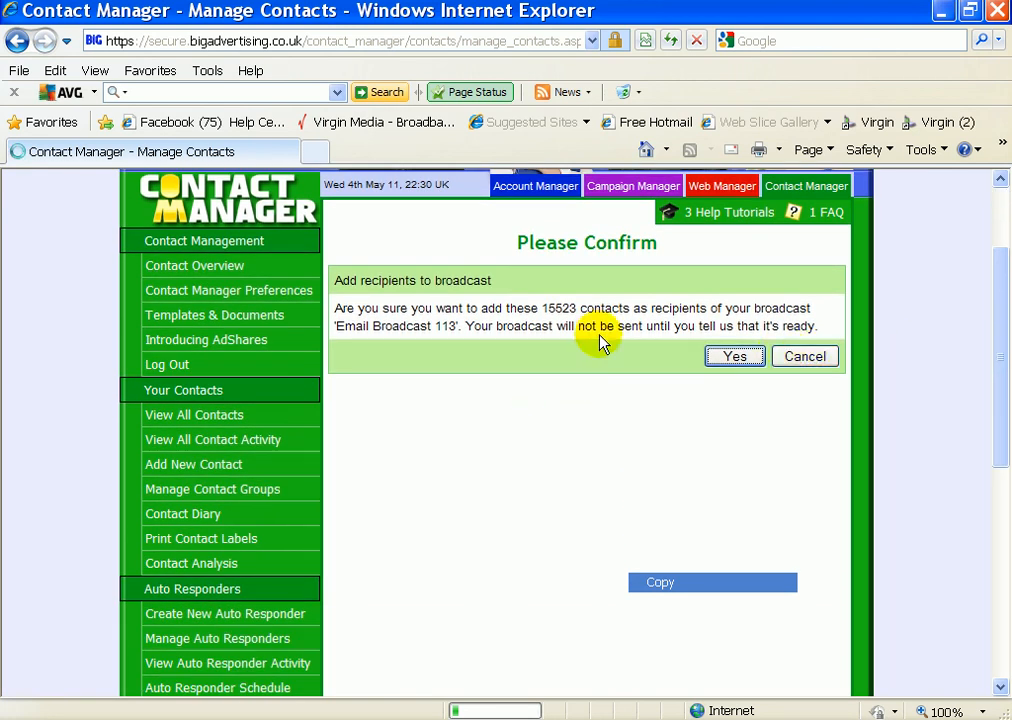
mouse_move(617, 302)
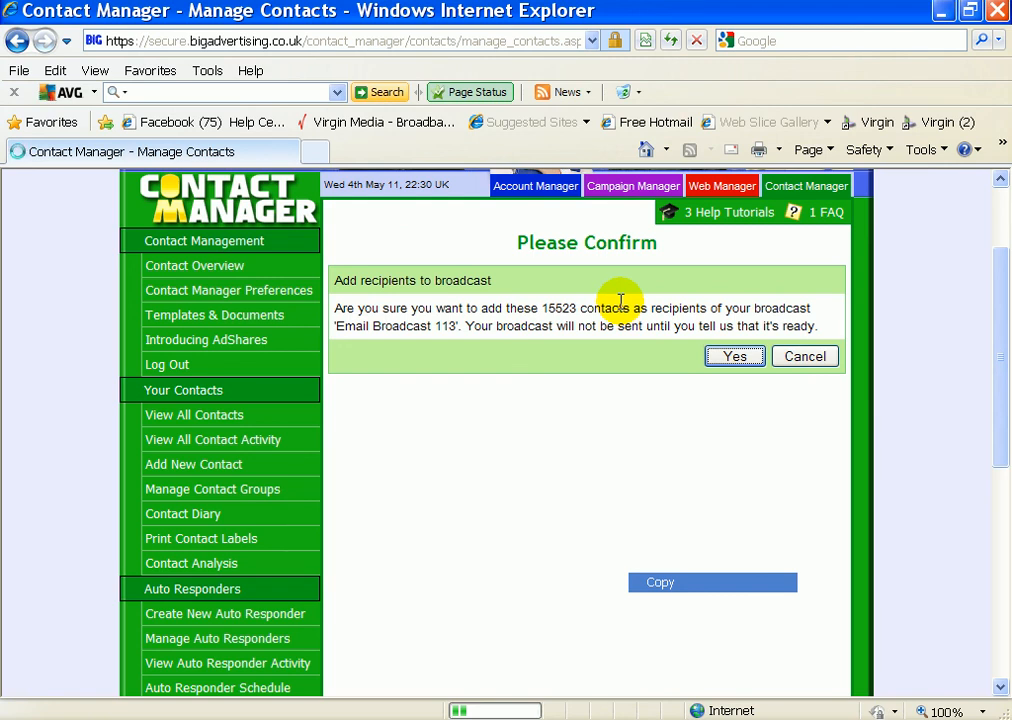
mouse_move(733, 502)
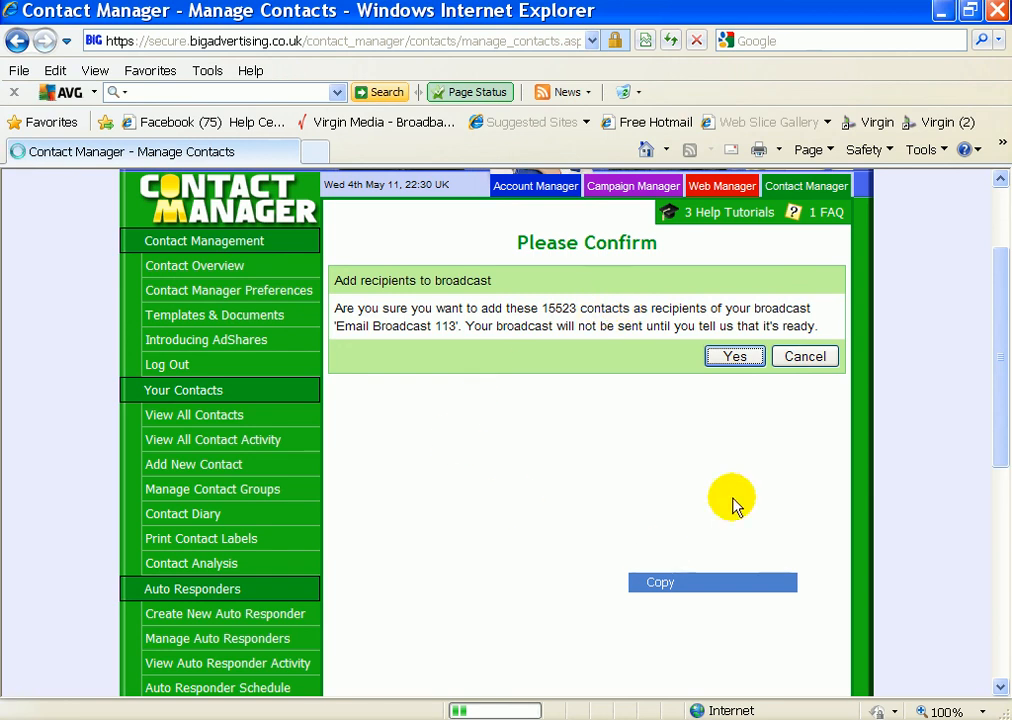
mouse_move(848, 578)
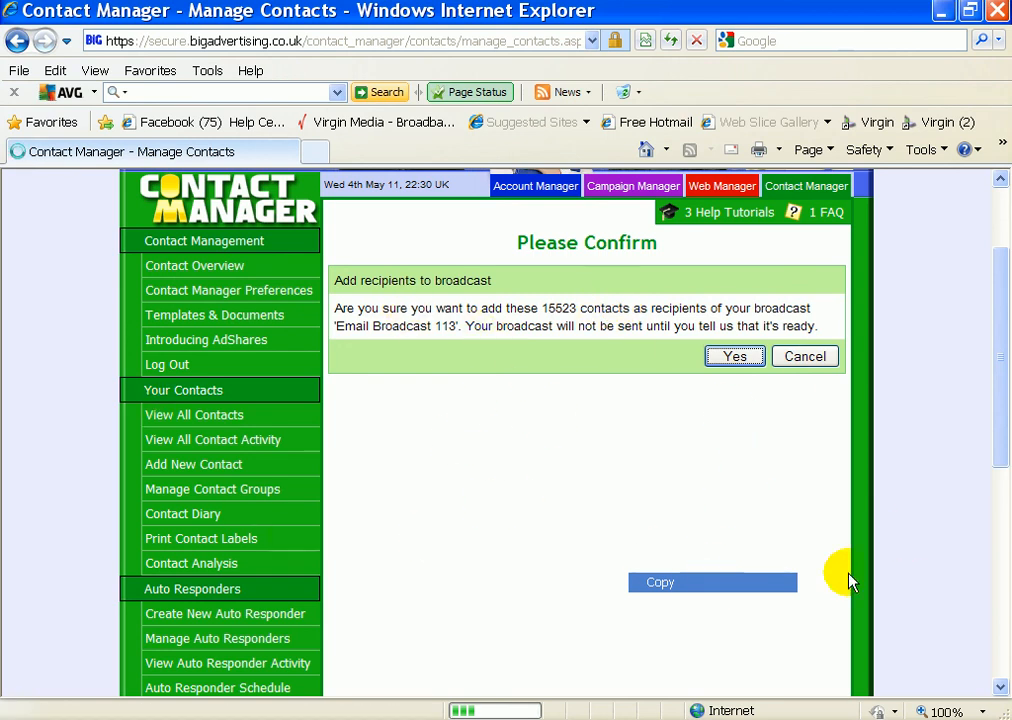
mouse_move(967, 510)
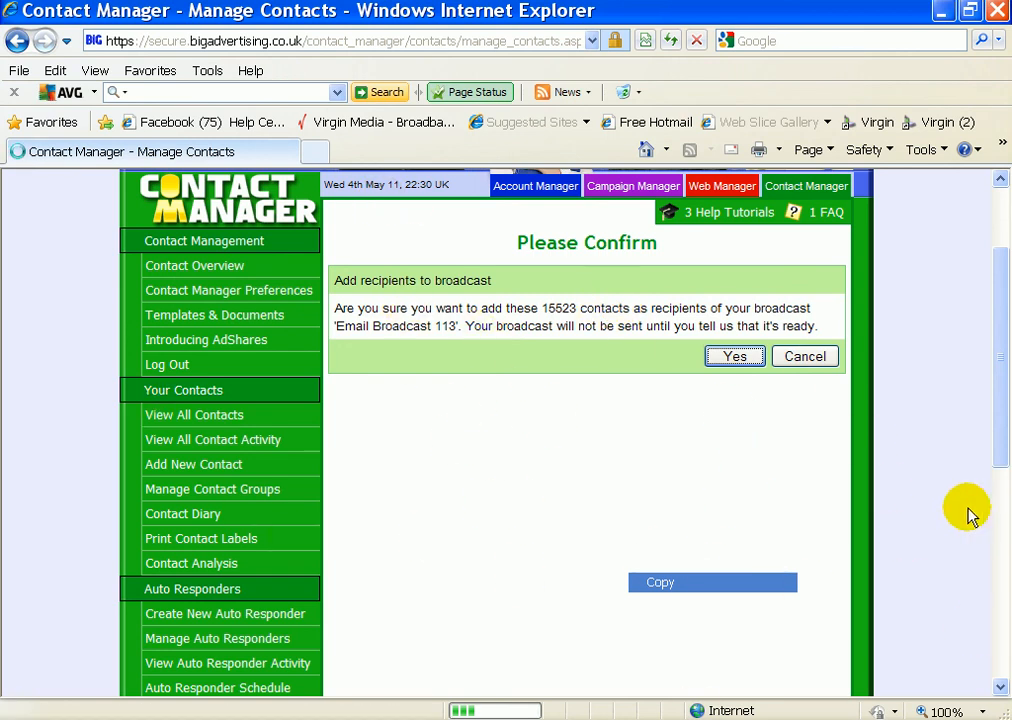
Confirm the 15523 recipients and schedule Email Broadcast 113 with Schedule Time left at ASAP
click(734, 356)
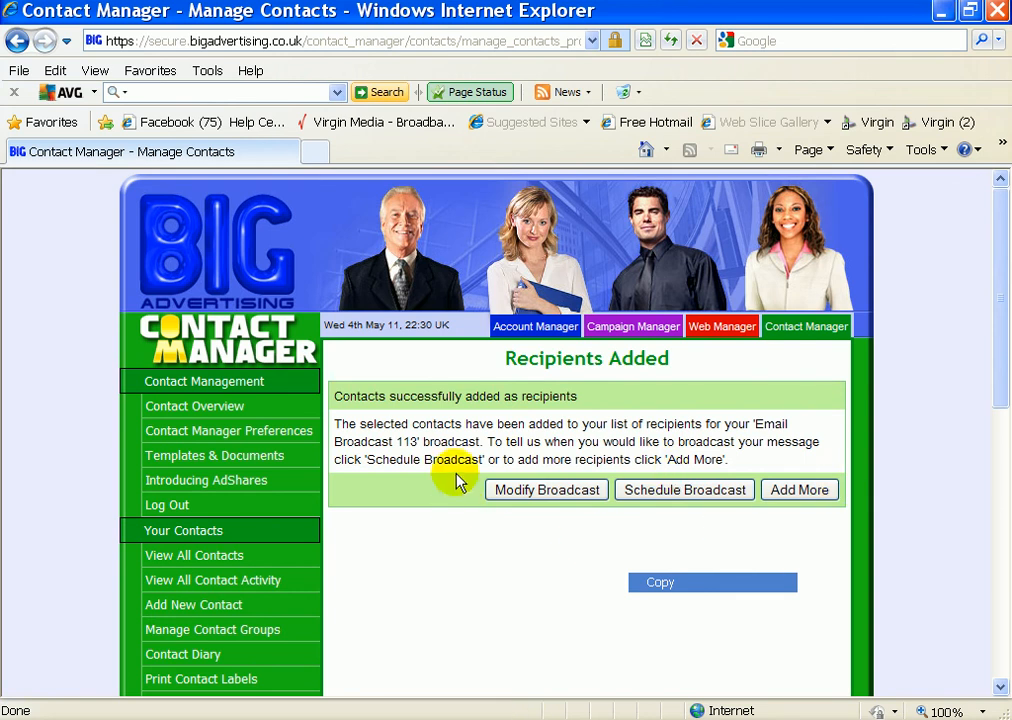
mouse_move(537, 540)
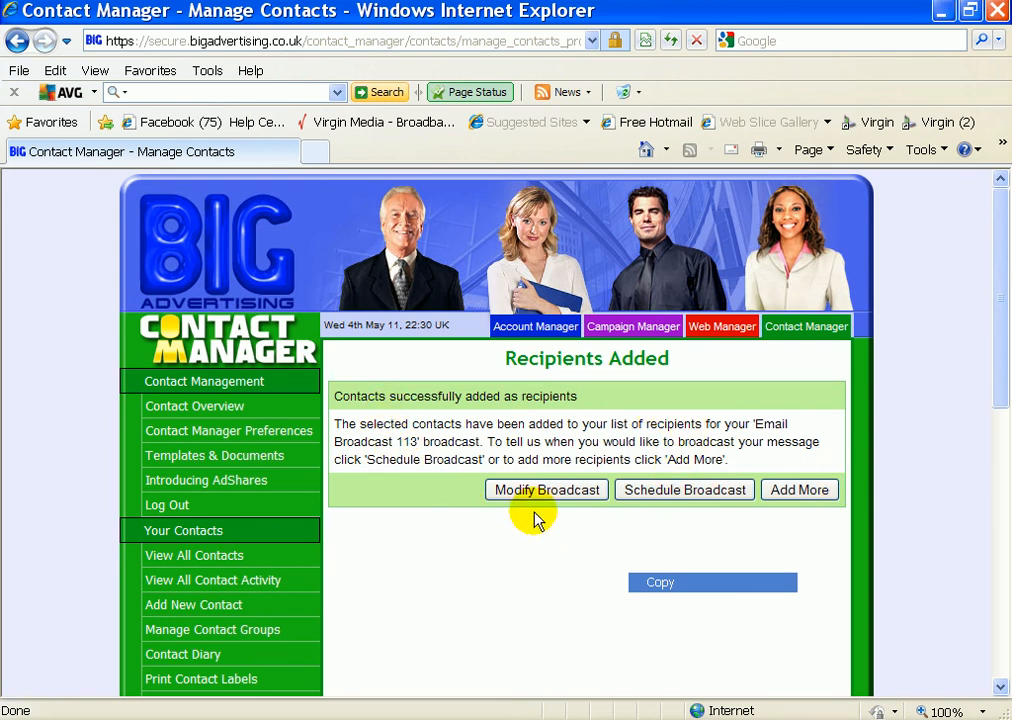
click(683, 490)
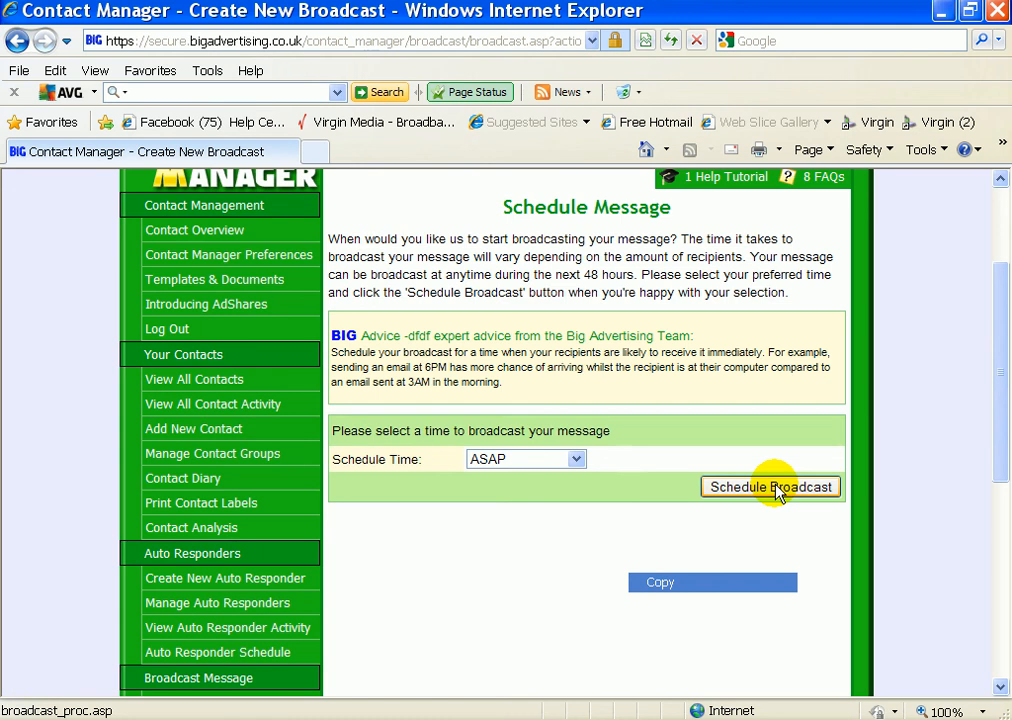
click(770, 486)
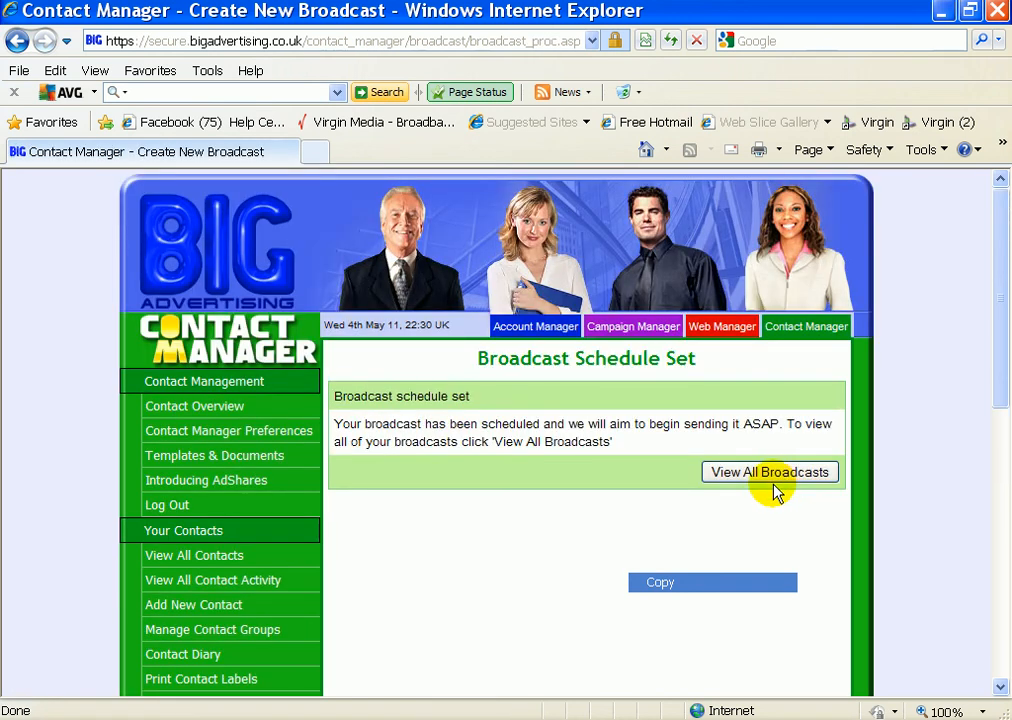